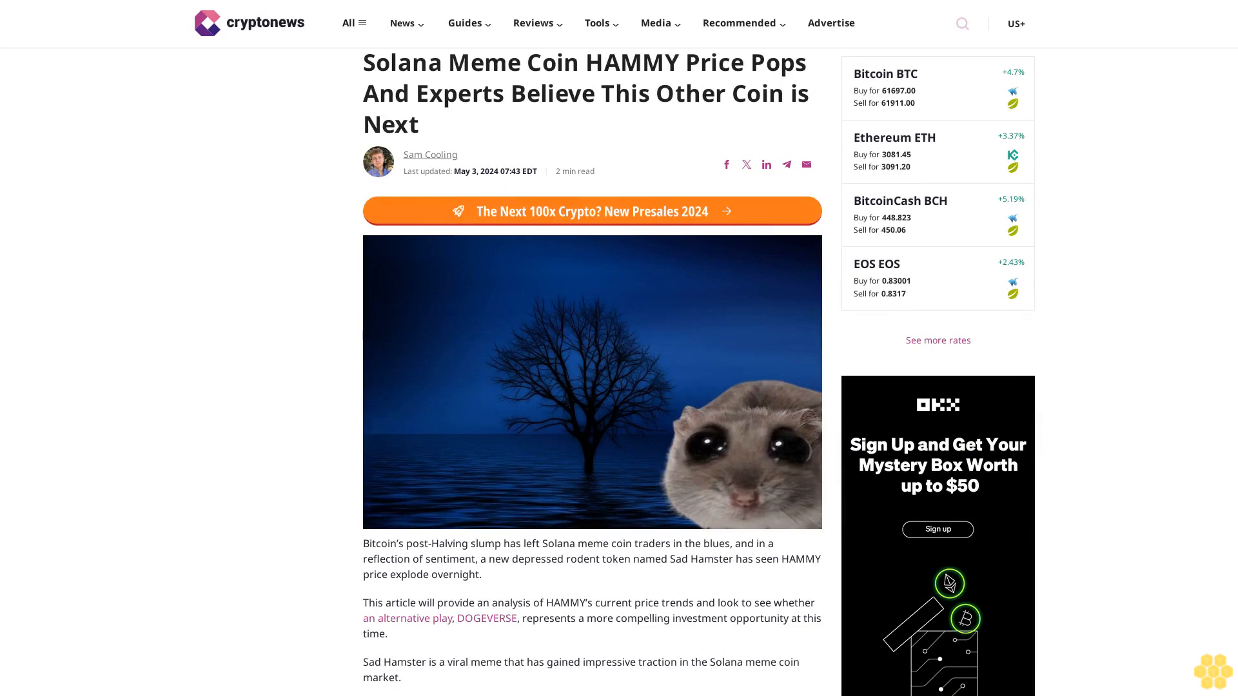
{"action": "scroll", "scroll_direction": "down", "scroll_amount": 3}
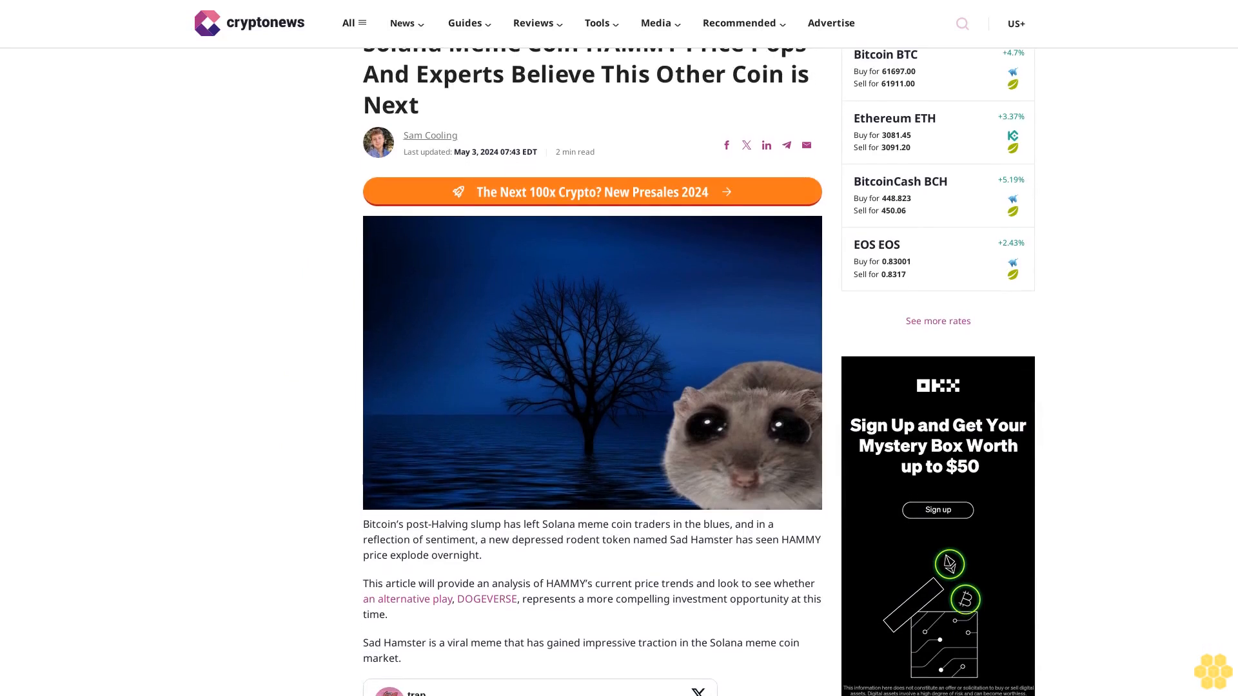
{"action": "scroll", "scroll_direction": "down", "scroll_amount": 3}
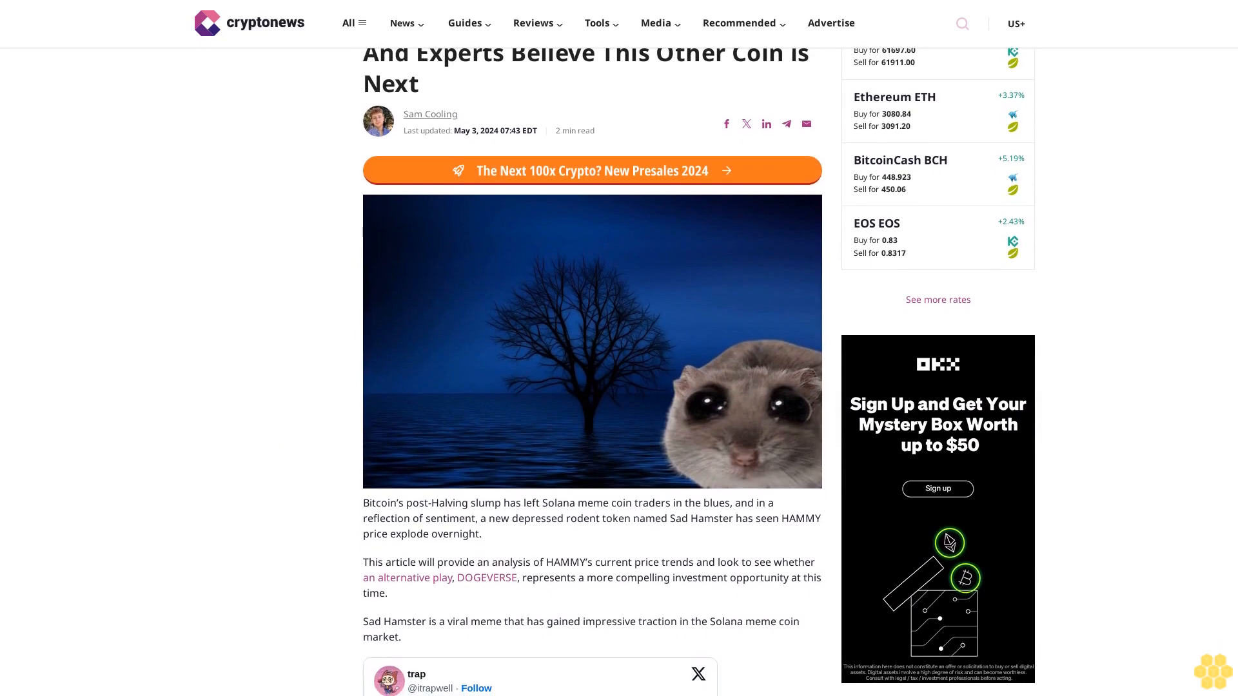
{"action": "scroll", "scroll_direction": "down", "scroll_amount": 3}
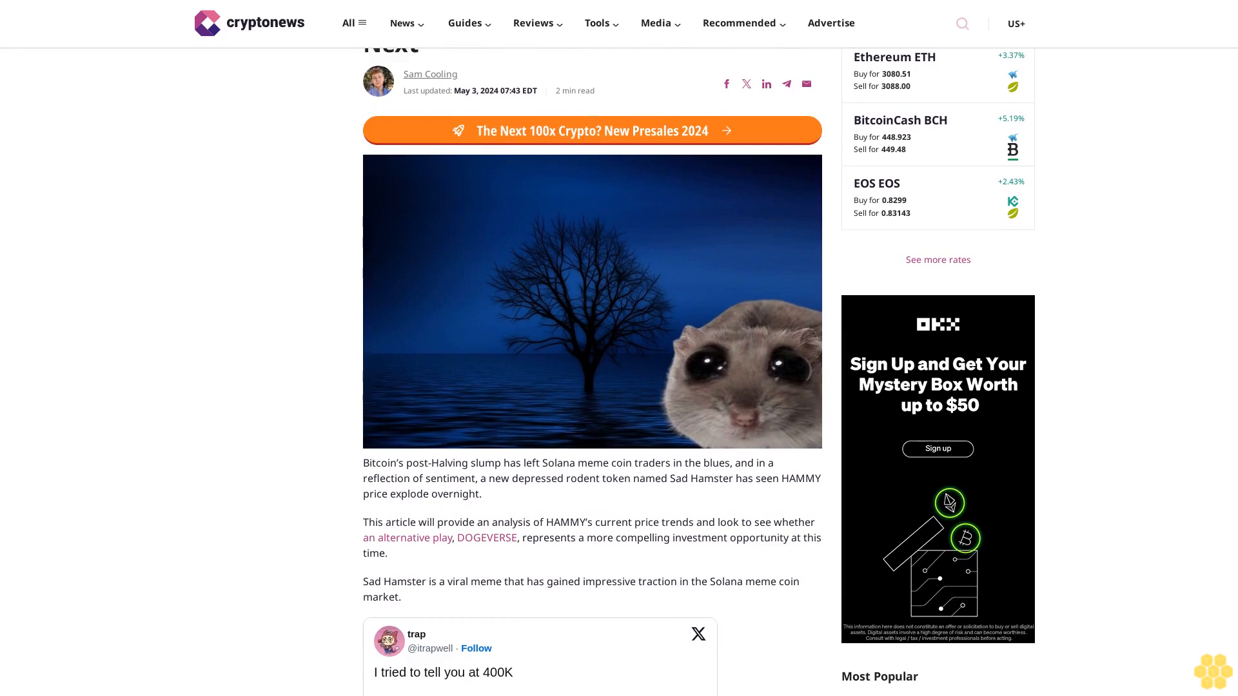
{"action": "scroll", "scroll_direction": "down", "scroll_amount": 3}
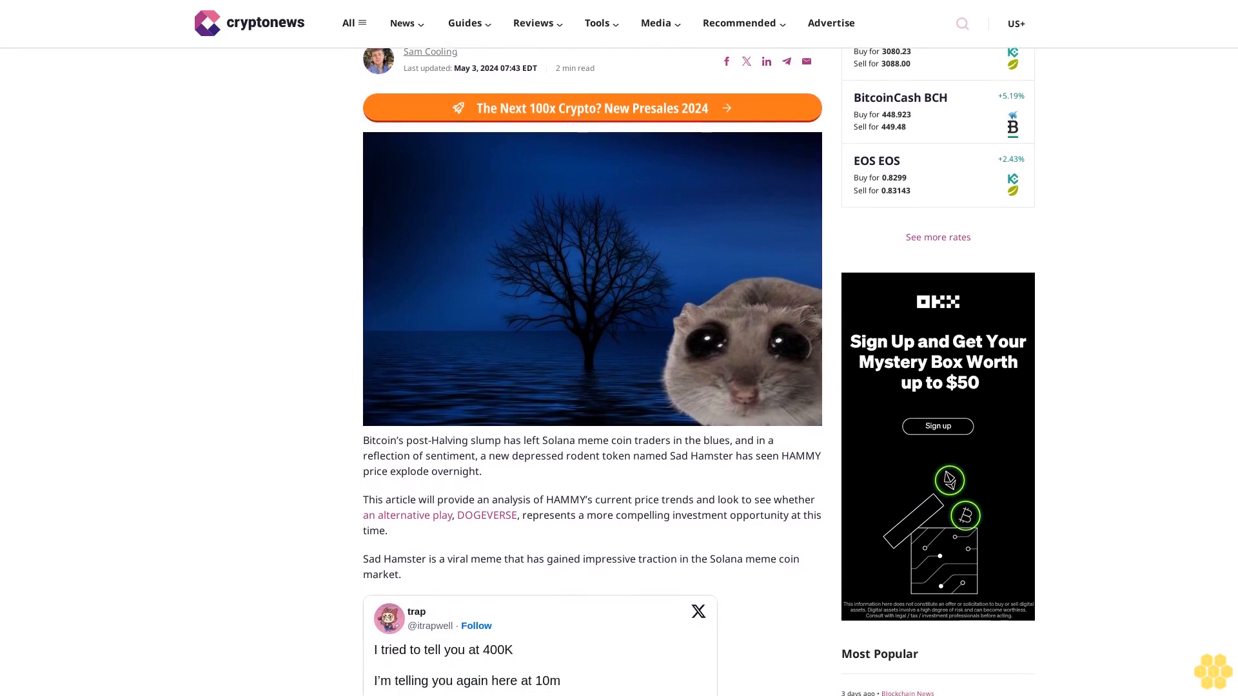
{"action": "scroll", "scroll_direction": "down", "scroll_amount": 3}
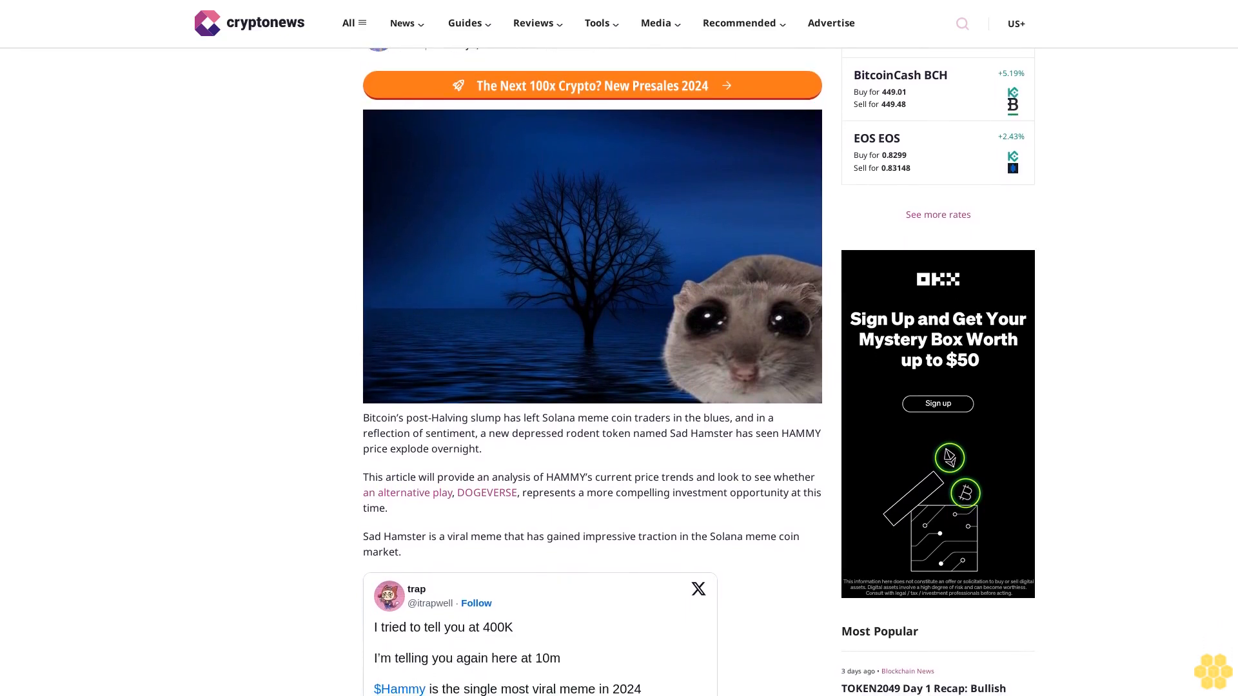
{"action": "scroll", "scroll_direction": "down", "scroll_amount": 3}
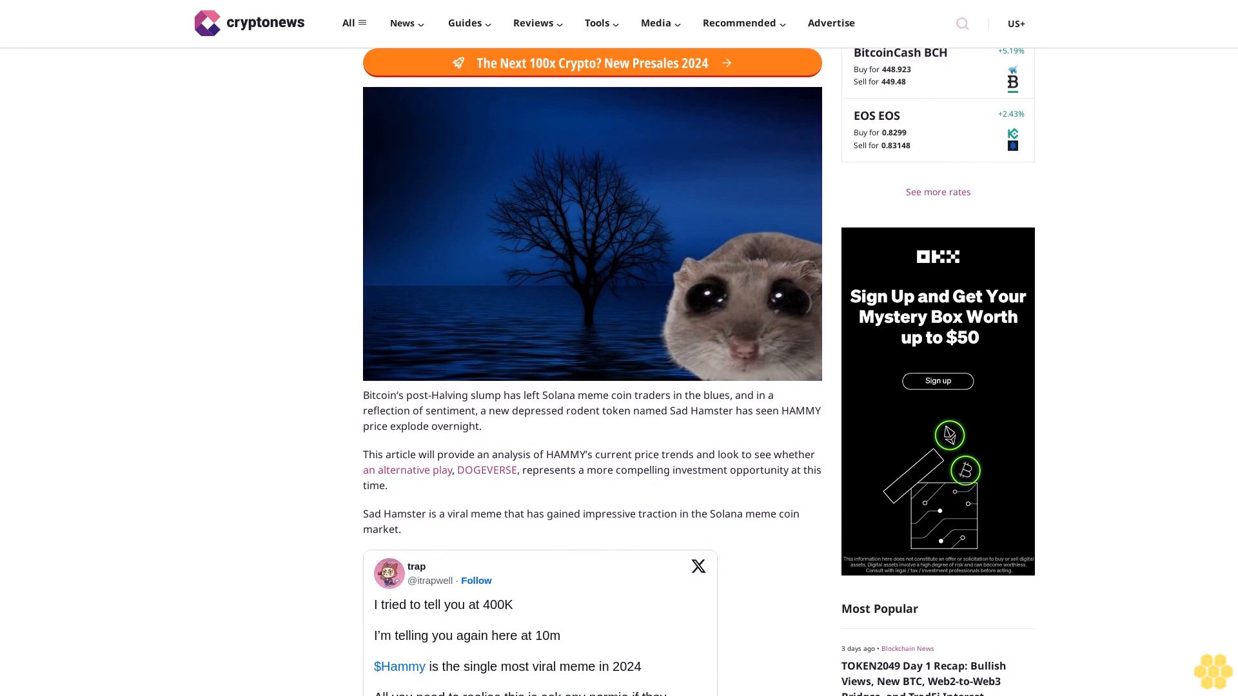
{"action": "scroll", "scroll_direction": "down", "scroll_amount": 3}
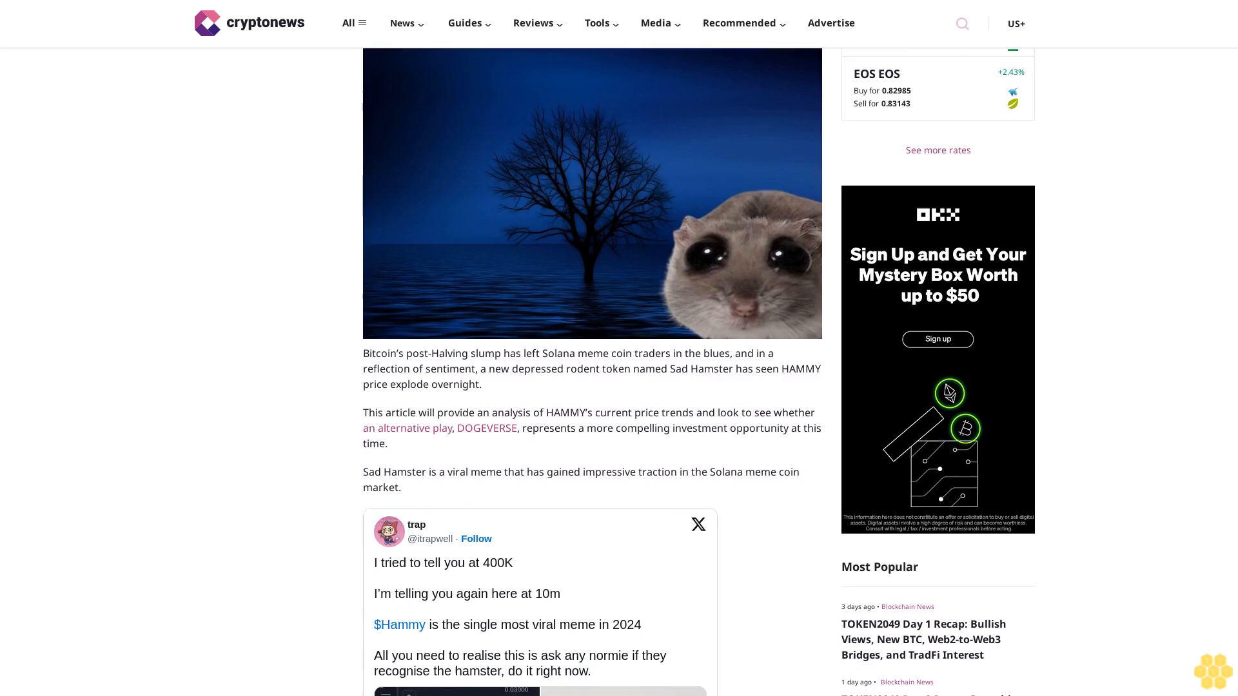
{"action": "scroll", "scroll_direction": "down", "scroll_amount": 3}
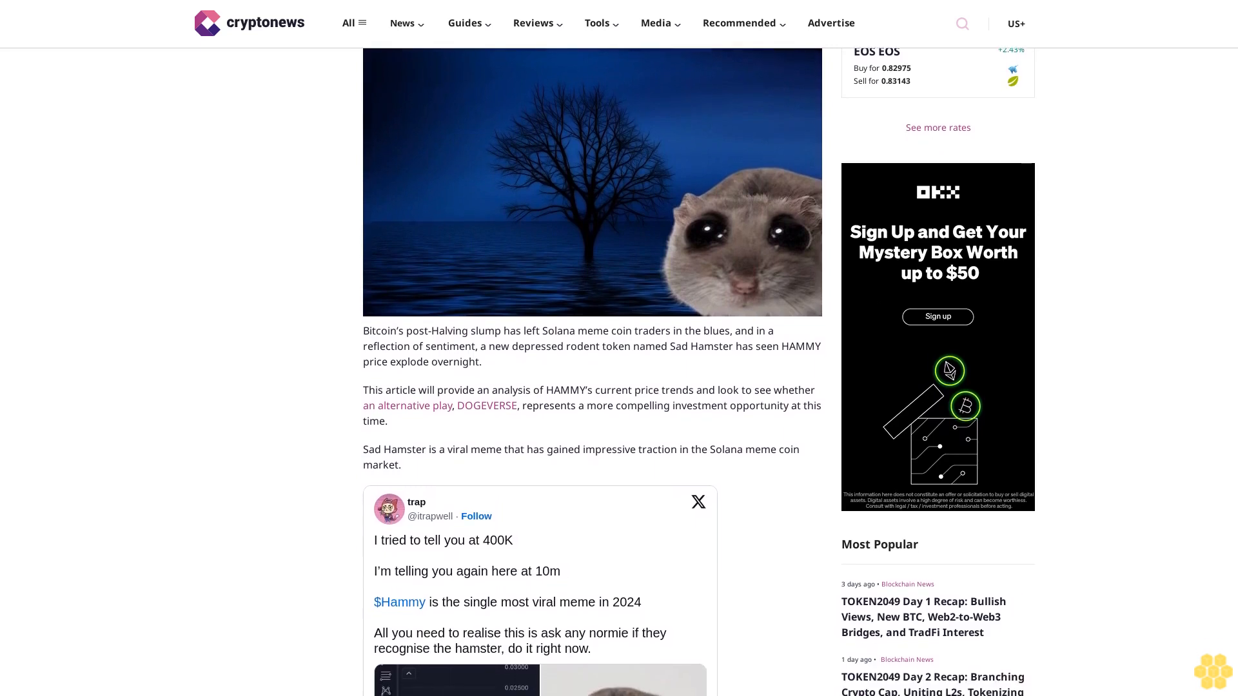
{"action": "scroll", "scroll_direction": "down", "scroll_amount": 3}
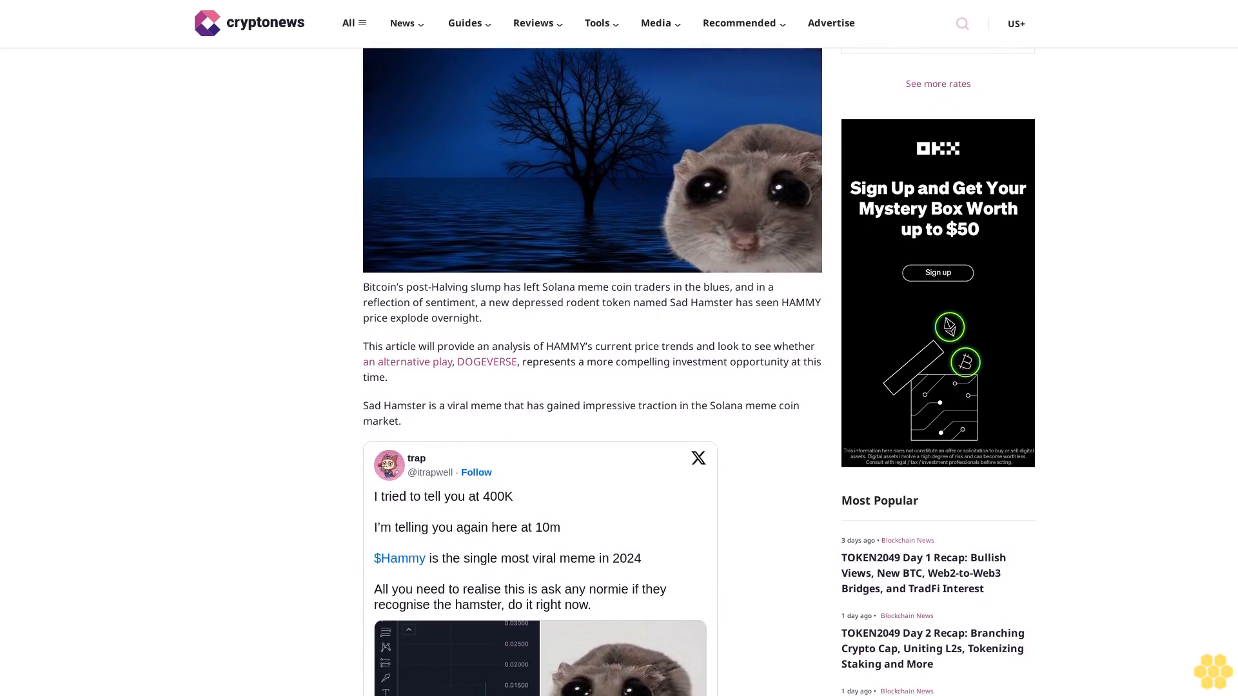
{"action": "scroll", "scroll_direction": "down", "scroll_amount": 3}
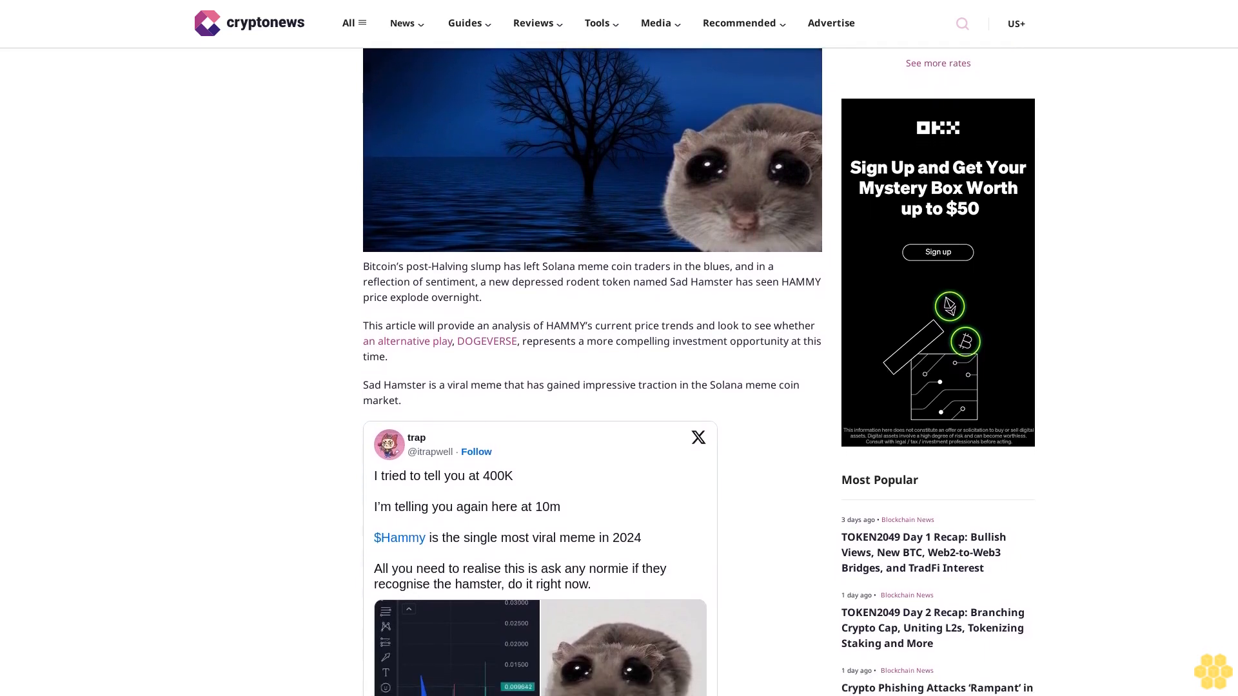
{"action": "scroll", "scroll_direction": "down", "scroll_amount": 3}
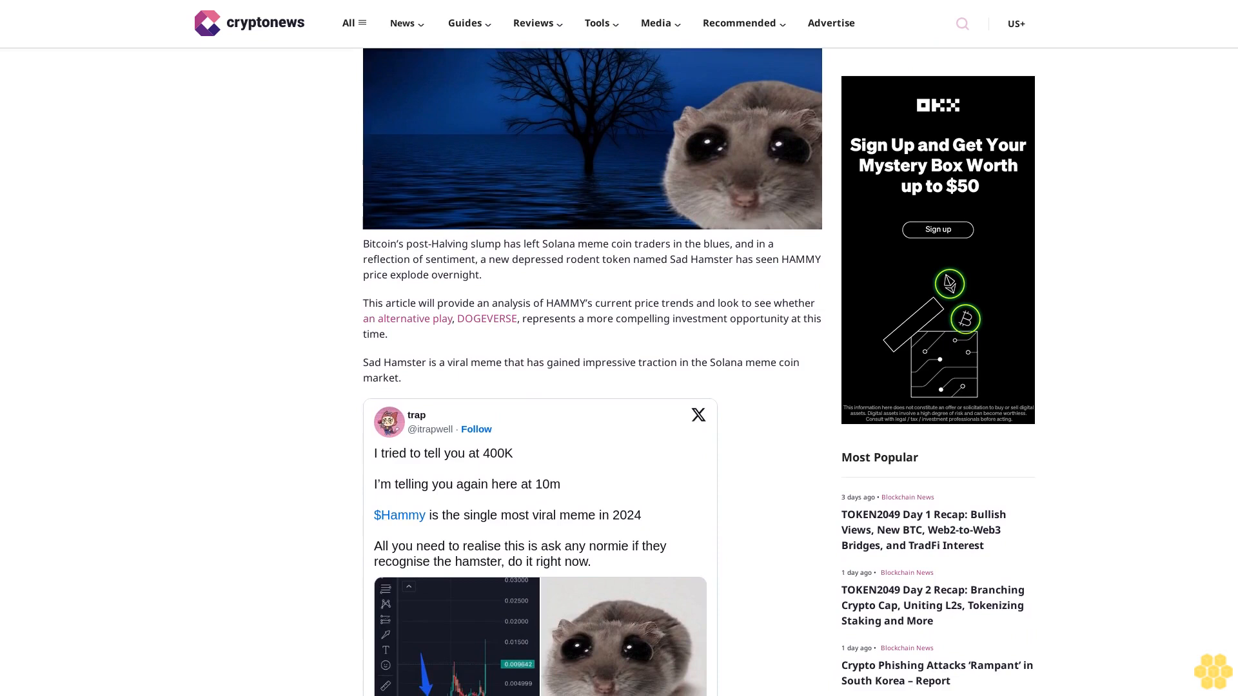
{"action": "scroll", "scroll_direction": "down", "scroll_amount": 3}
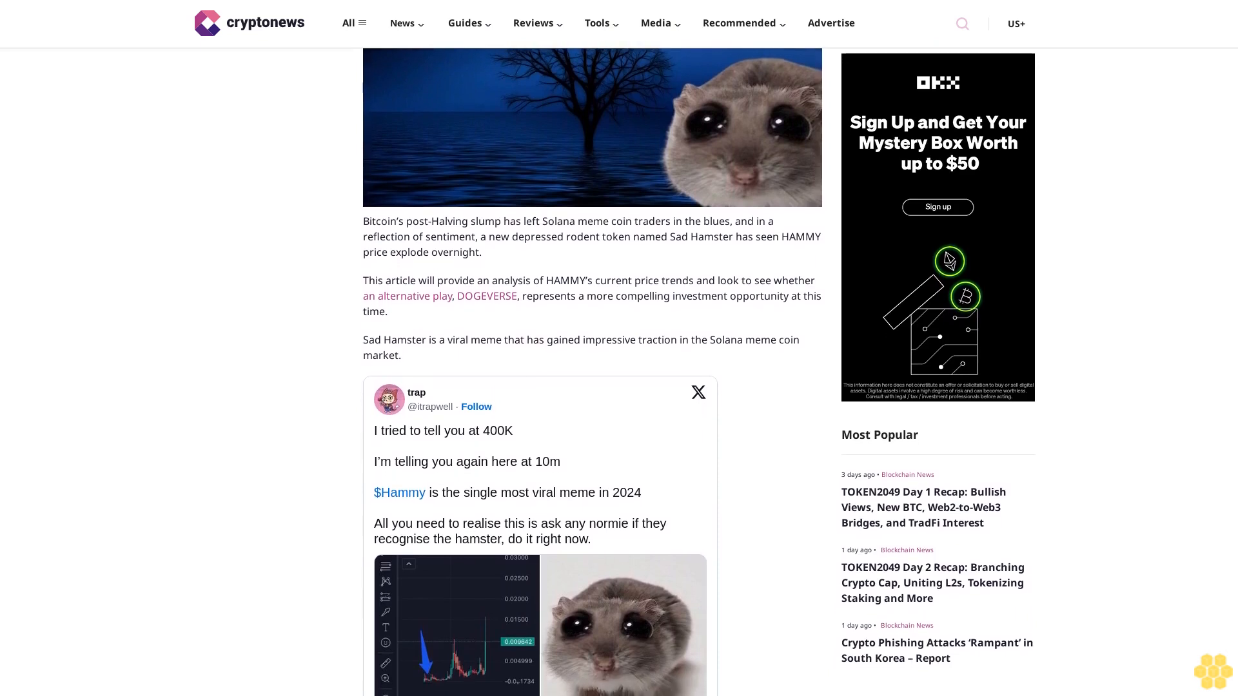
{"action": "scroll", "scroll_direction": "down", "scroll_amount": 3}
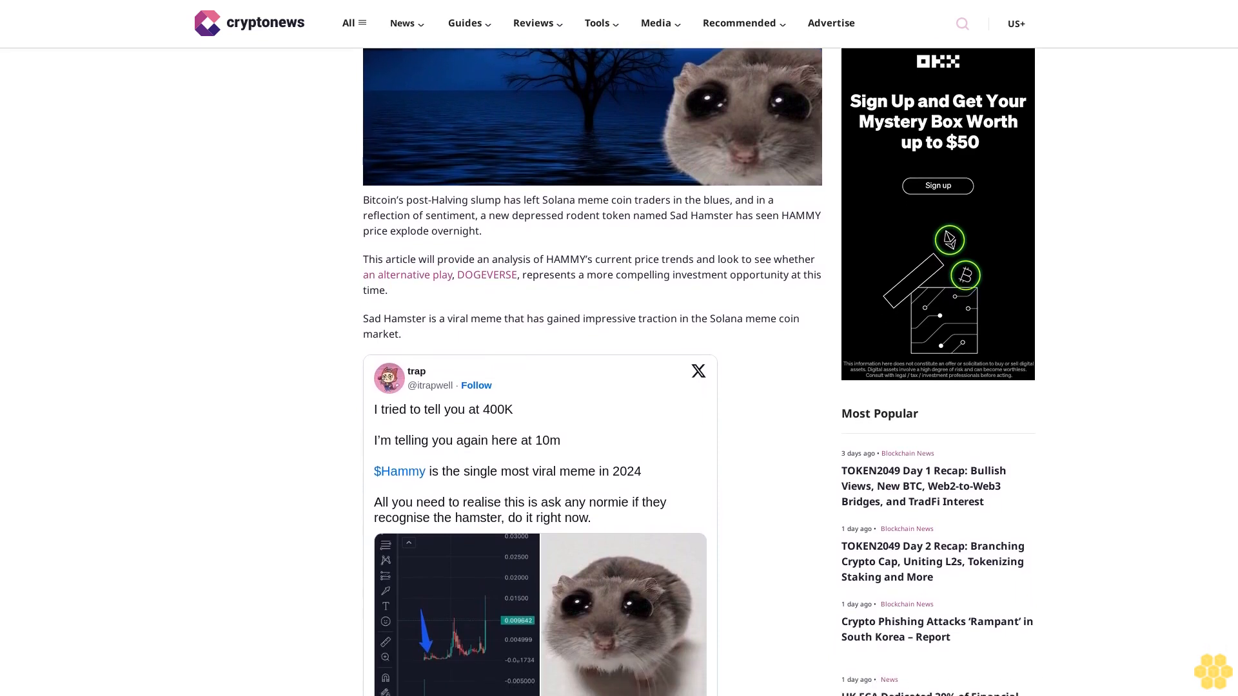
{"action": "scroll", "scroll_direction": "down", "scroll_amount": 3}
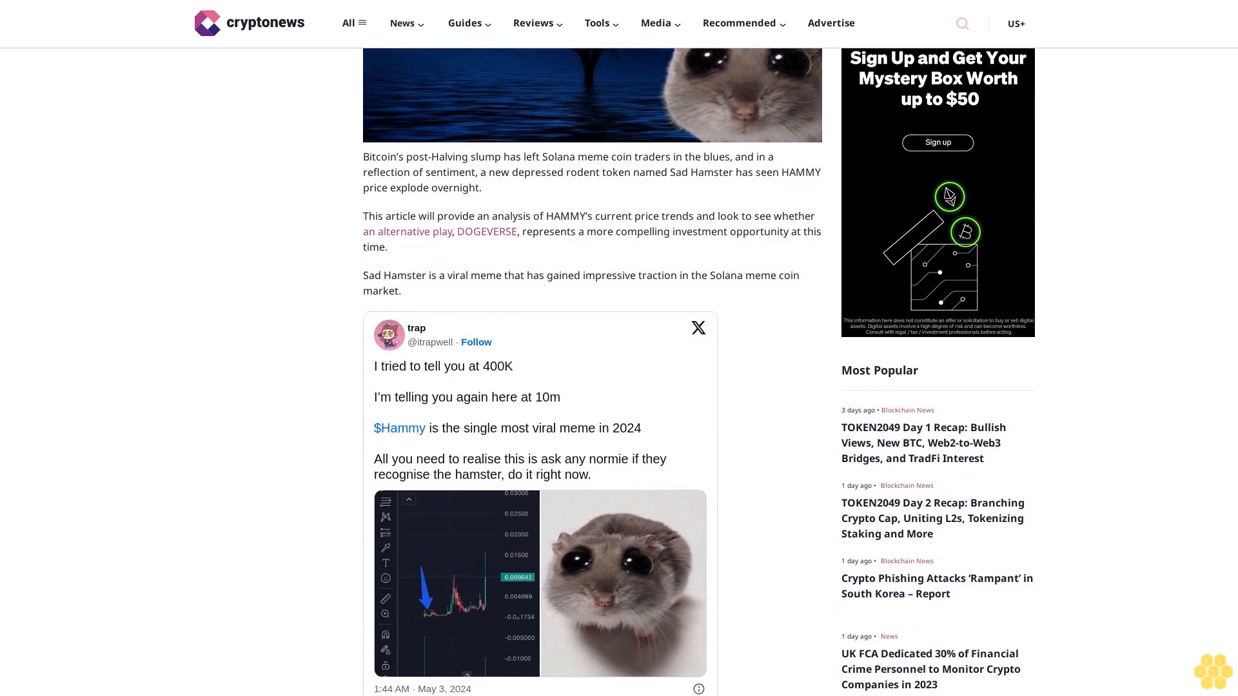
{"action": "scroll", "scroll_direction": "down", "scroll_amount": 3}
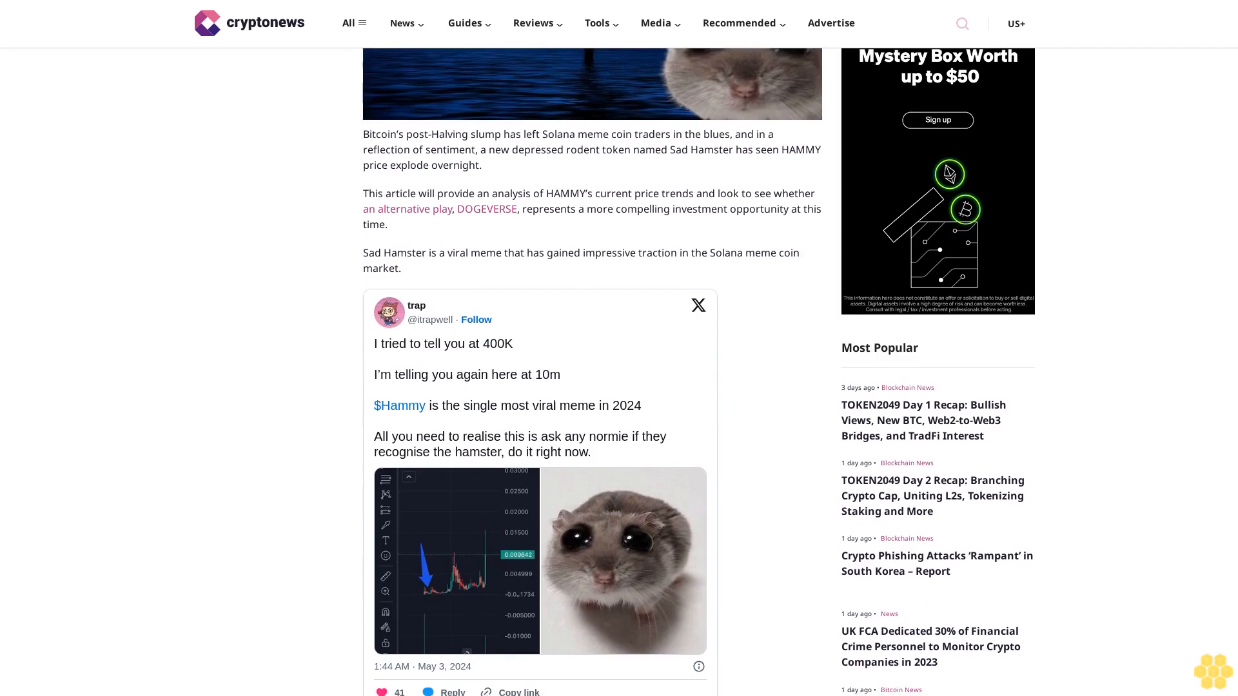
{"action": "scroll", "scroll_direction": "down", "scroll_amount": 3}
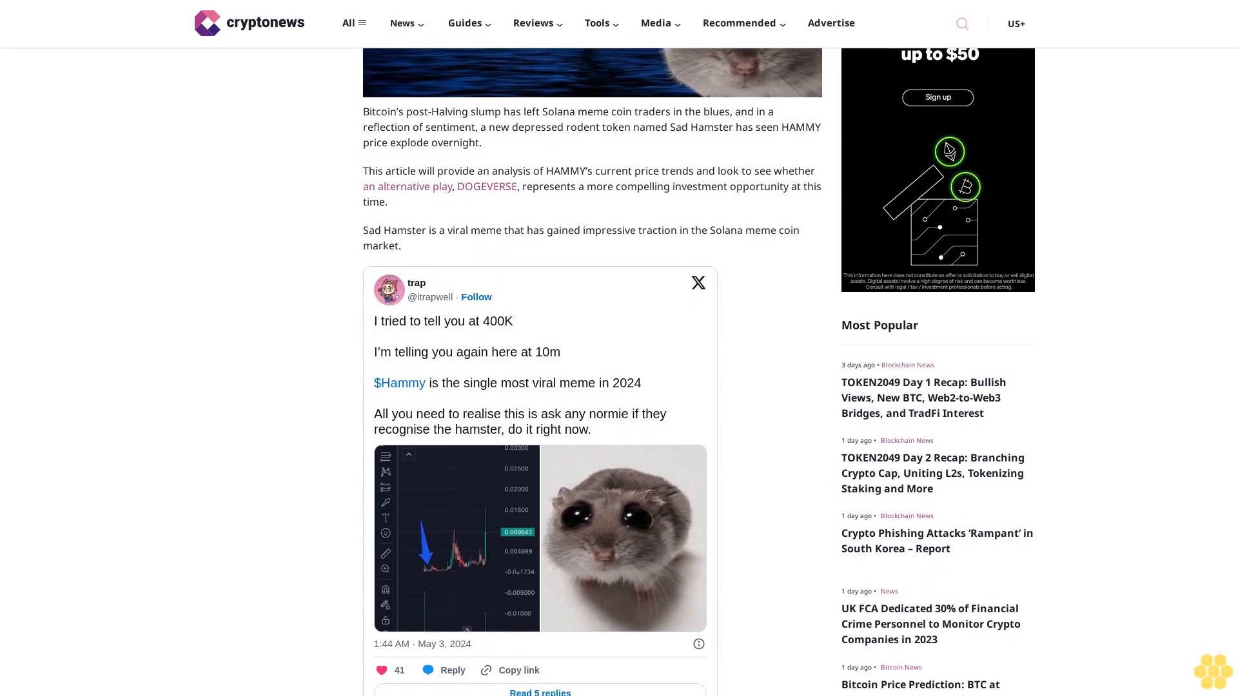
{"action": "scroll", "scroll_direction": "down", "scroll_amount": 3}
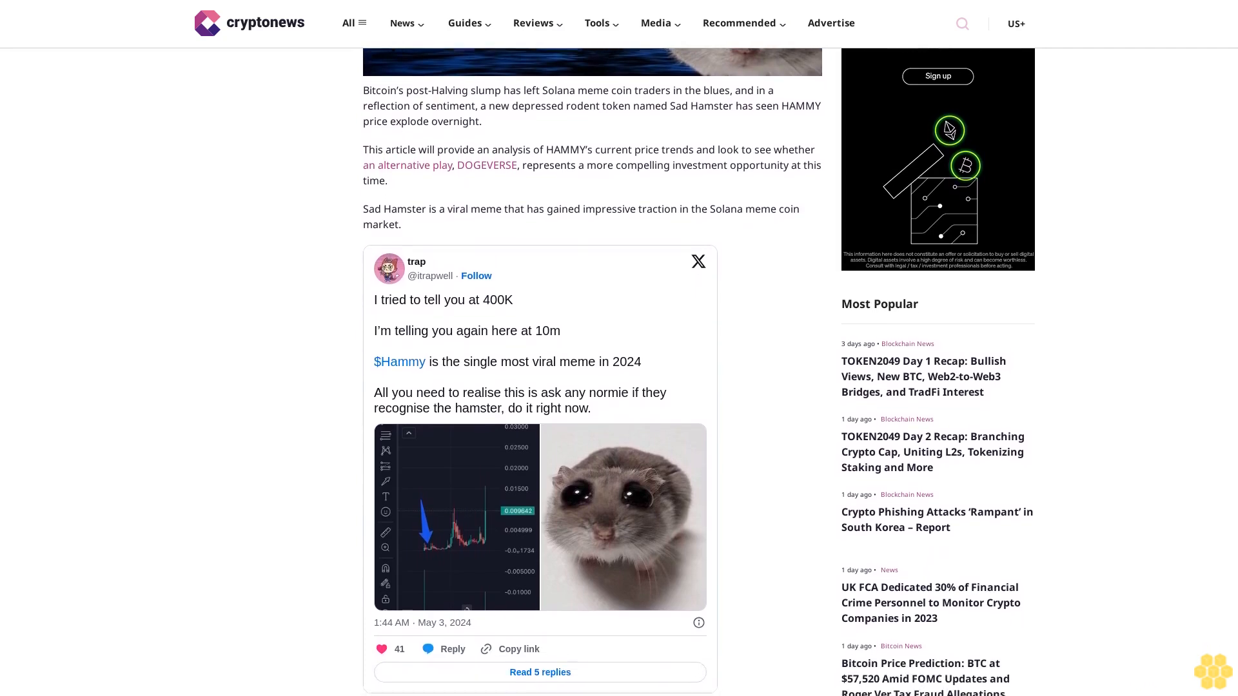
{"action": "scroll", "scroll_direction": "down", "scroll_amount": 3}
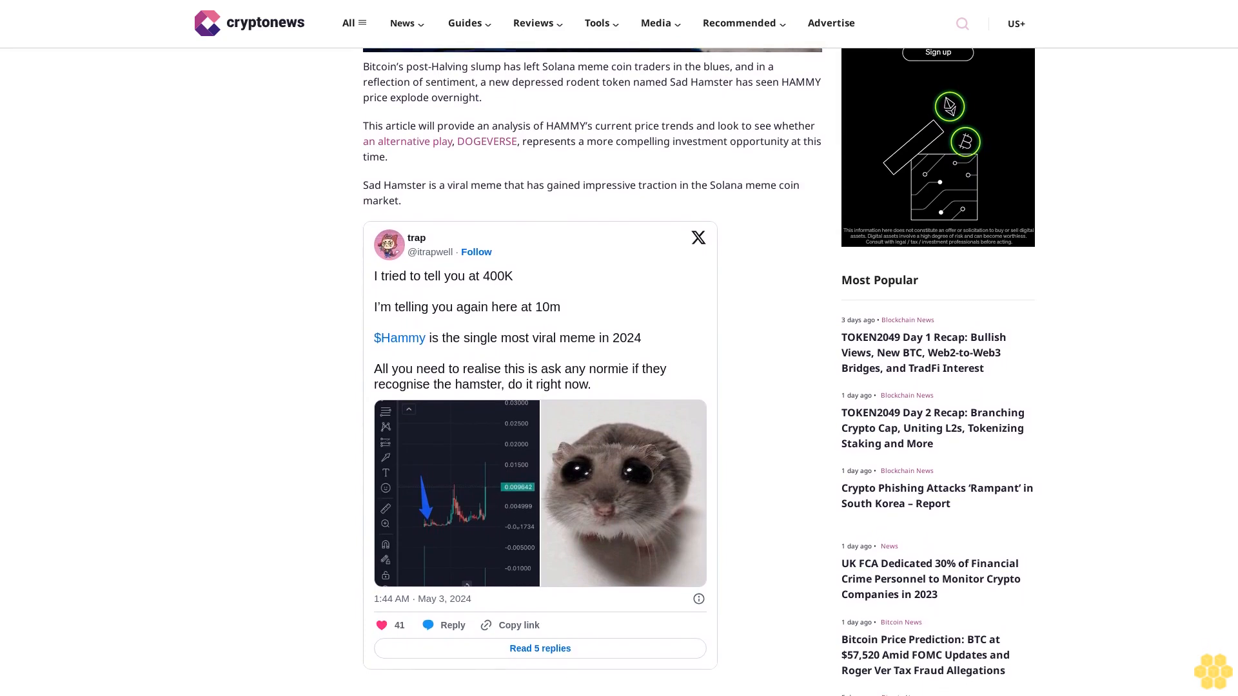
{"action": "scroll", "scroll_direction": "down", "scroll_amount": 3}
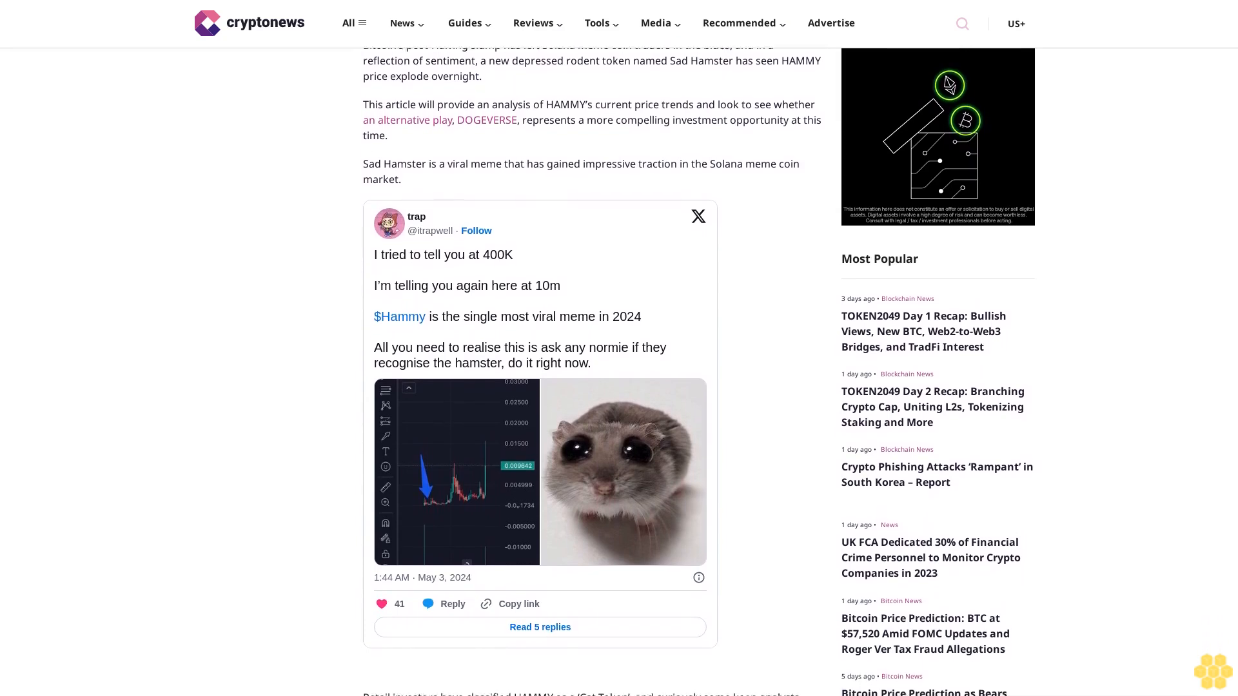
{"action": "scroll", "scroll_direction": "down", "scroll_amount": 3}
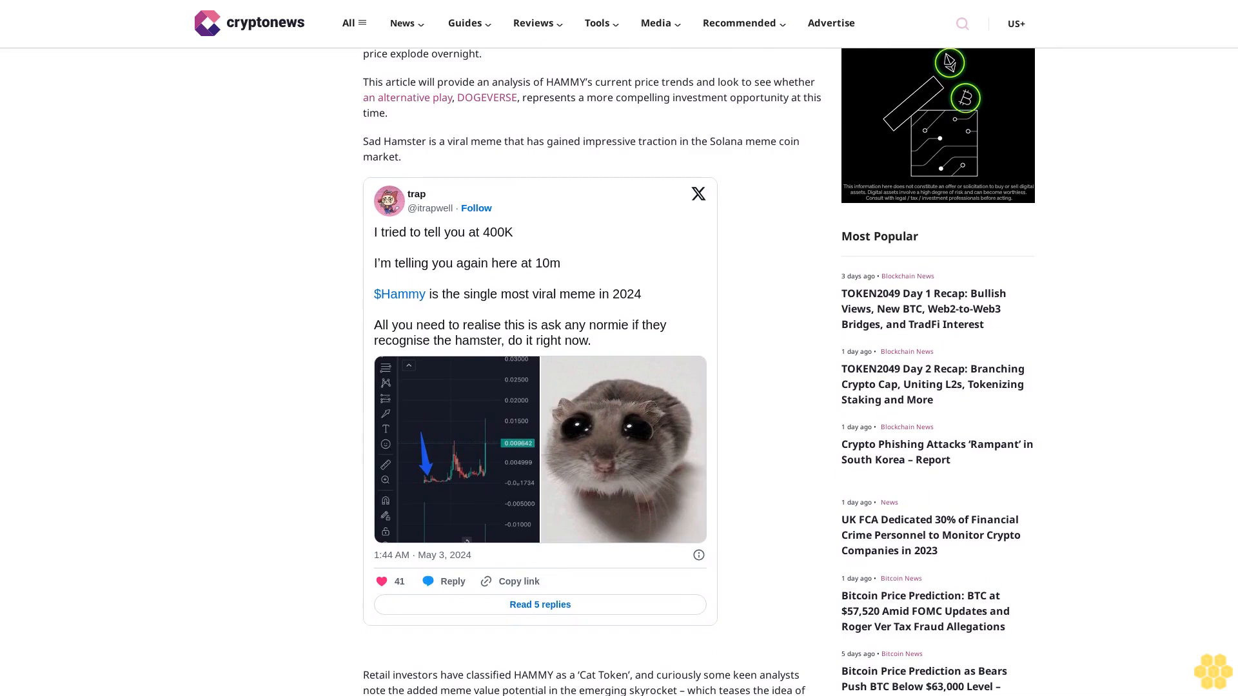
{"action": "scroll", "scroll_direction": "down", "scroll_amount": 3}
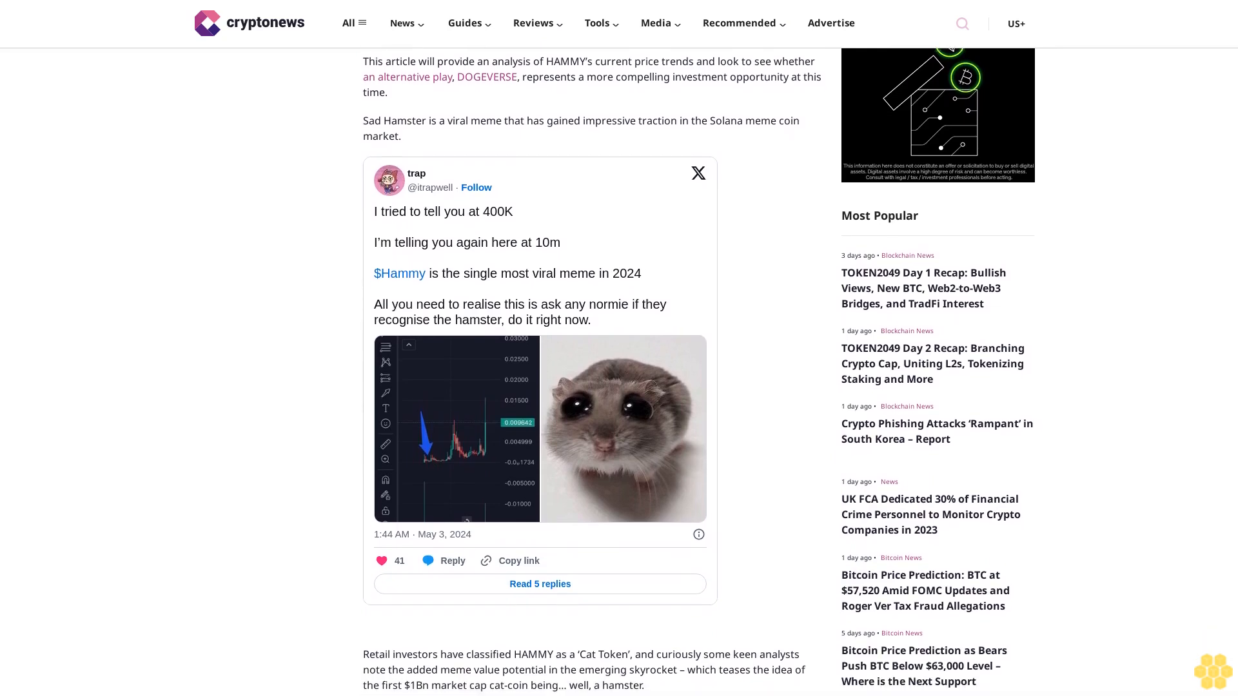
{"action": "scroll", "scroll_direction": "down", "scroll_amount": 3}
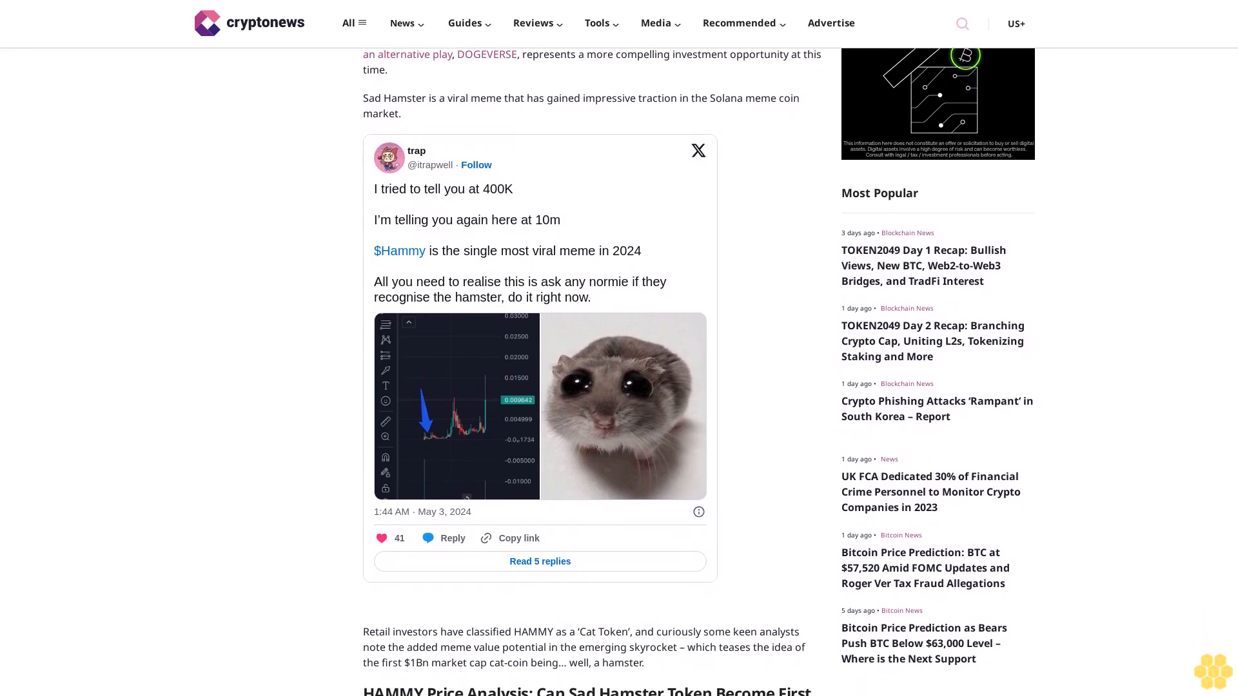
{"action": "scroll", "scroll_direction": "down", "scroll_amount": 3}
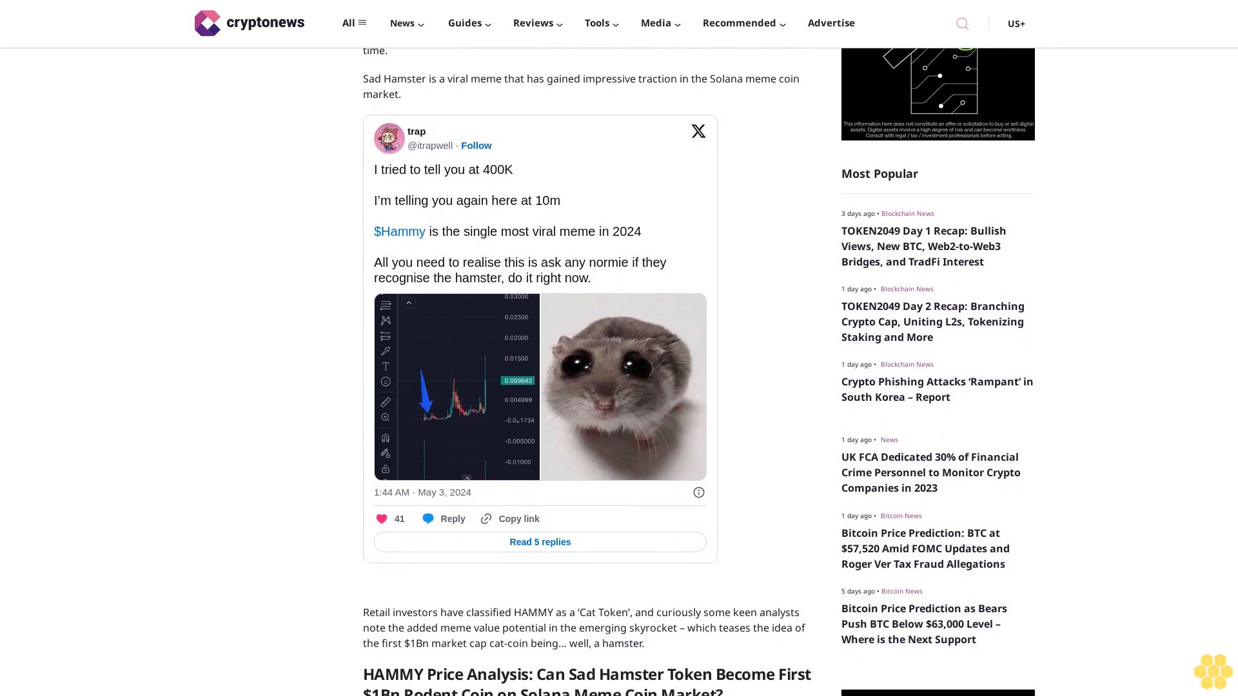
{"action": "scroll", "scroll_direction": "down", "scroll_amount": 3}
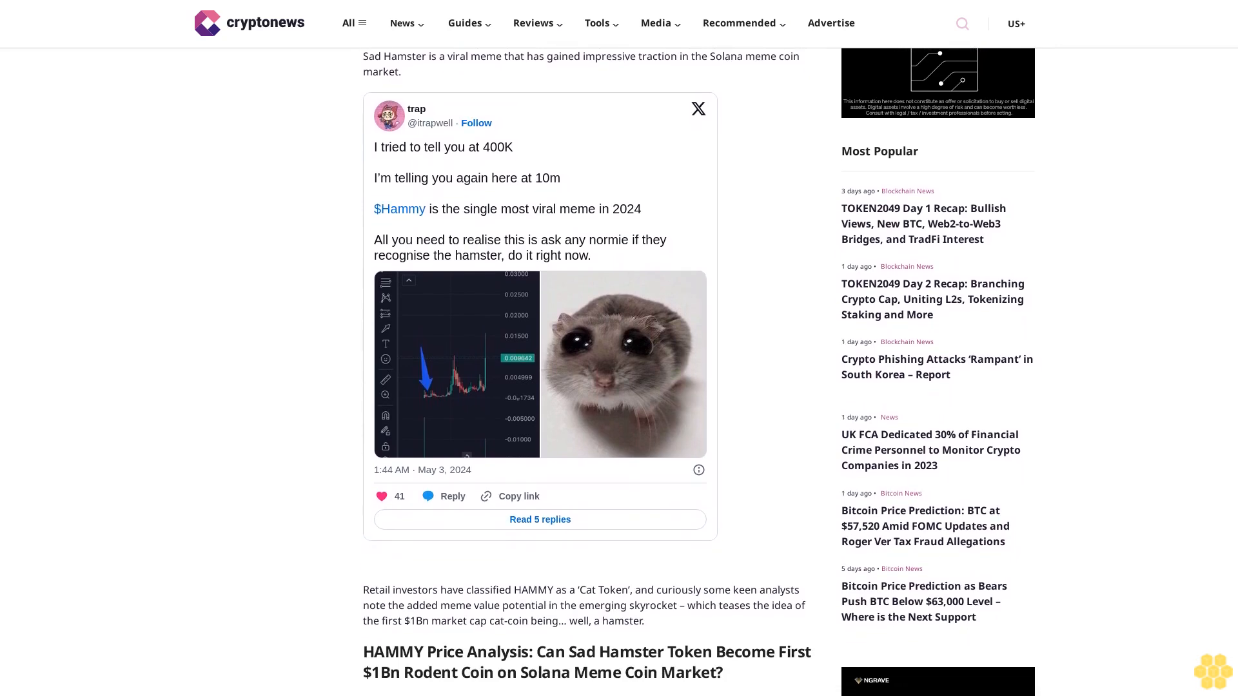
{"action": "scroll", "scroll_direction": "down", "scroll_amount": 3}
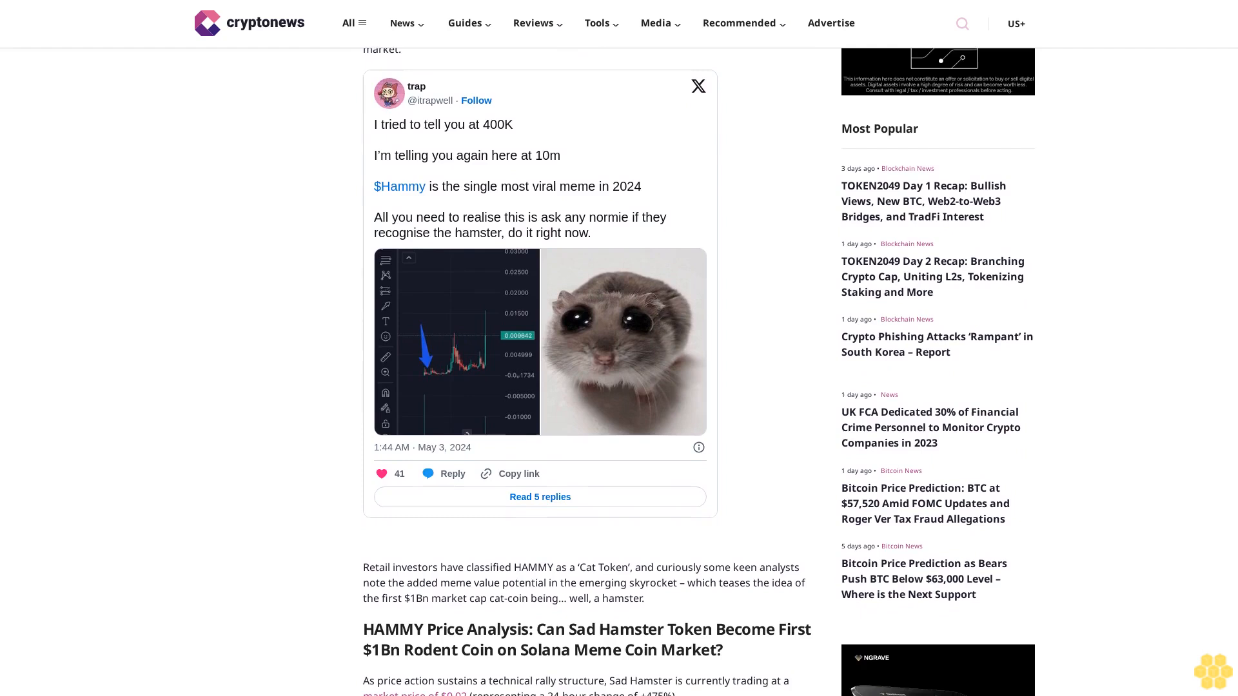
{"action": "scroll", "scroll_direction": "down", "scroll_amount": 3}
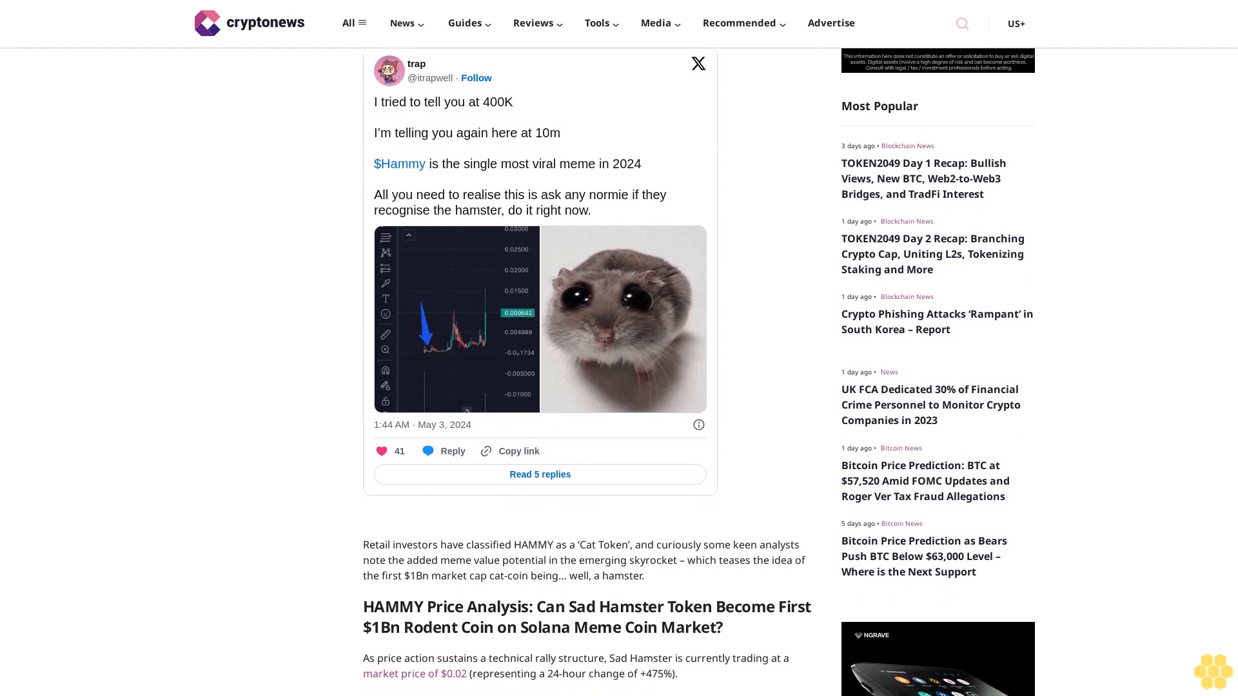
{"action": "scroll", "scroll_direction": "down", "scroll_amount": 3}
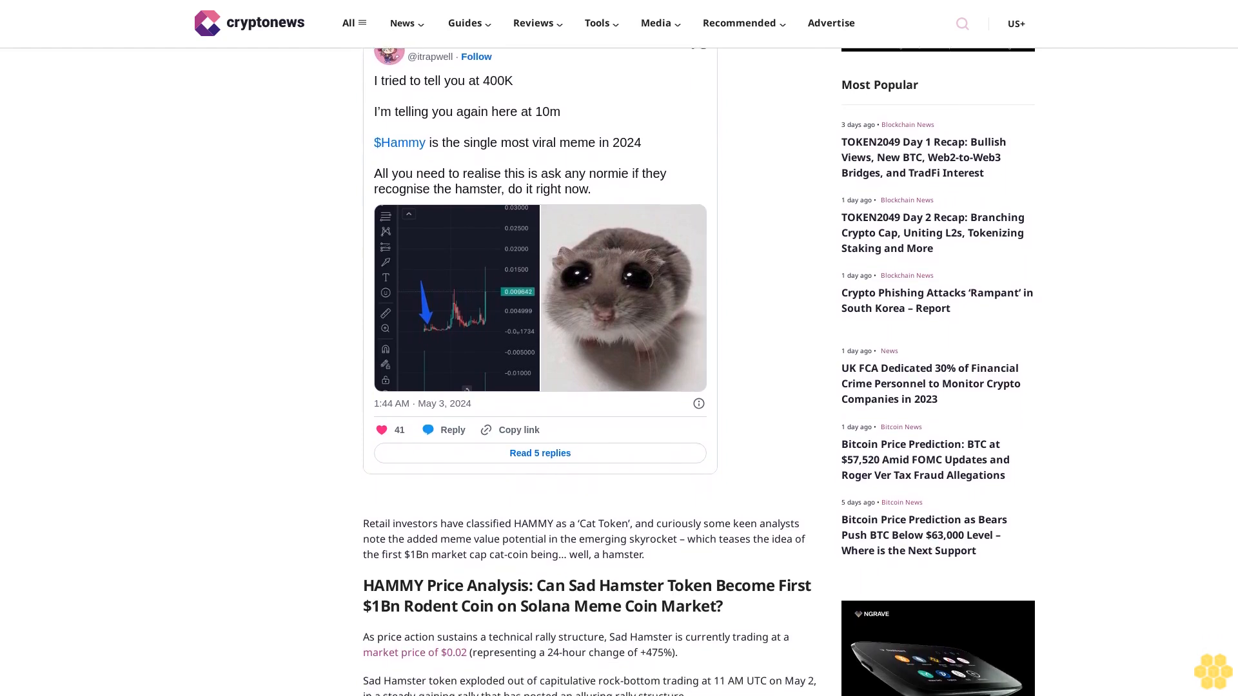
{"action": "scroll", "scroll_direction": "down", "scroll_amount": 3}
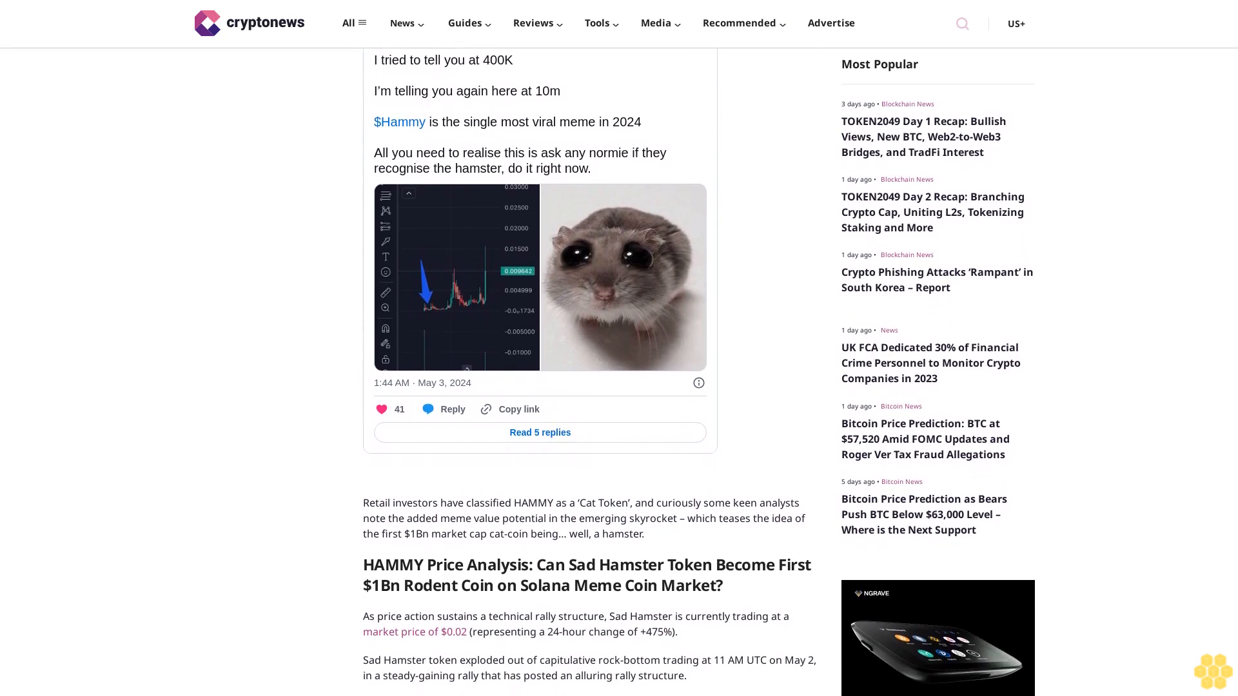
{"action": "scroll", "scroll_direction": "down", "scroll_amount": 3}
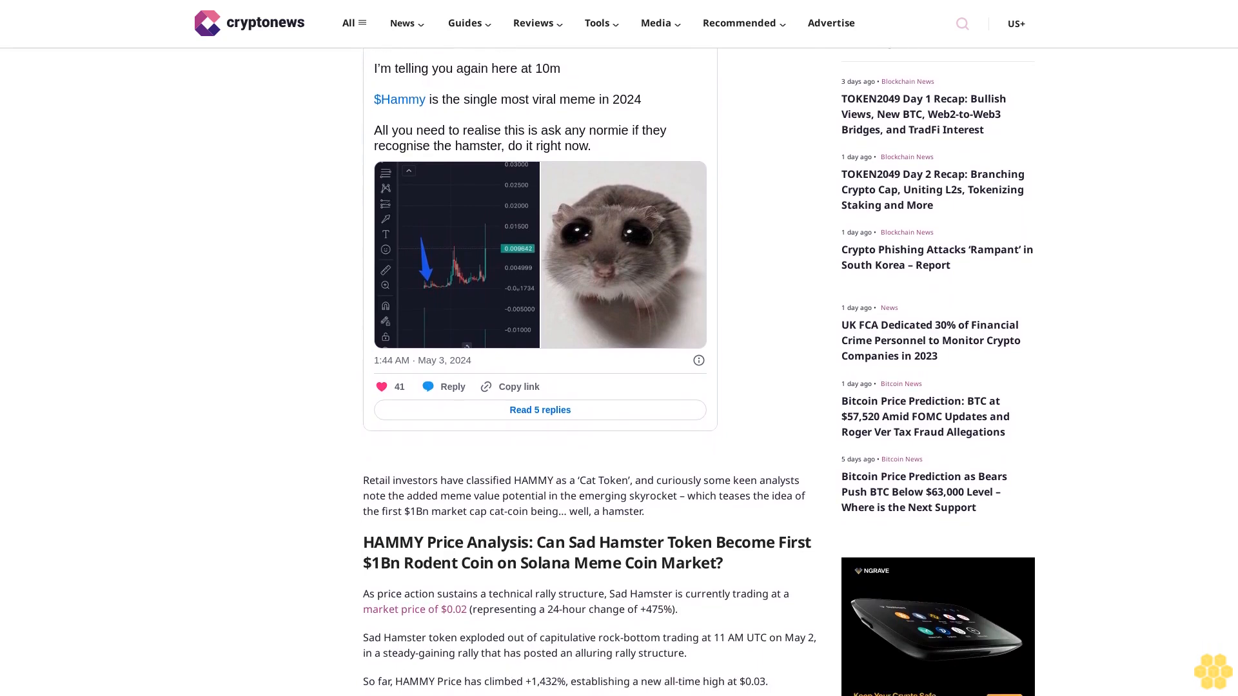
{"action": "scroll", "scroll_direction": "down", "scroll_amount": 3}
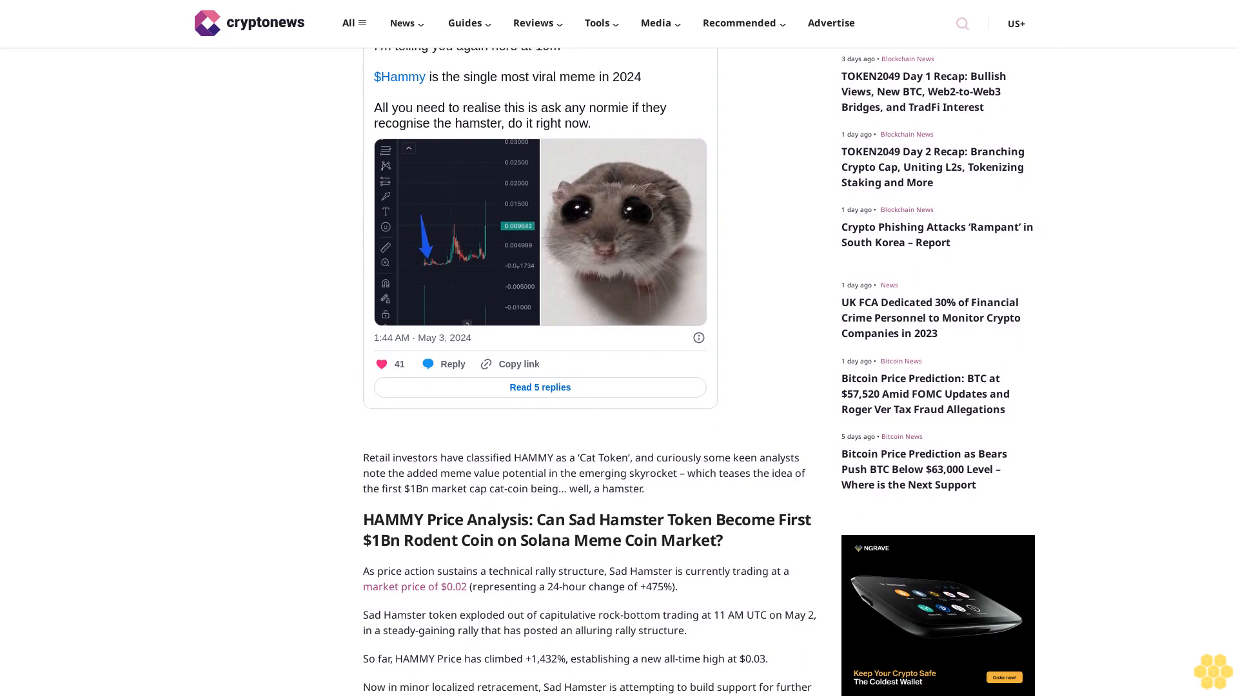
{"action": "scroll", "scroll_direction": "down", "scroll_amount": 3}
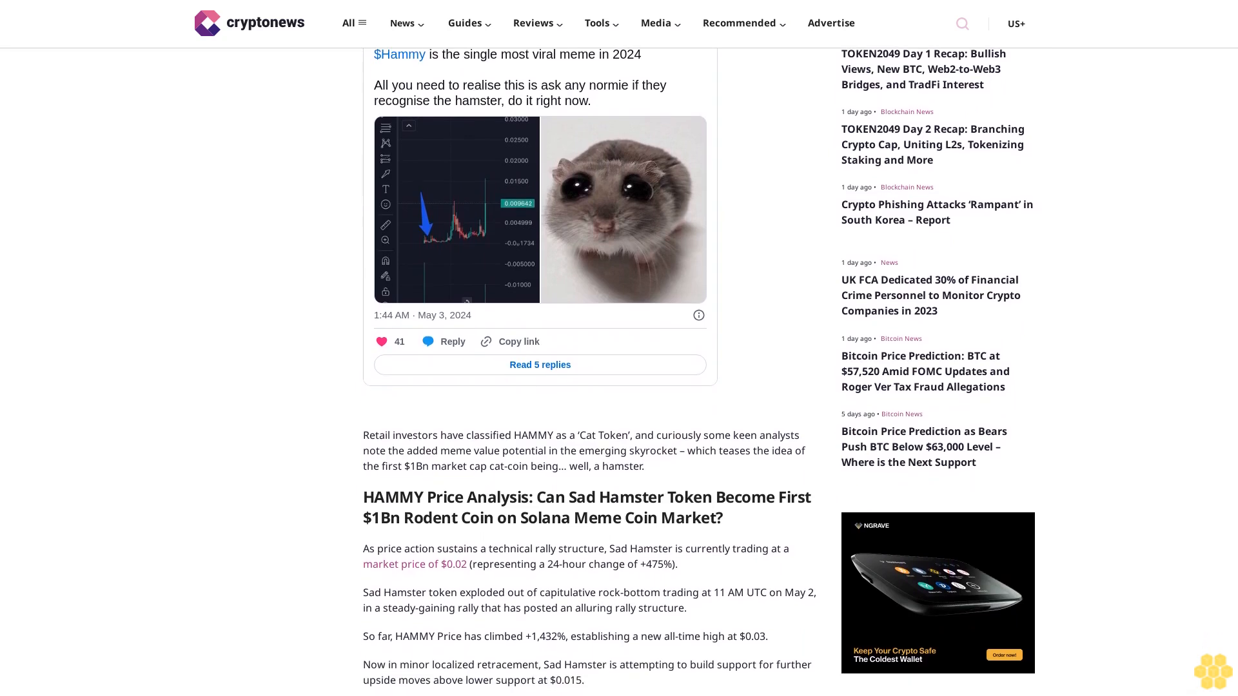
{"action": "scroll", "scroll_direction": "down", "scroll_amount": 3}
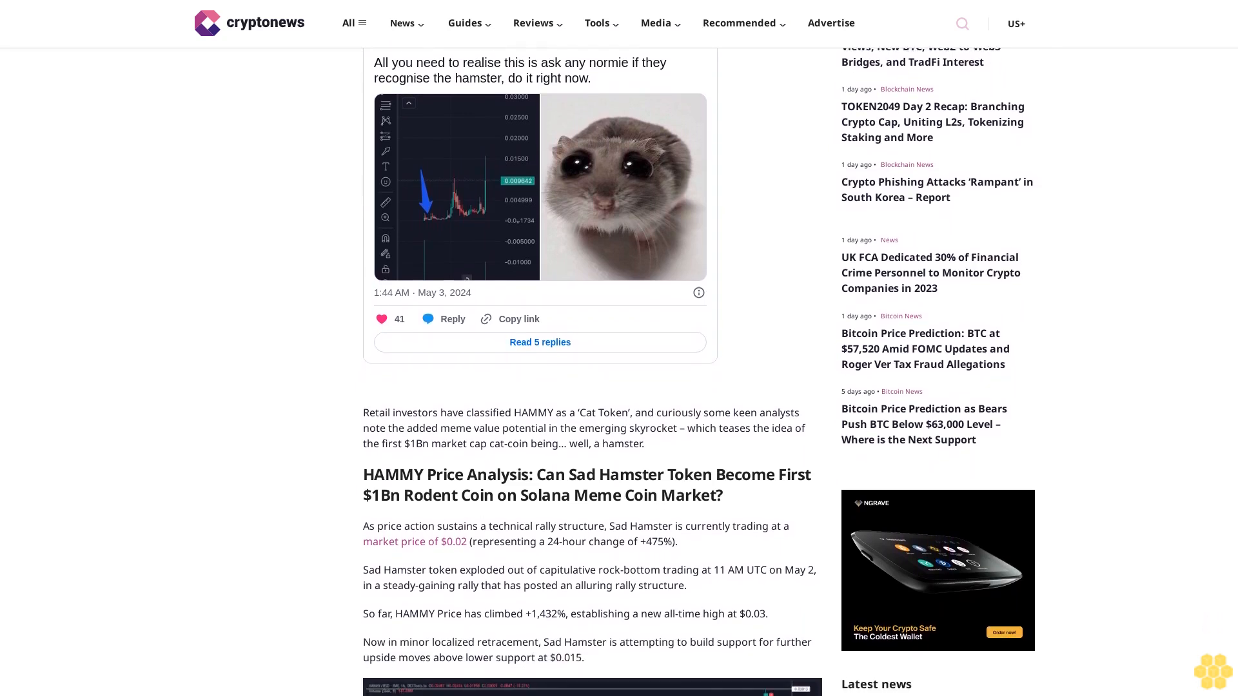
{"action": "scroll", "scroll_direction": "down", "scroll_amount": 3}
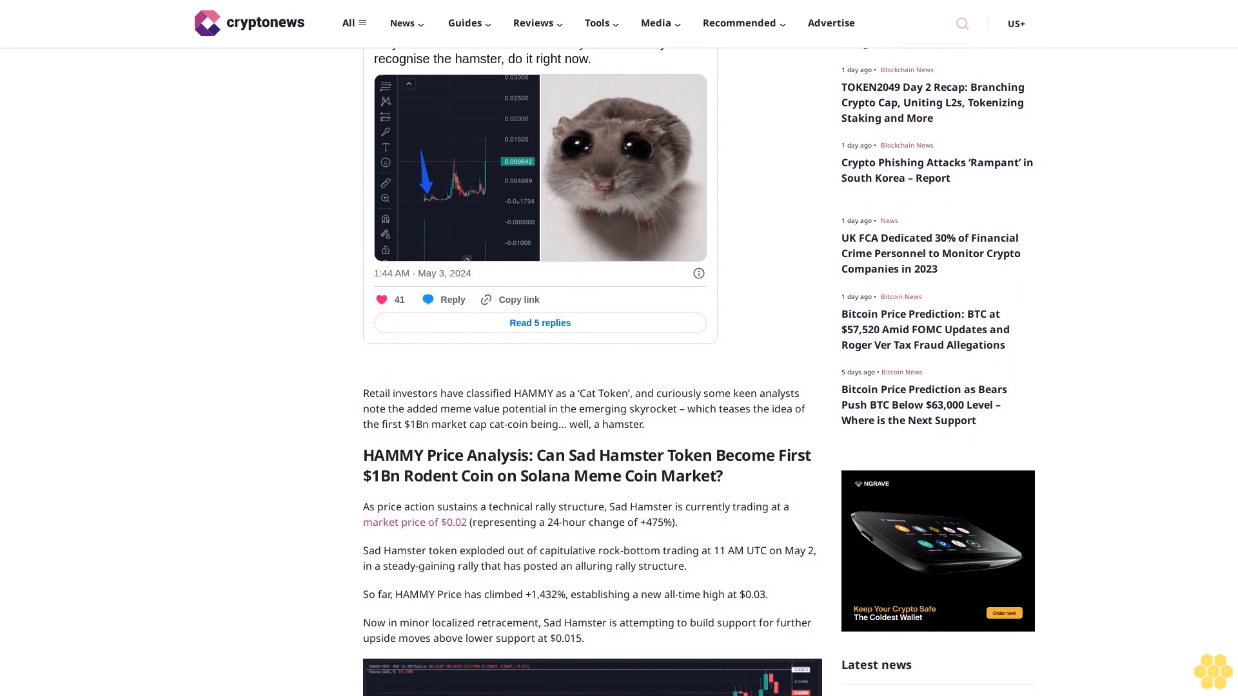
{"action": "scroll", "scroll_direction": "down", "scroll_amount": 3}
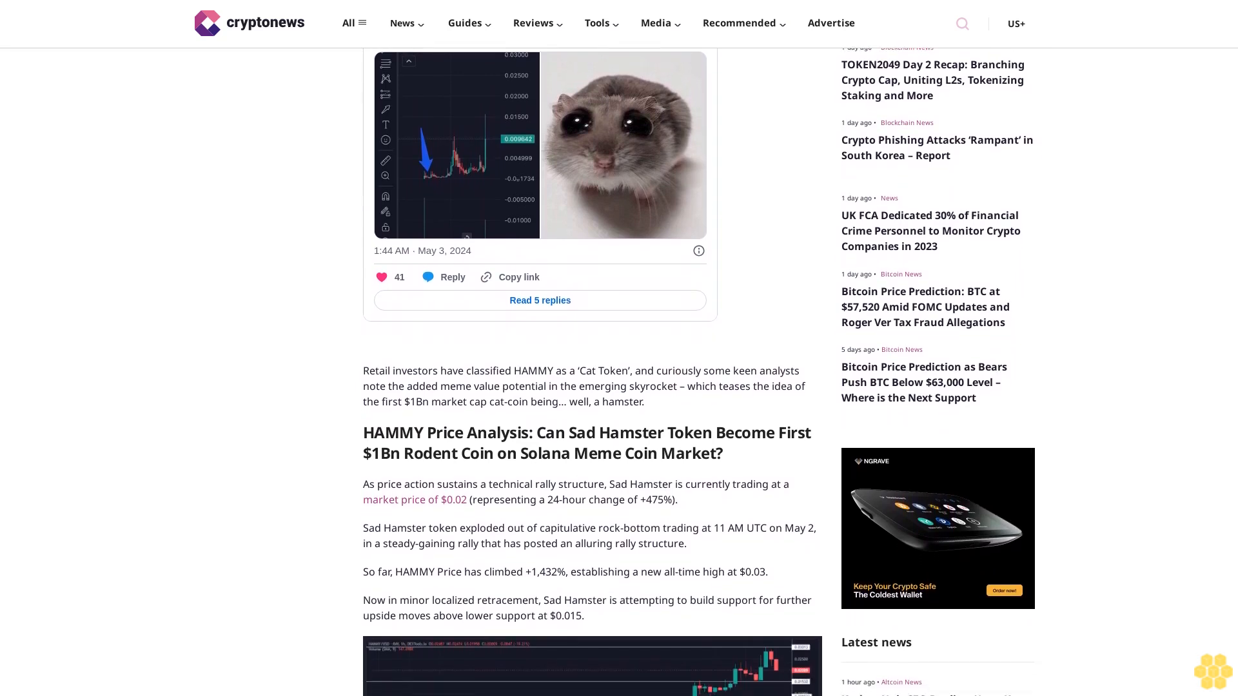
{"action": "scroll", "scroll_direction": "down", "scroll_amount": 3}
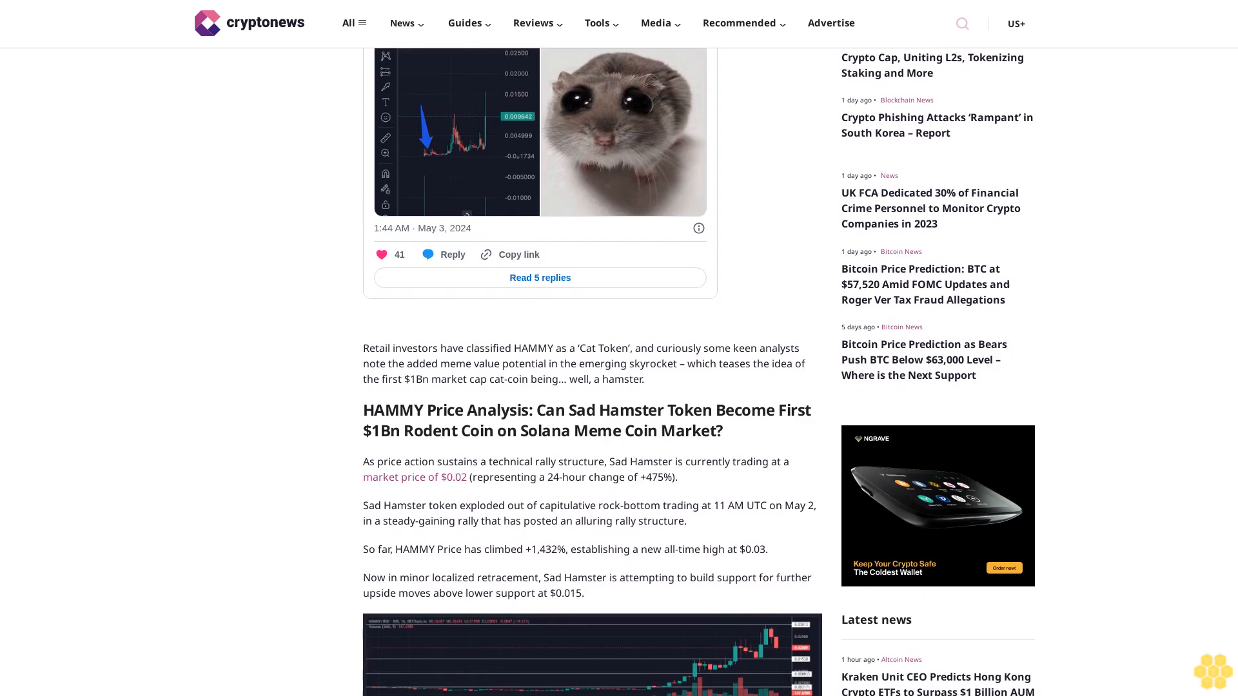
{"action": "scroll", "scroll_direction": "down", "scroll_amount": 3}
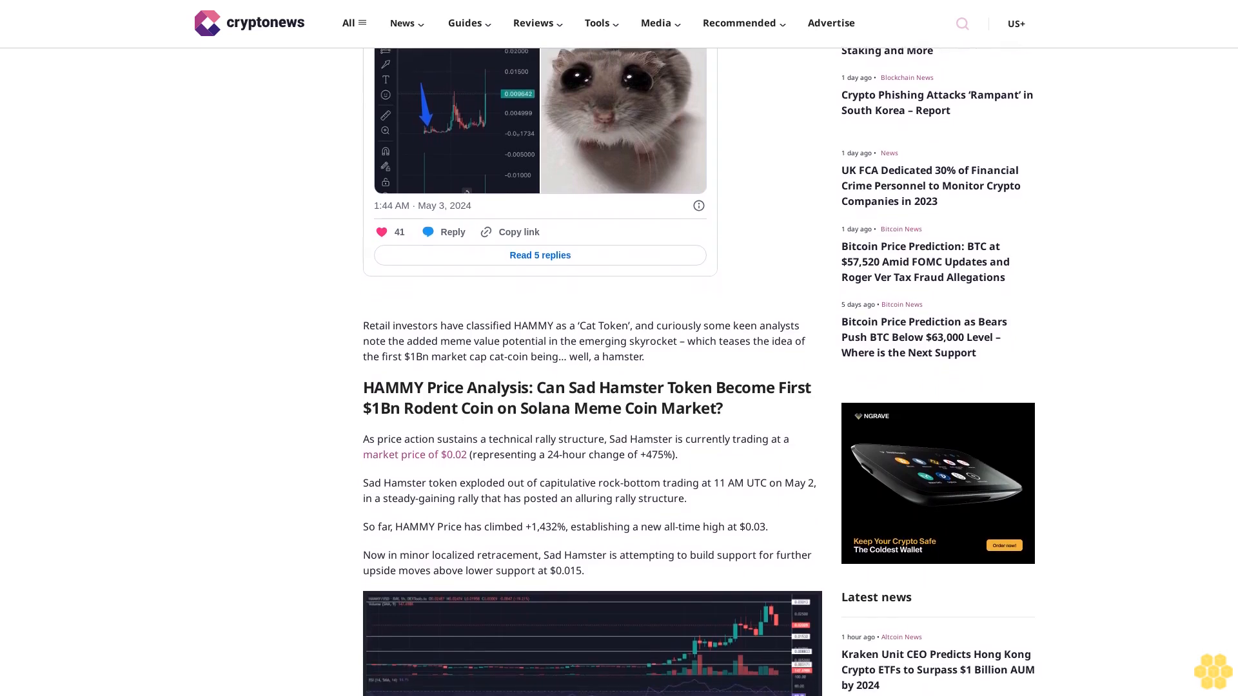
{"action": "scroll", "scroll_direction": "down", "scroll_amount": 3}
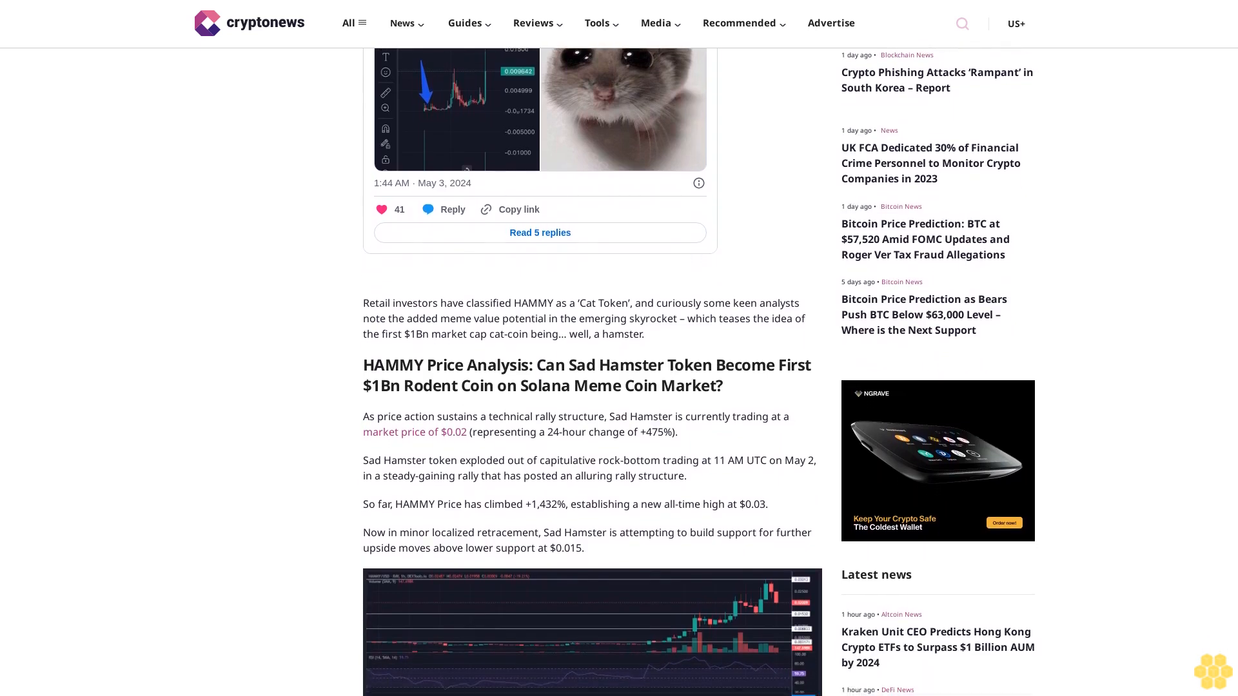
{"action": "scroll", "scroll_direction": "down", "scroll_amount": 3}
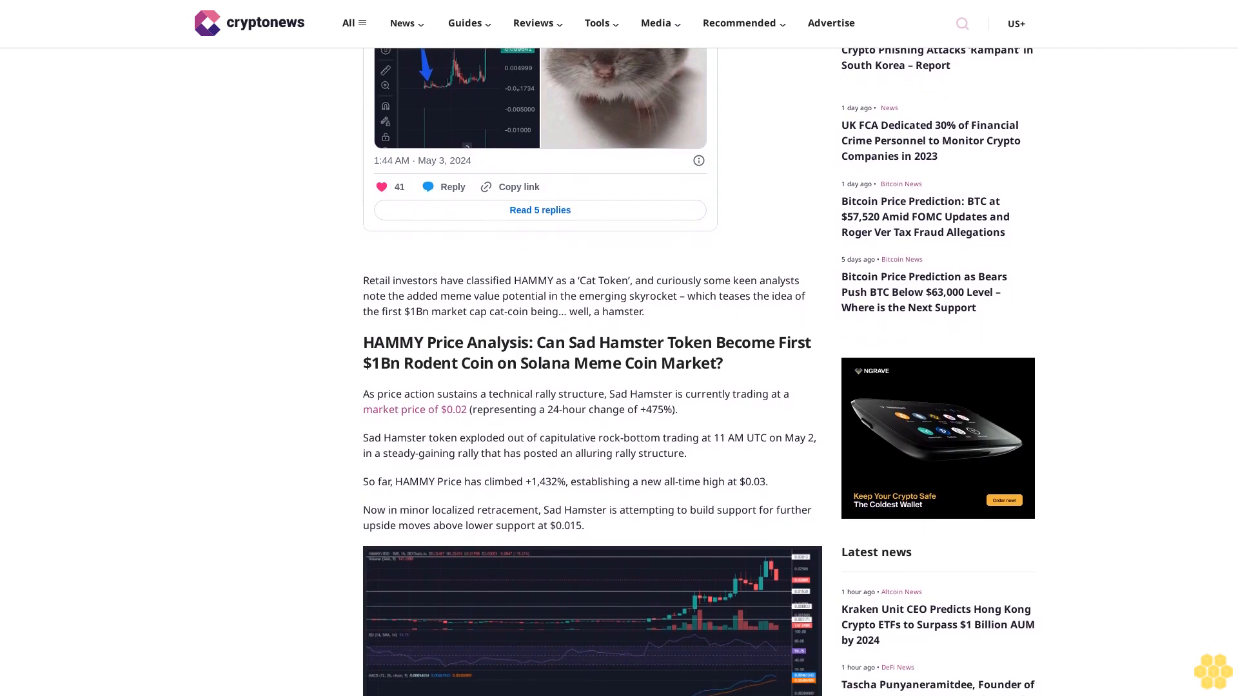
{"action": "scroll", "scroll_direction": "down", "scroll_amount": 3}
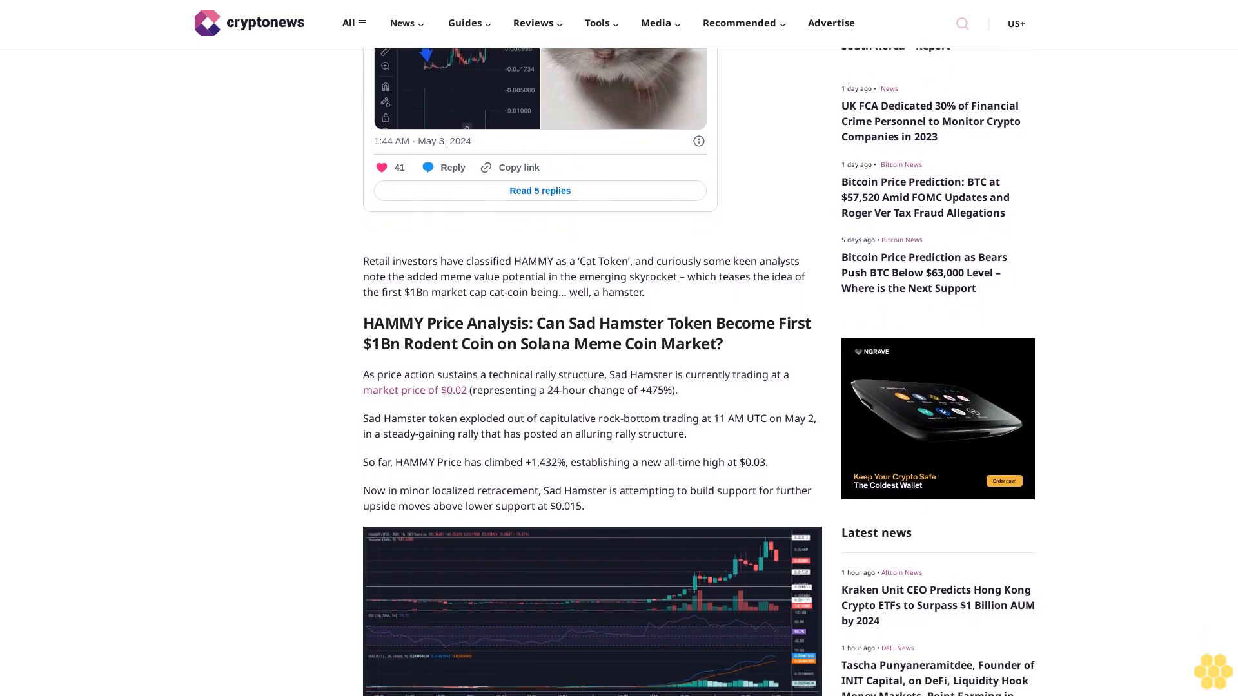
{"action": "scroll", "scroll_direction": "down", "scroll_amount": 3}
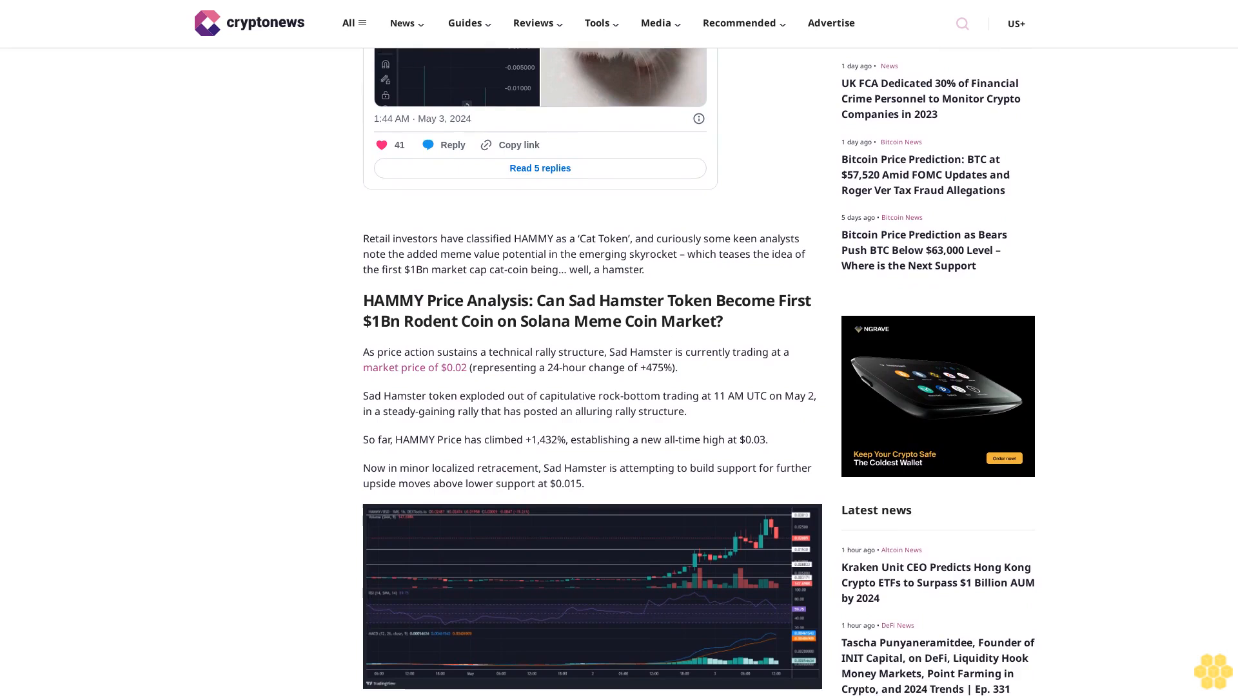
{"action": "scroll", "scroll_direction": "down", "scroll_amount": 3}
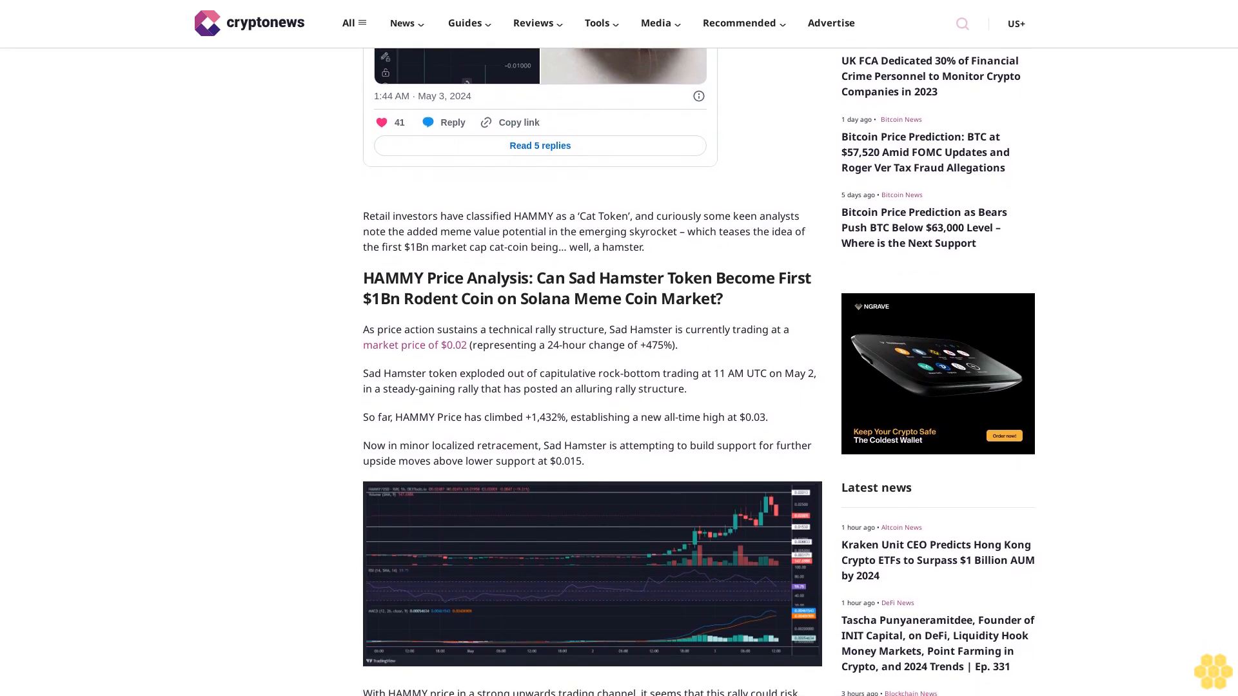
{"action": "scroll", "scroll_direction": "down", "scroll_amount": 3}
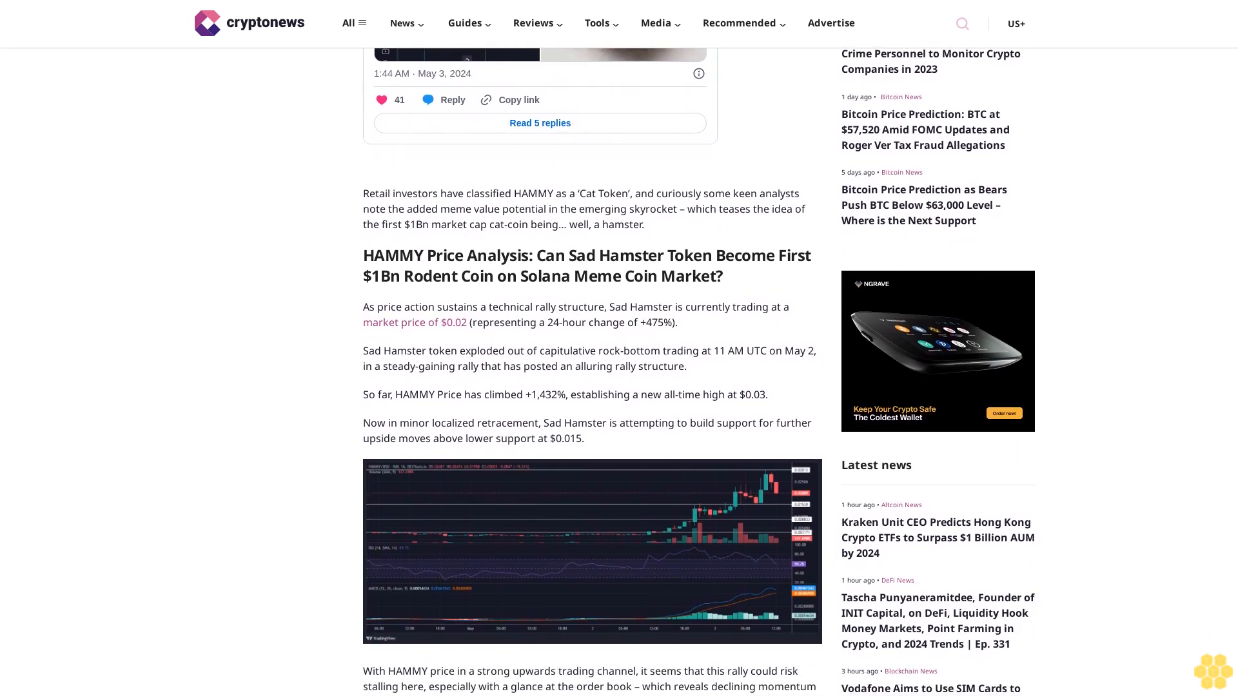
{"action": "scroll", "scroll_direction": "down", "scroll_amount": 3}
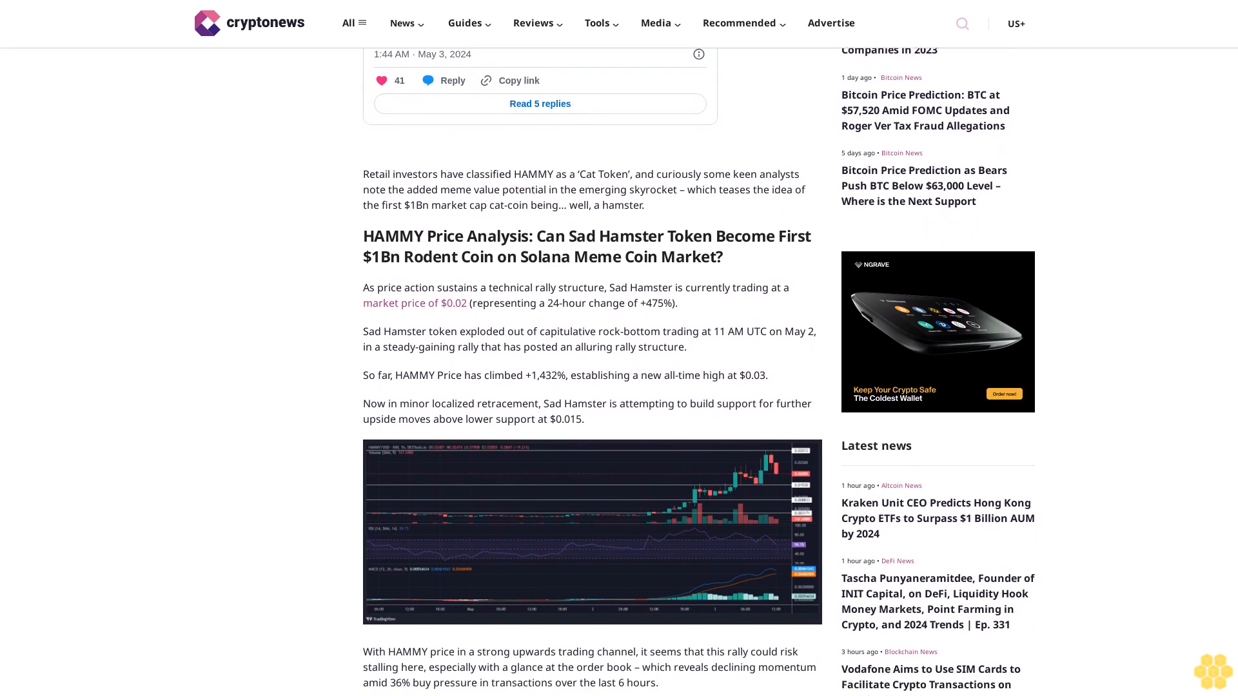
{"action": "scroll", "scroll_direction": "down", "scroll_amount": 3}
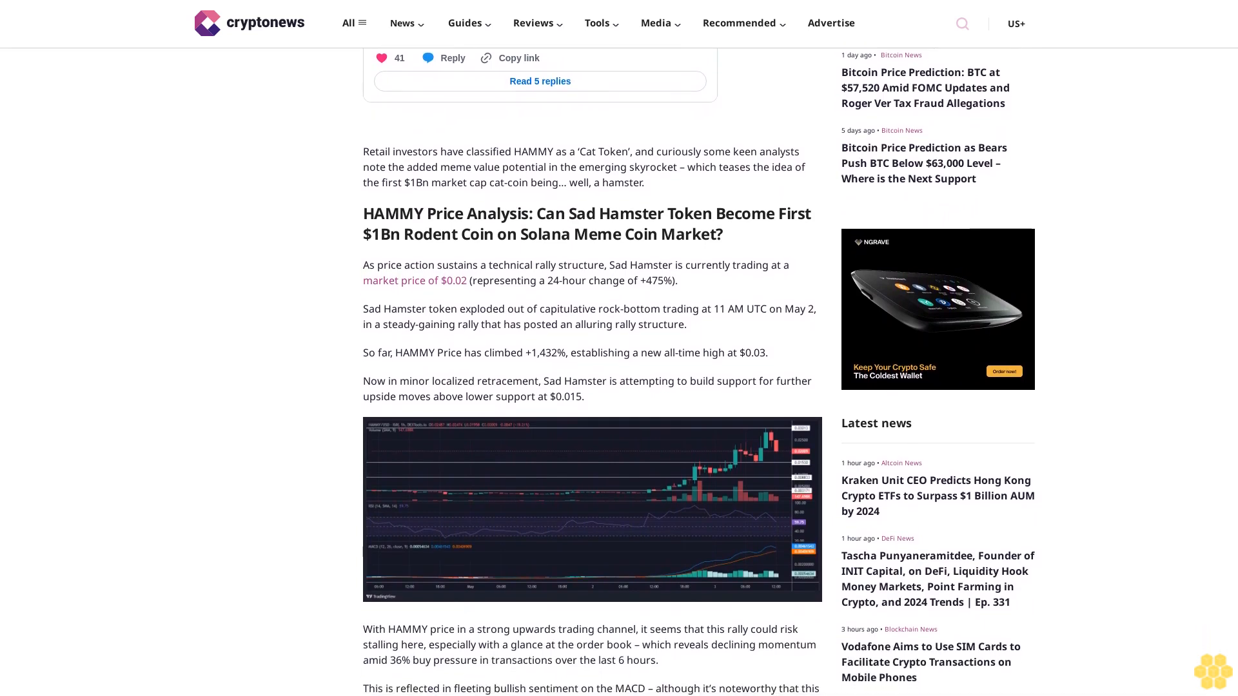
{"action": "scroll", "scroll_direction": "down", "scroll_amount": 3}
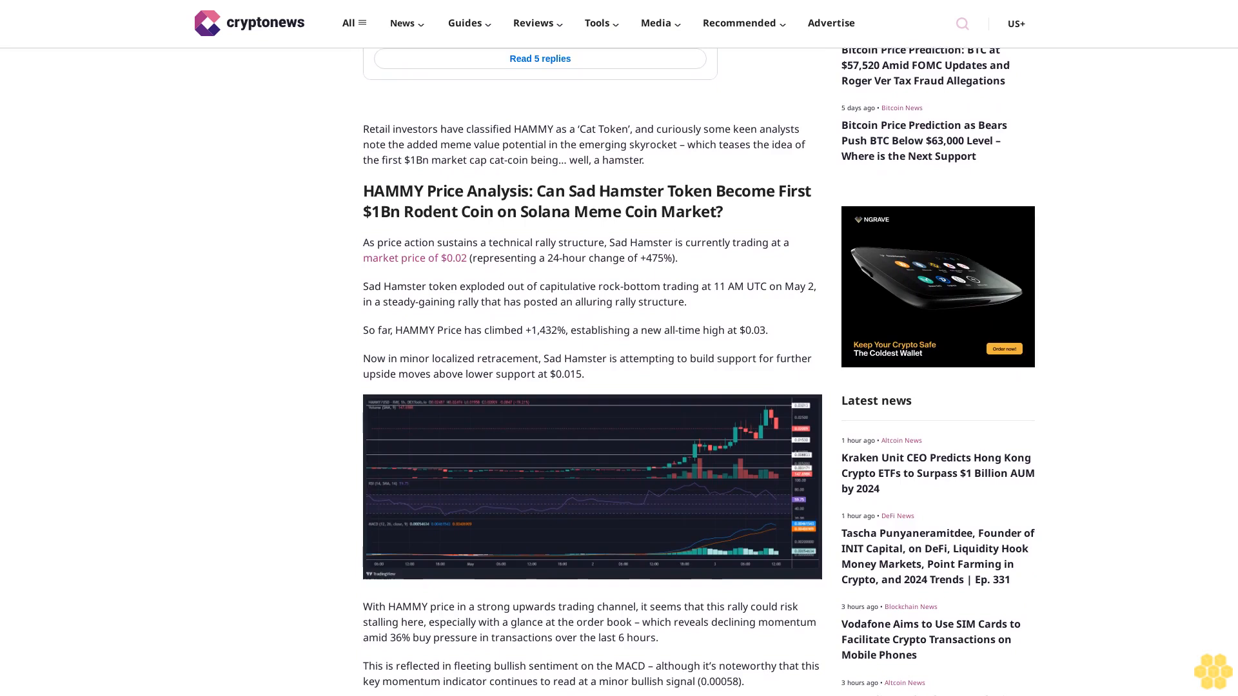
{"action": "scroll", "scroll_direction": "down", "scroll_amount": 3}
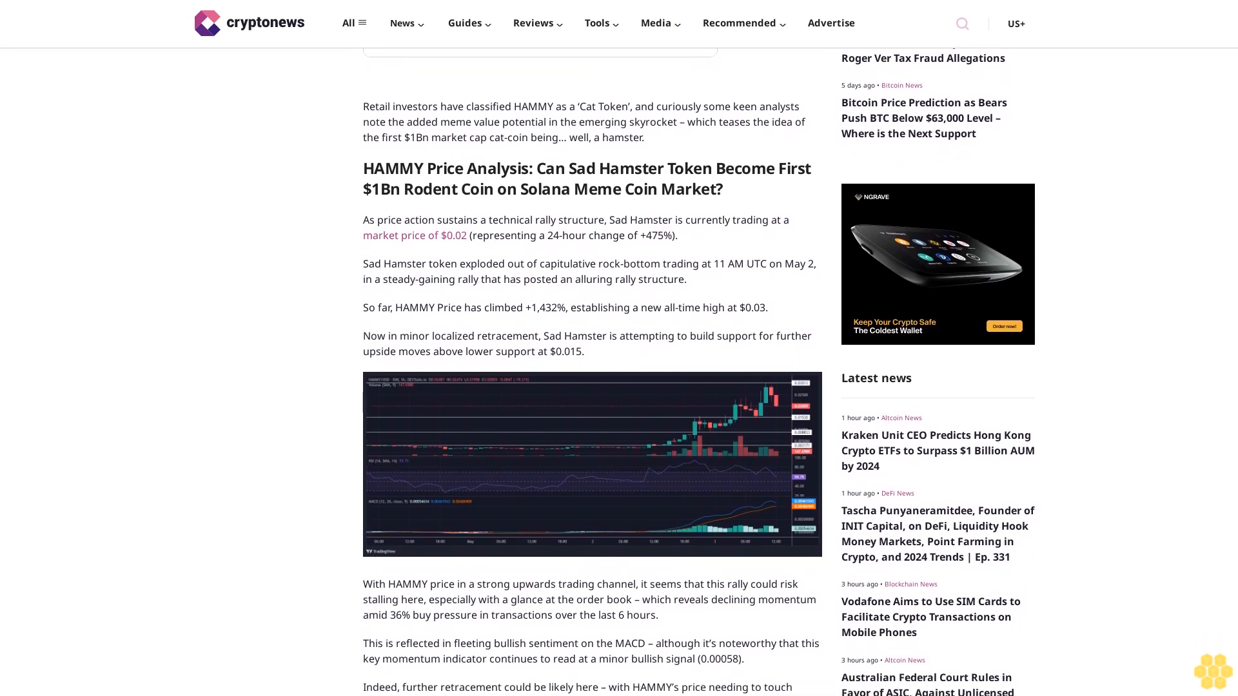
{"action": "scroll", "scroll_direction": "down", "scroll_amount": 3}
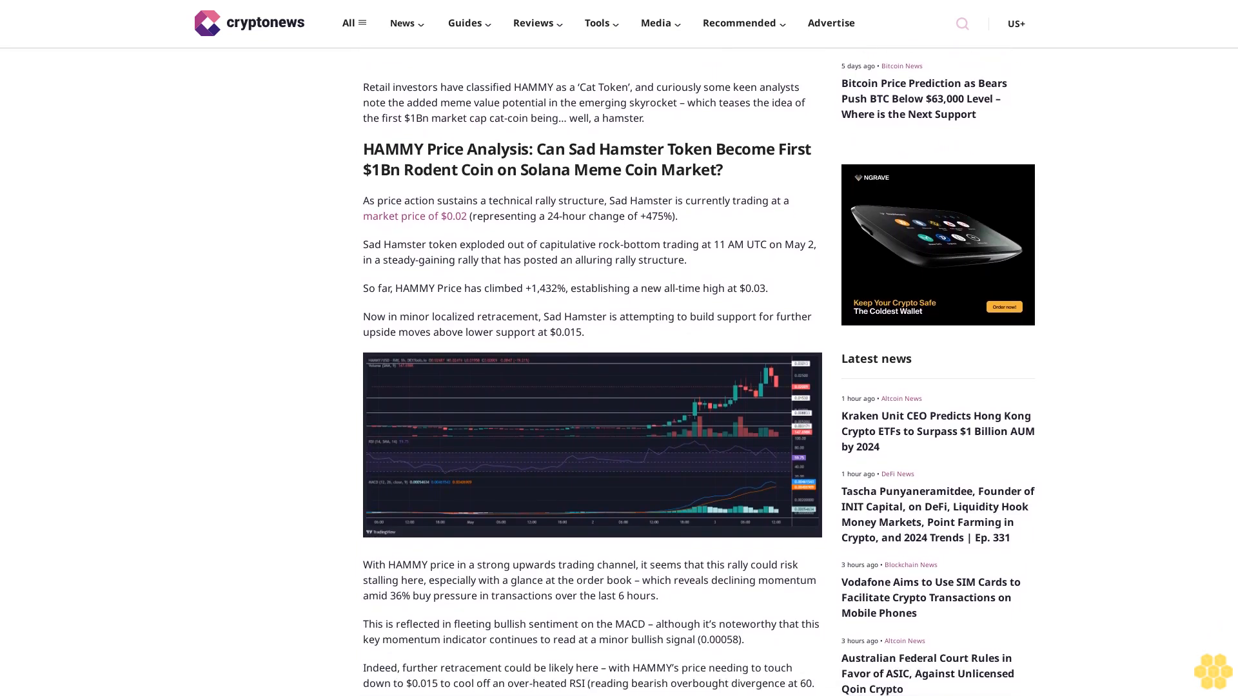
{"action": "scroll", "scroll_direction": "down", "scroll_amount": 3}
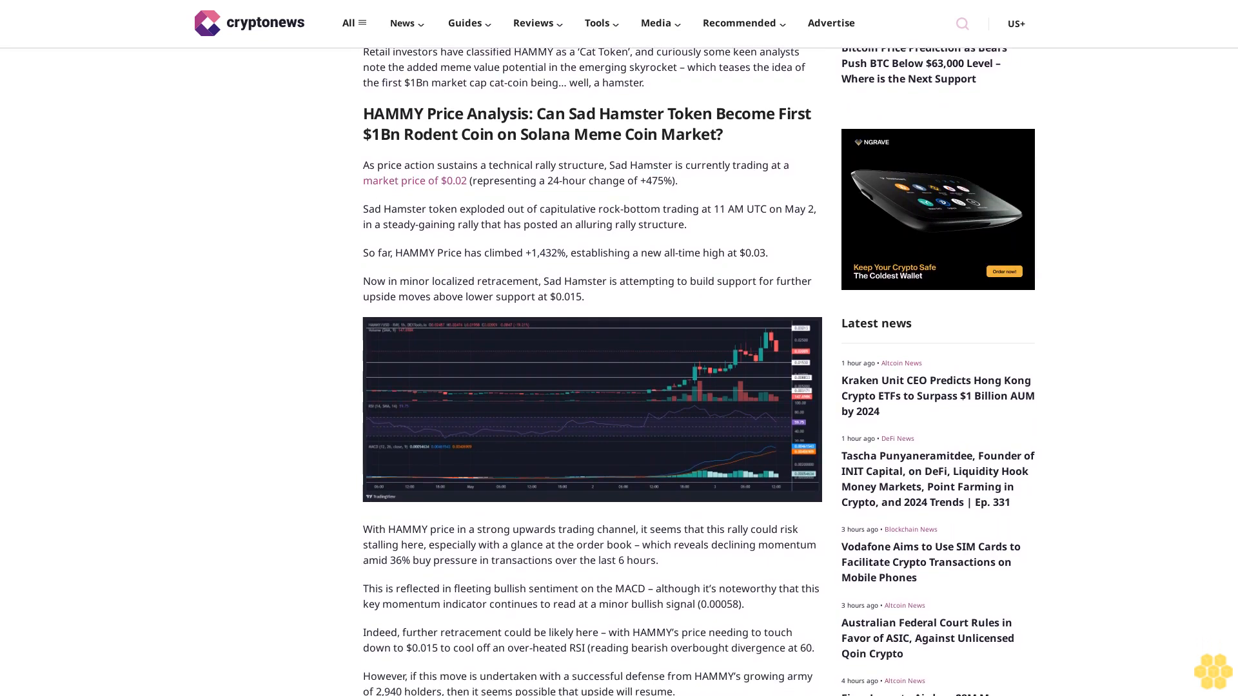
{"action": "scroll", "scroll_direction": "down", "scroll_amount": 3}
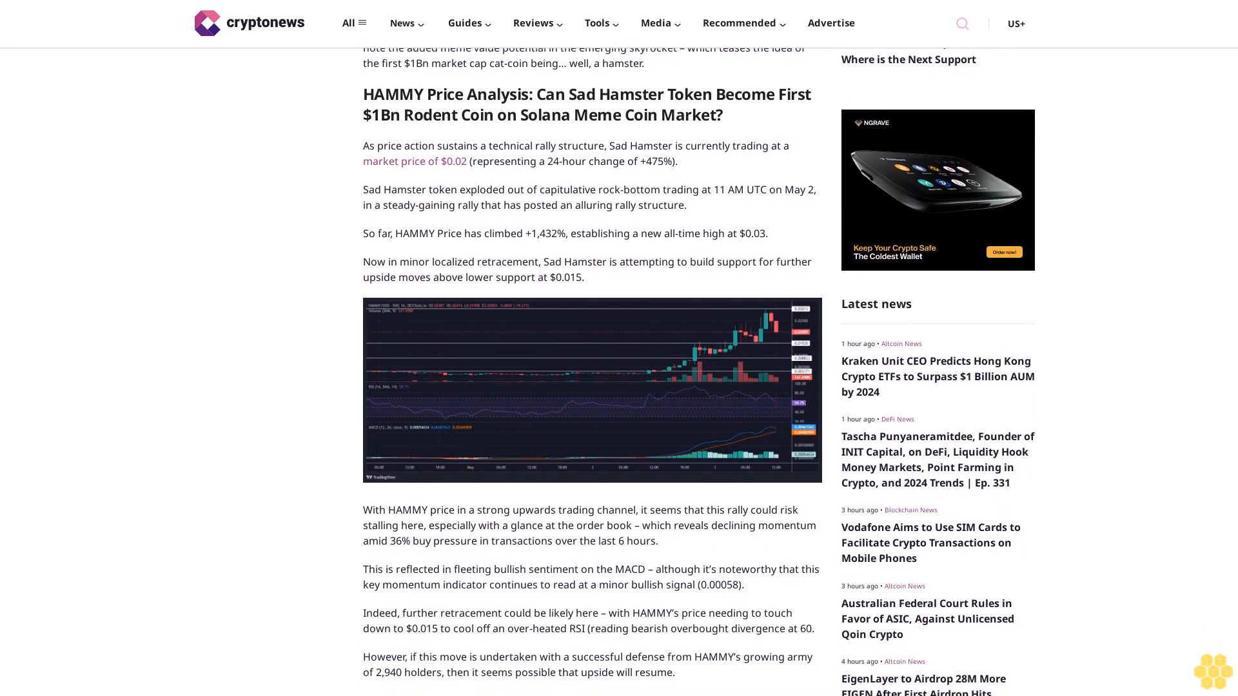
{"action": "scroll", "scroll_direction": "down", "scroll_amount": 3}
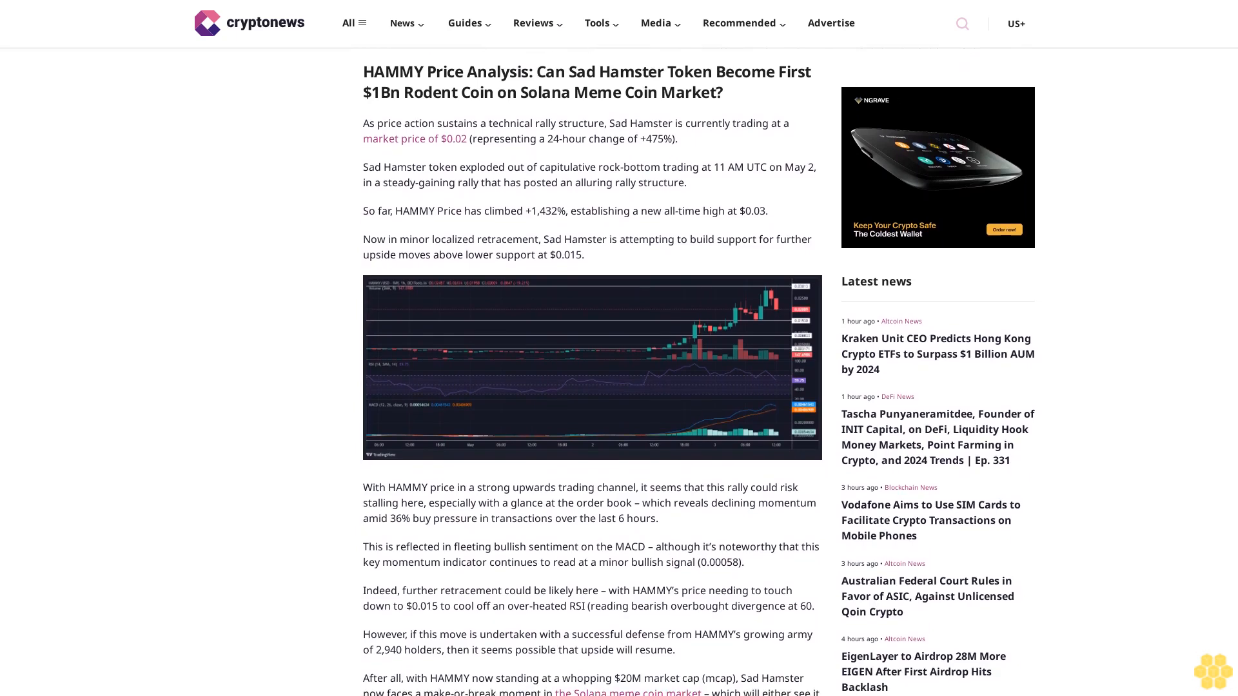
{"action": "scroll", "scroll_direction": "down", "scroll_amount": 3}
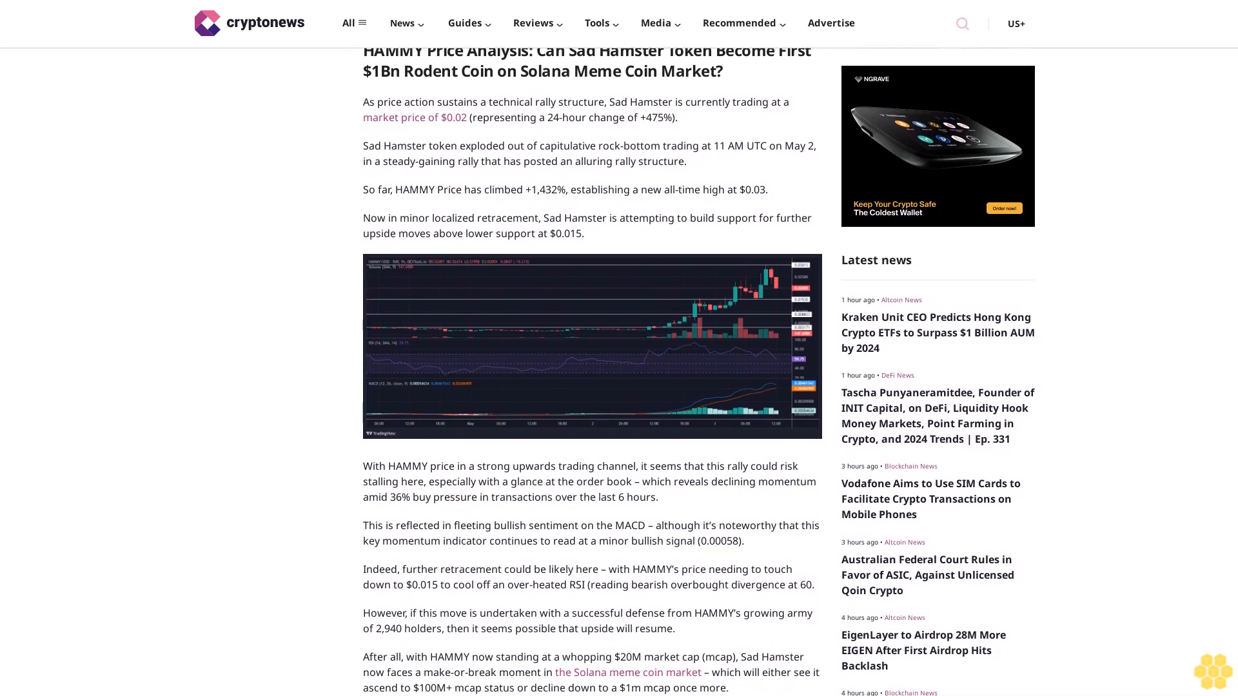
{"action": "scroll", "scroll_direction": "down", "scroll_amount": 3}
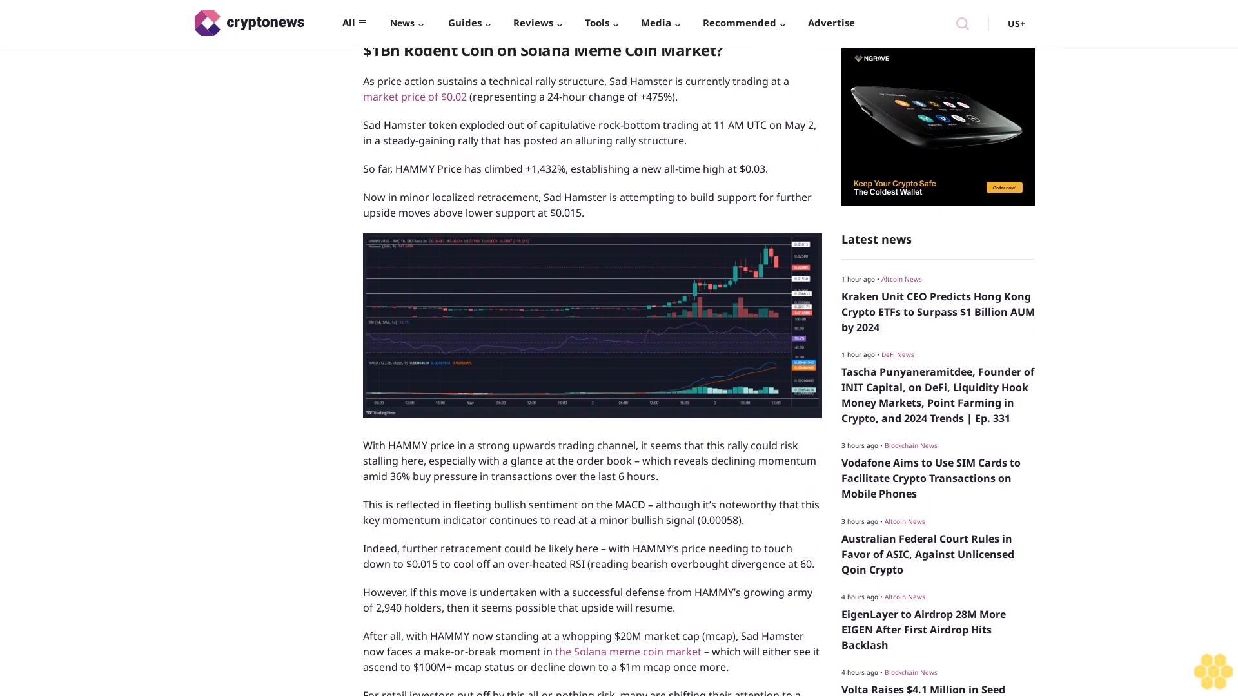
{"action": "scroll", "scroll_direction": "down", "scroll_amount": 3}
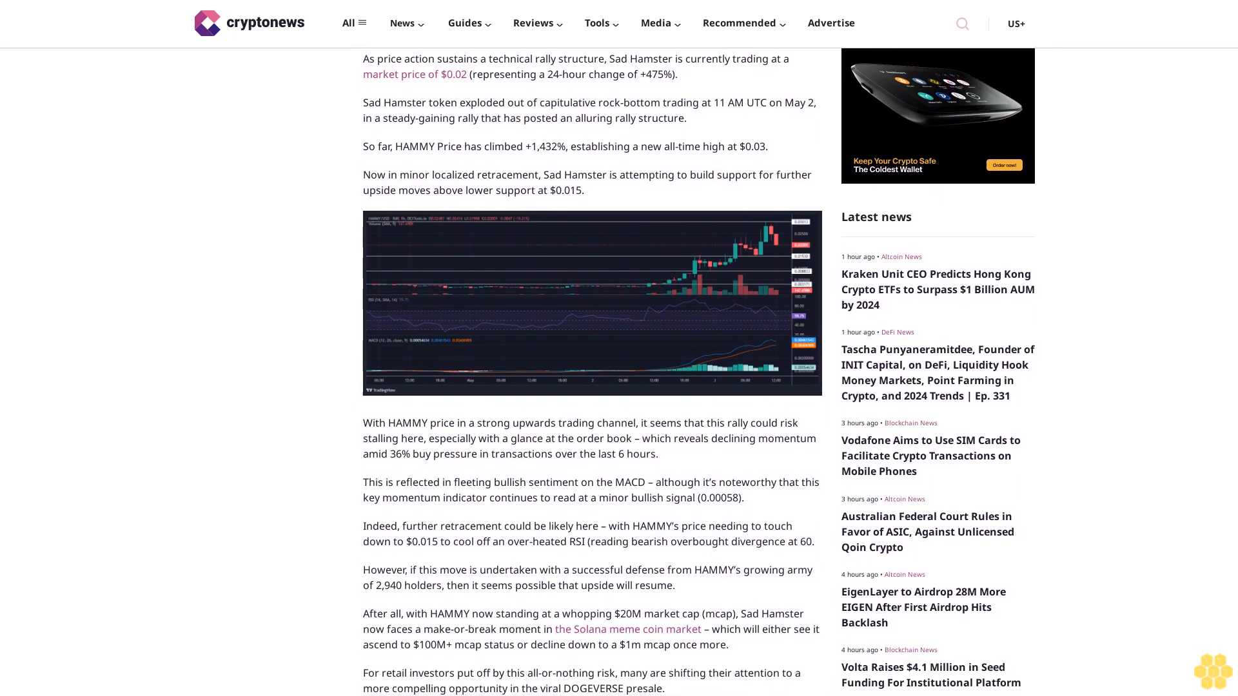
{"action": "scroll", "scroll_direction": "down", "scroll_amount": 3}
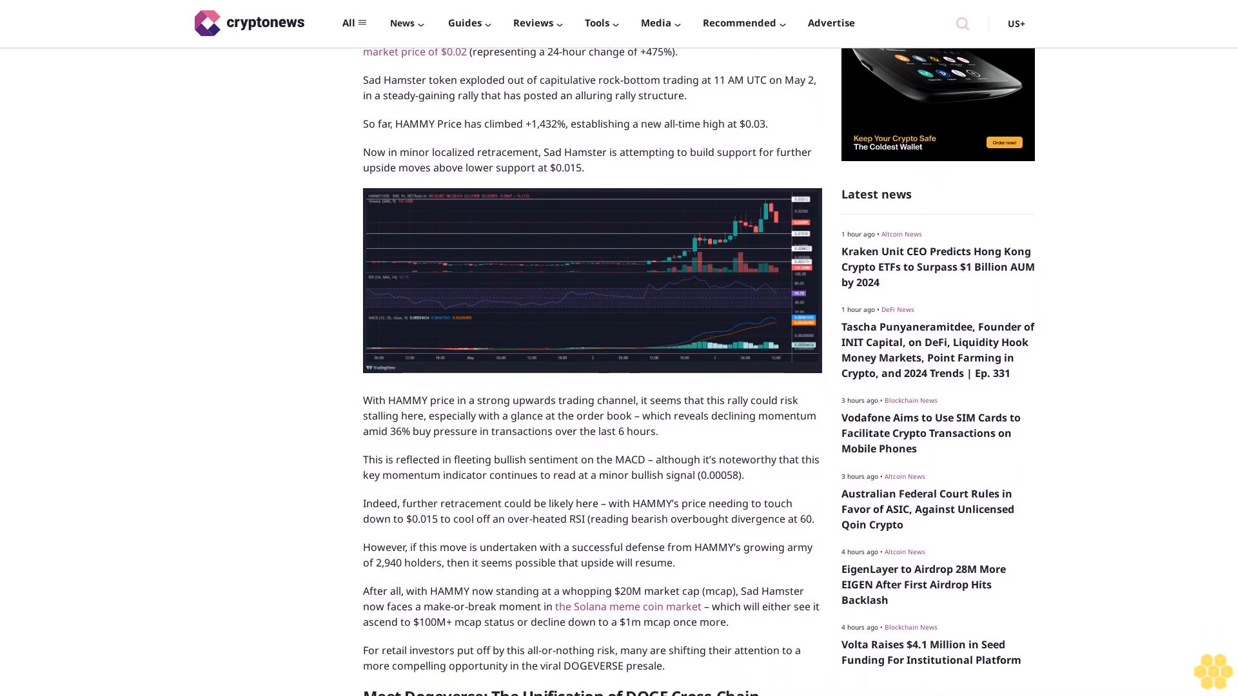
{"action": "scroll", "scroll_direction": "down", "scroll_amount": 3}
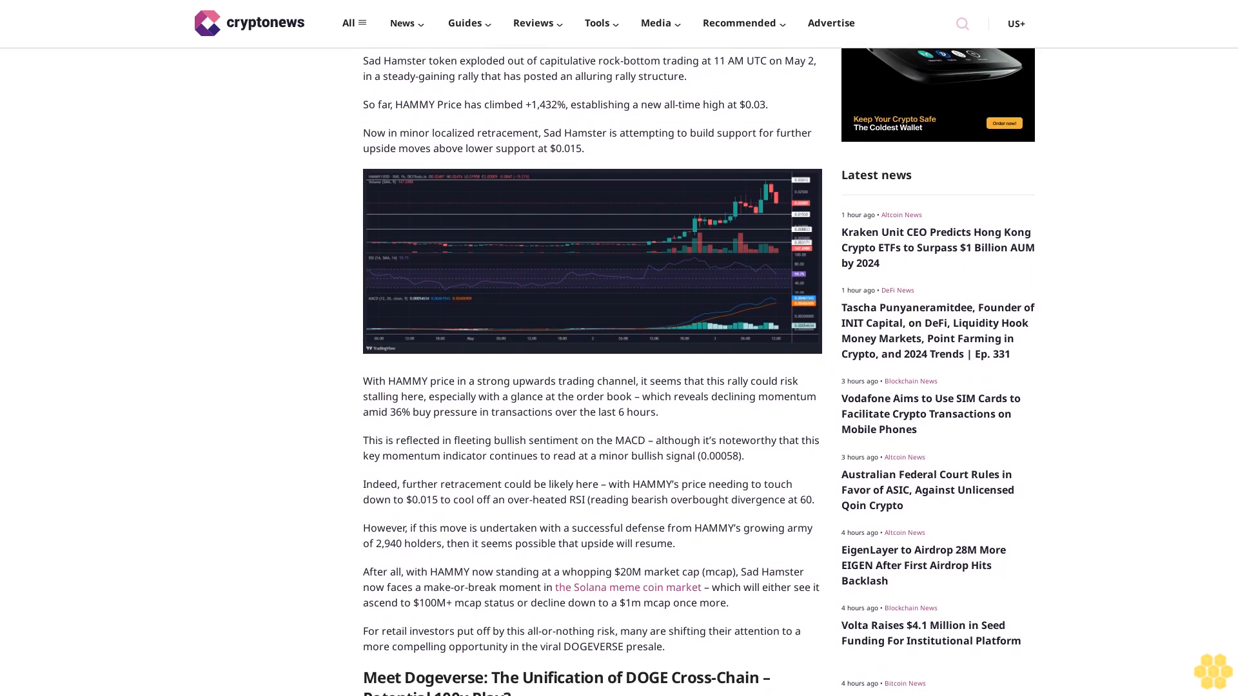
{"action": "scroll", "scroll_direction": "down", "scroll_amount": 3}
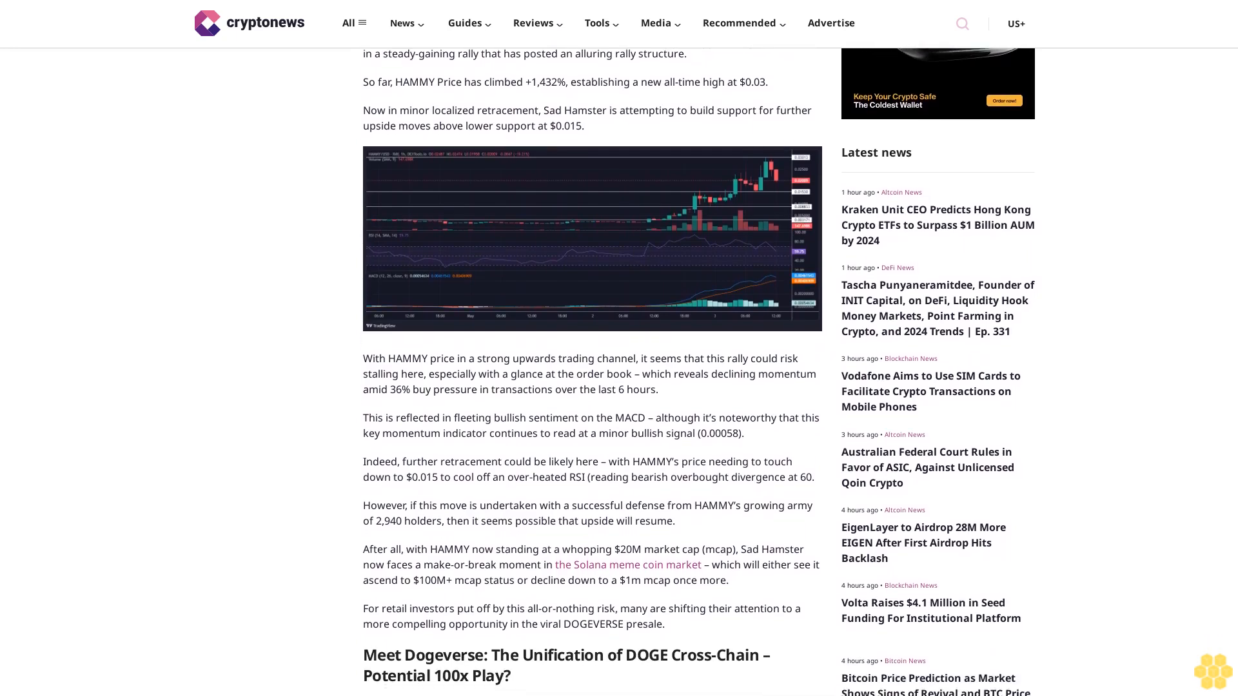
{"action": "scroll", "scroll_direction": "down", "scroll_amount": 3}
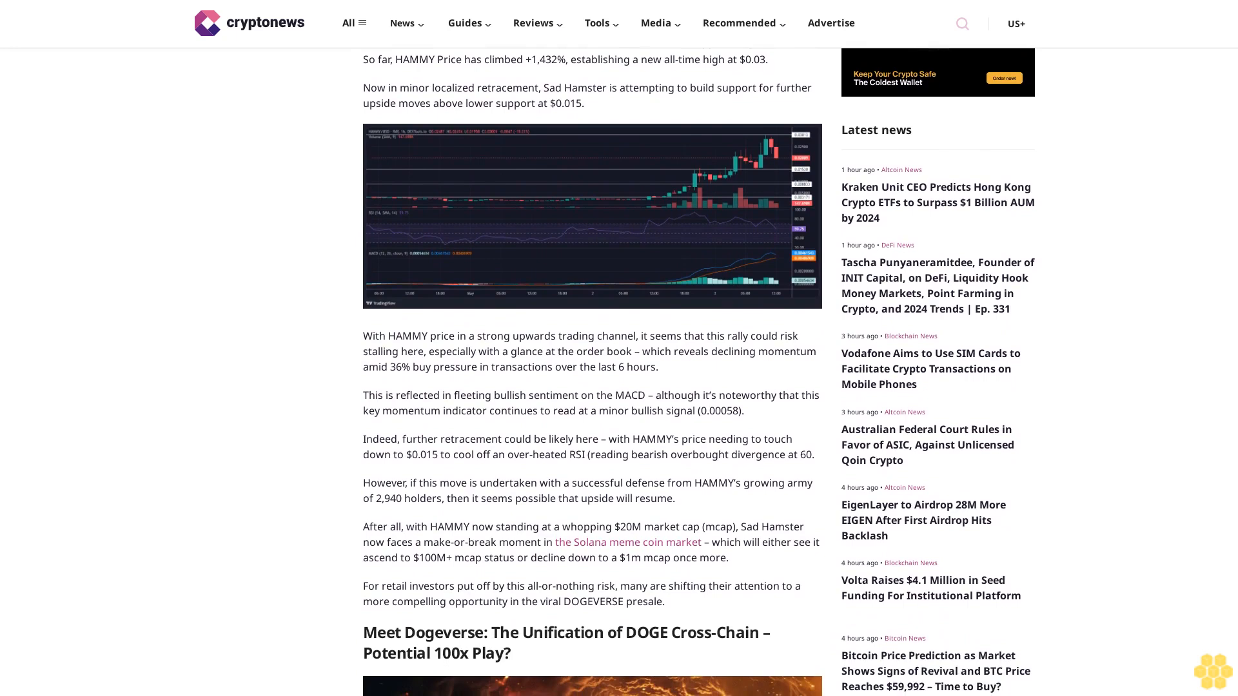
{"action": "scroll", "scroll_direction": "down", "scroll_amount": 3}
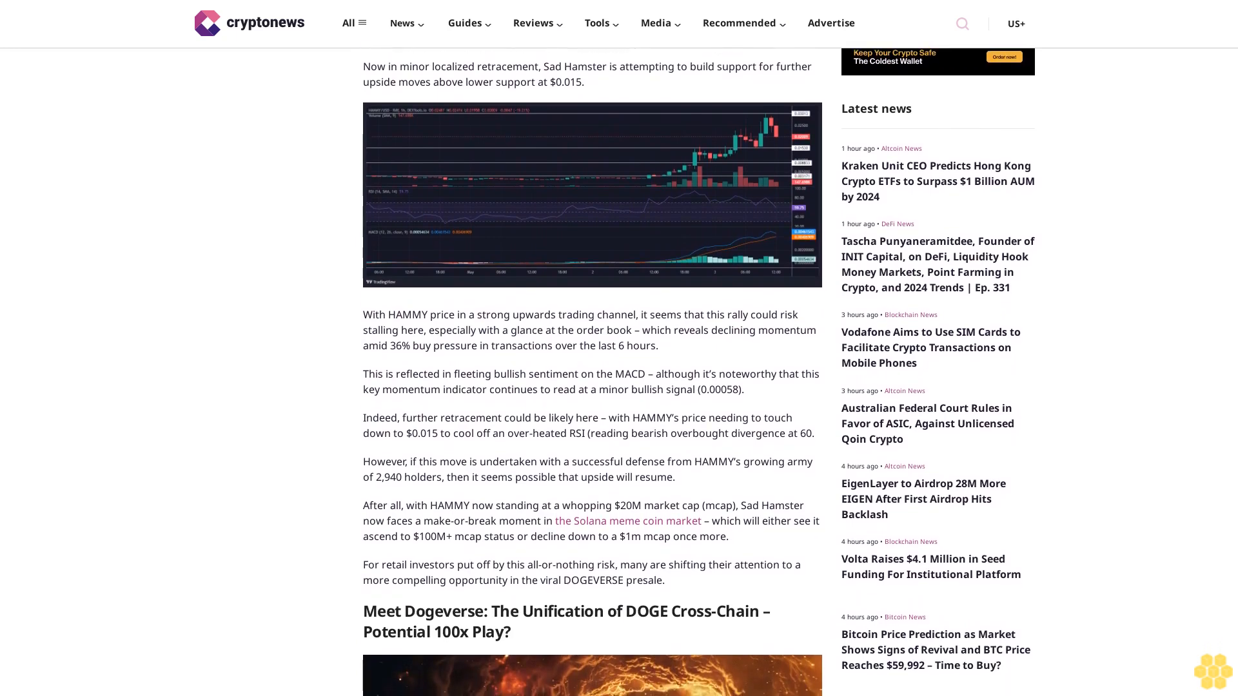
{"action": "scroll", "scroll_direction": "down", "scroll_amount": 3}
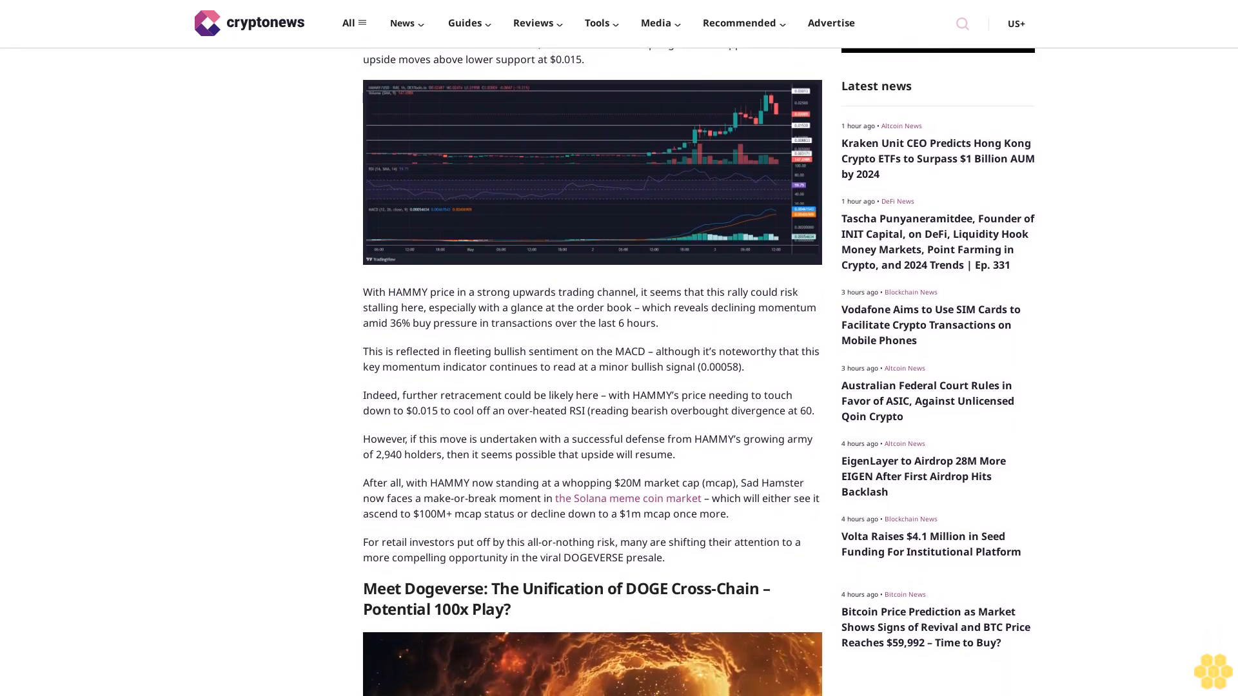
{"action": "scroll", "scroll_direction": "down", "scroll_amount": 3}
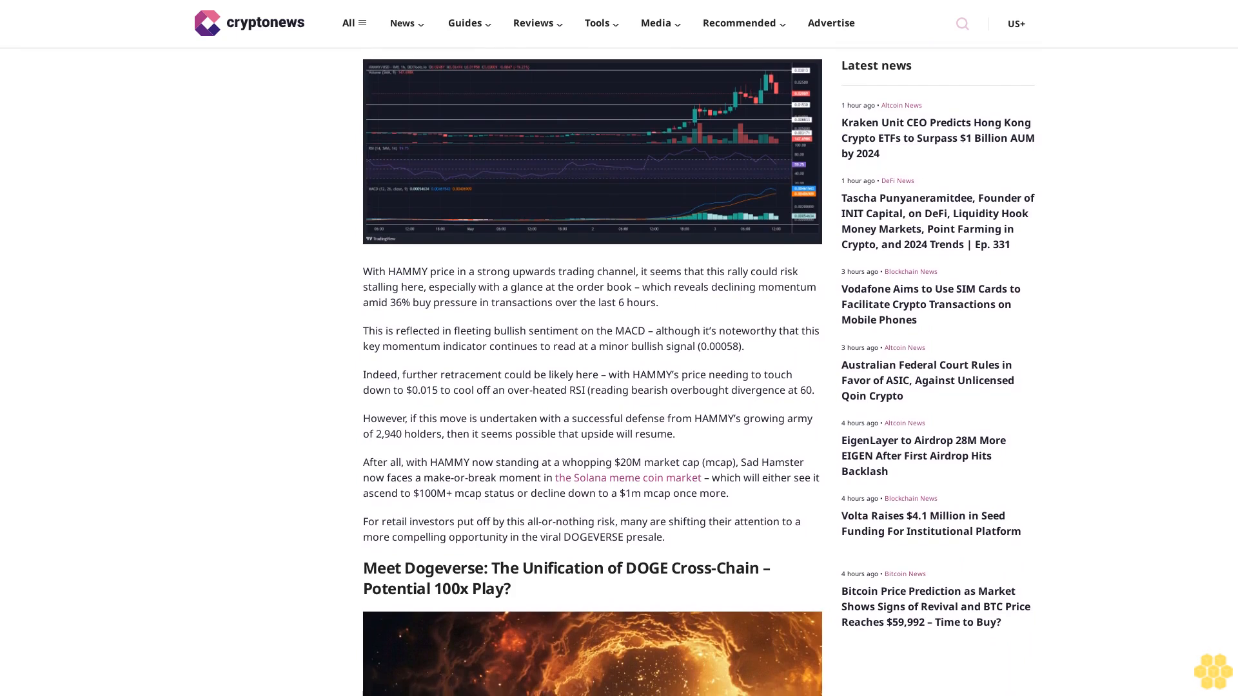
{"action": "scroll", "scroll_direction": "down", "scroll_amount": 3}
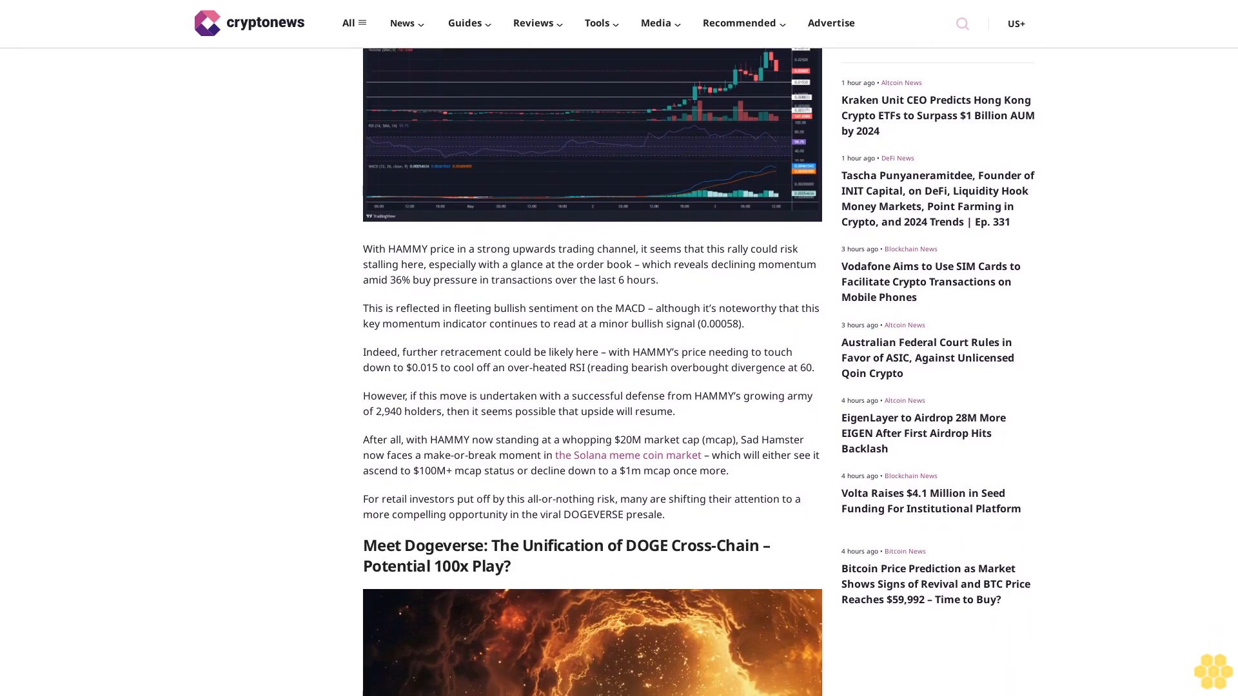
{"action": "scroll", "scroll_direction": "down", "scroll_amount": 3}
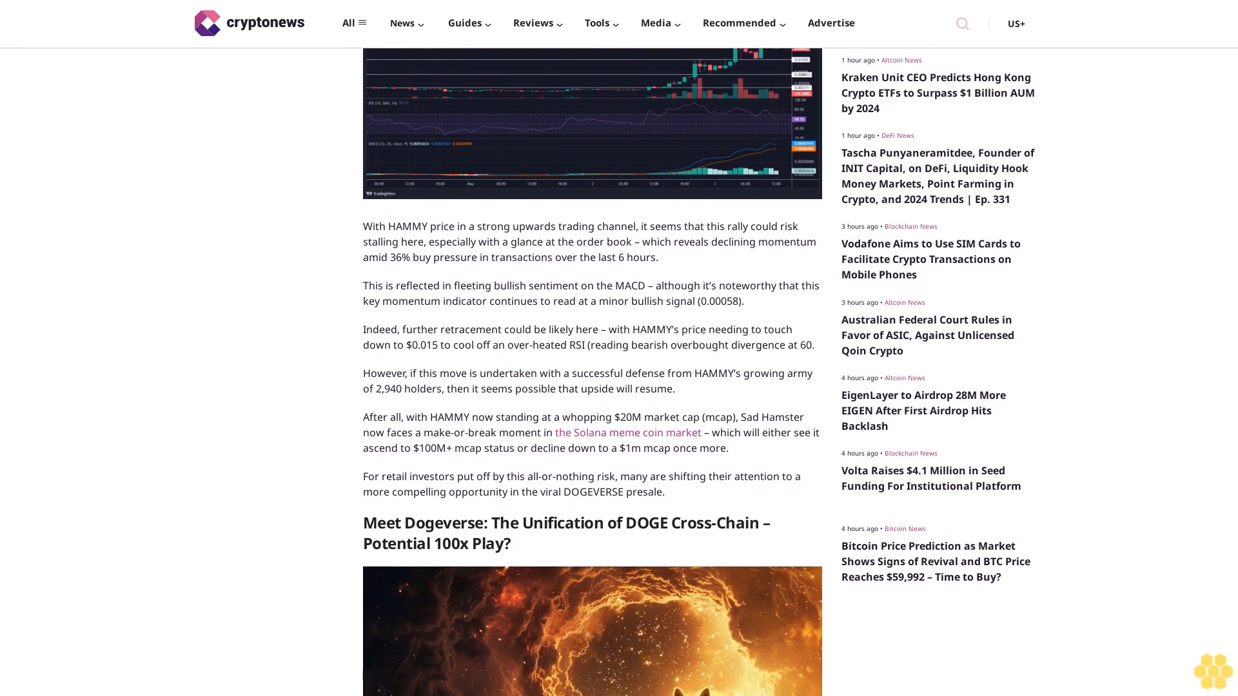
{"action": "scroll", "scroll_direction": "down", "scroll_amount": 3}
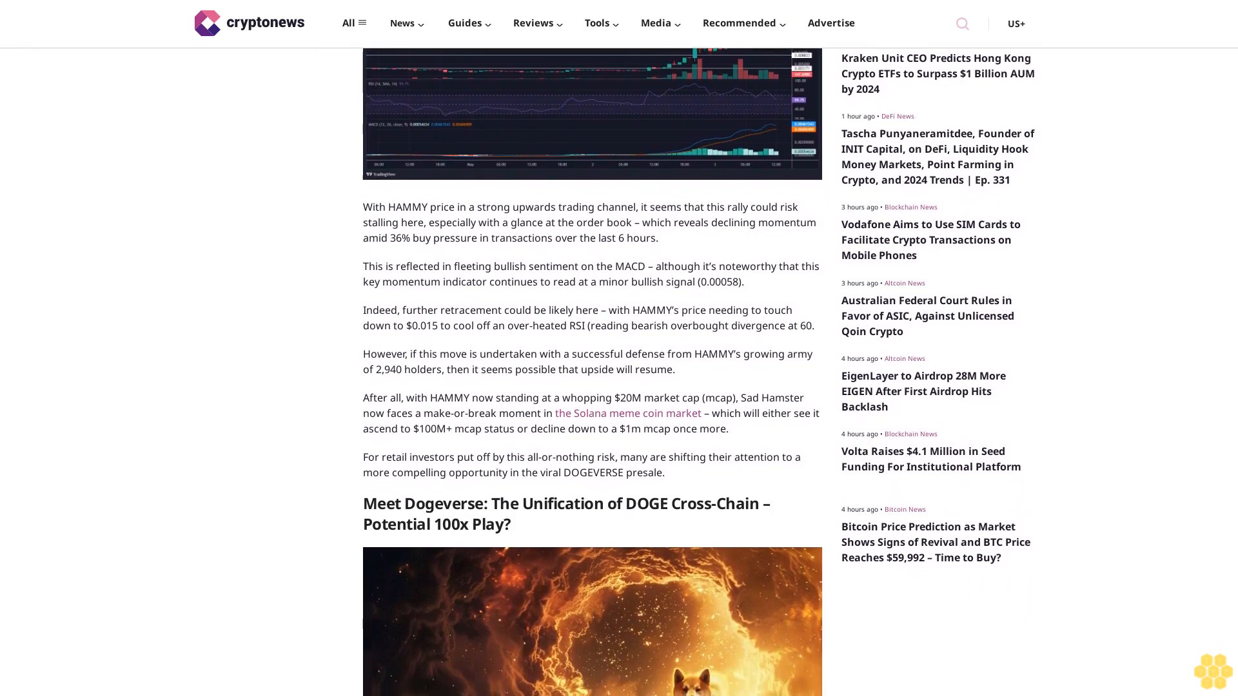
{"action": "scroll", "scroll_direction": "down", "scroll_amount": 3}
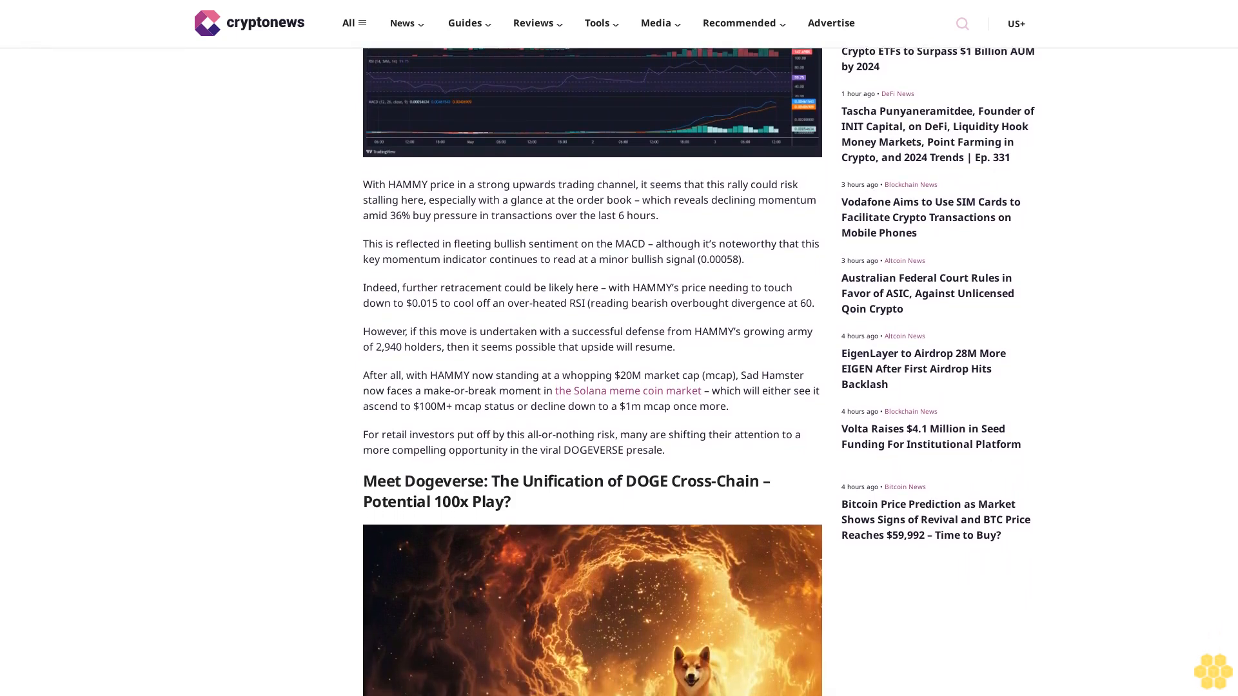
{"action": "scroll", "scroll_direction": "down", "scroll_amount": 3}
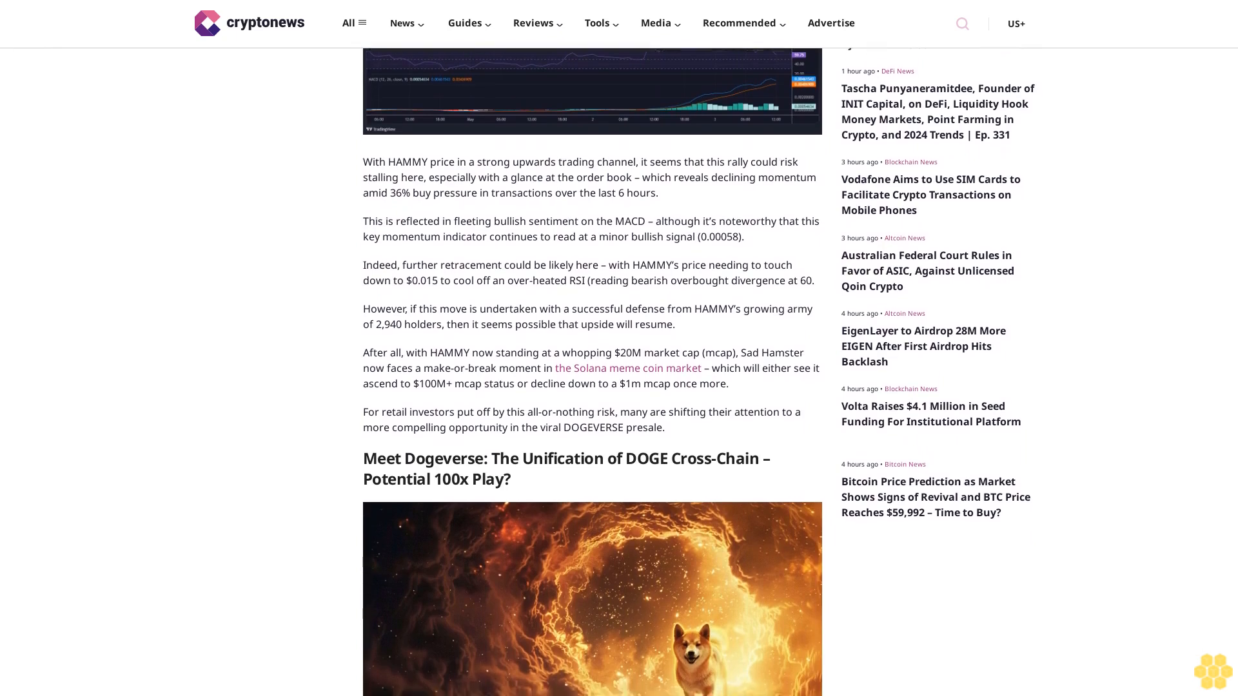
{"action": "scroll", "scroll_direction": "down", "scroll_amount": 3}
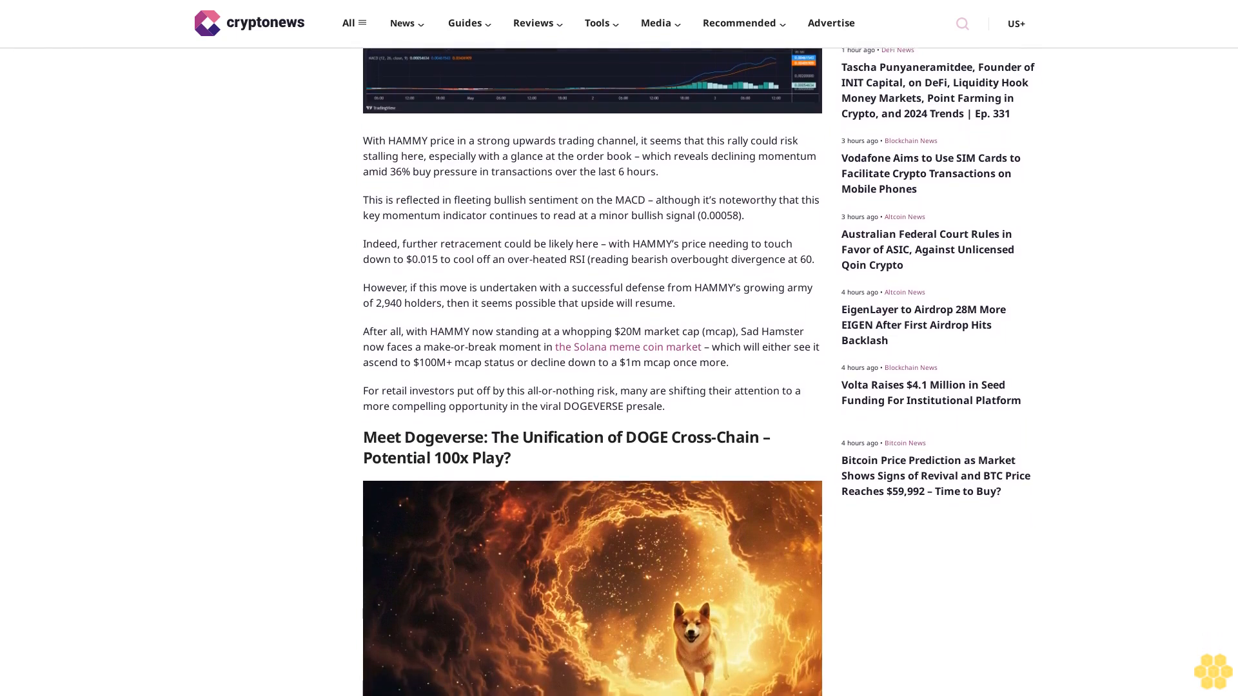
{"action": "scroll", "scroll_direction": "down", "scroll_amount": 3}
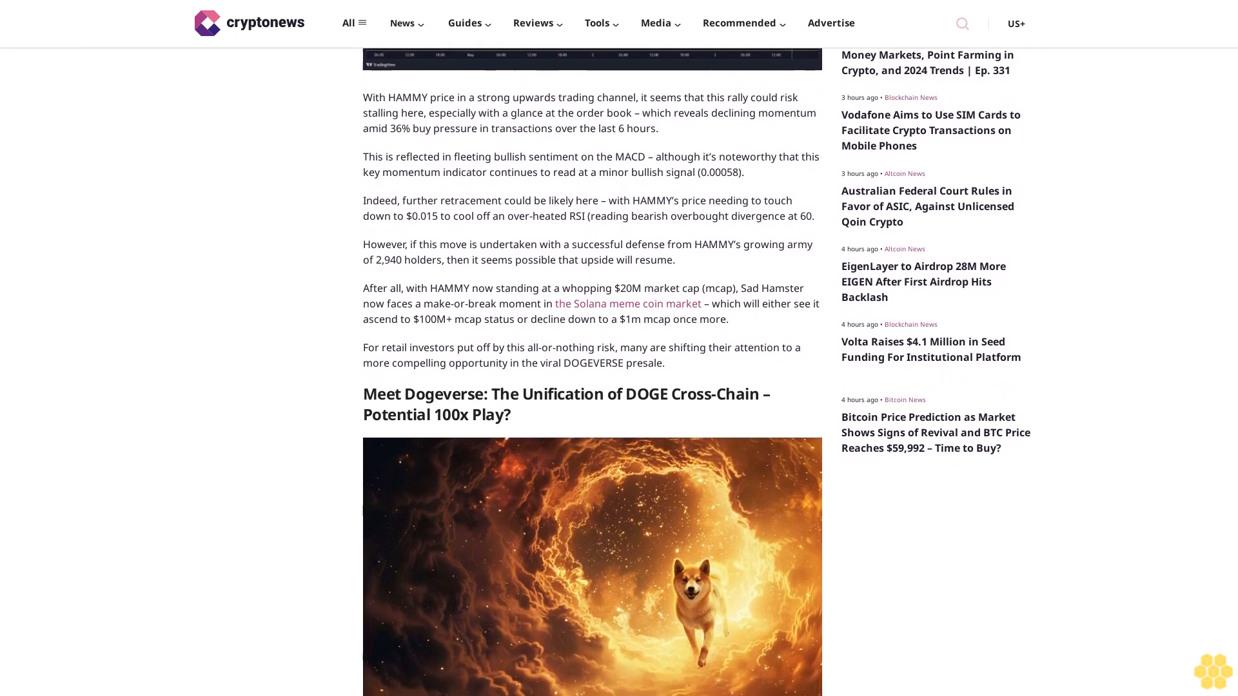
{"action": "scroll", "scroll_direction": "down", "scroll_amount": 3}
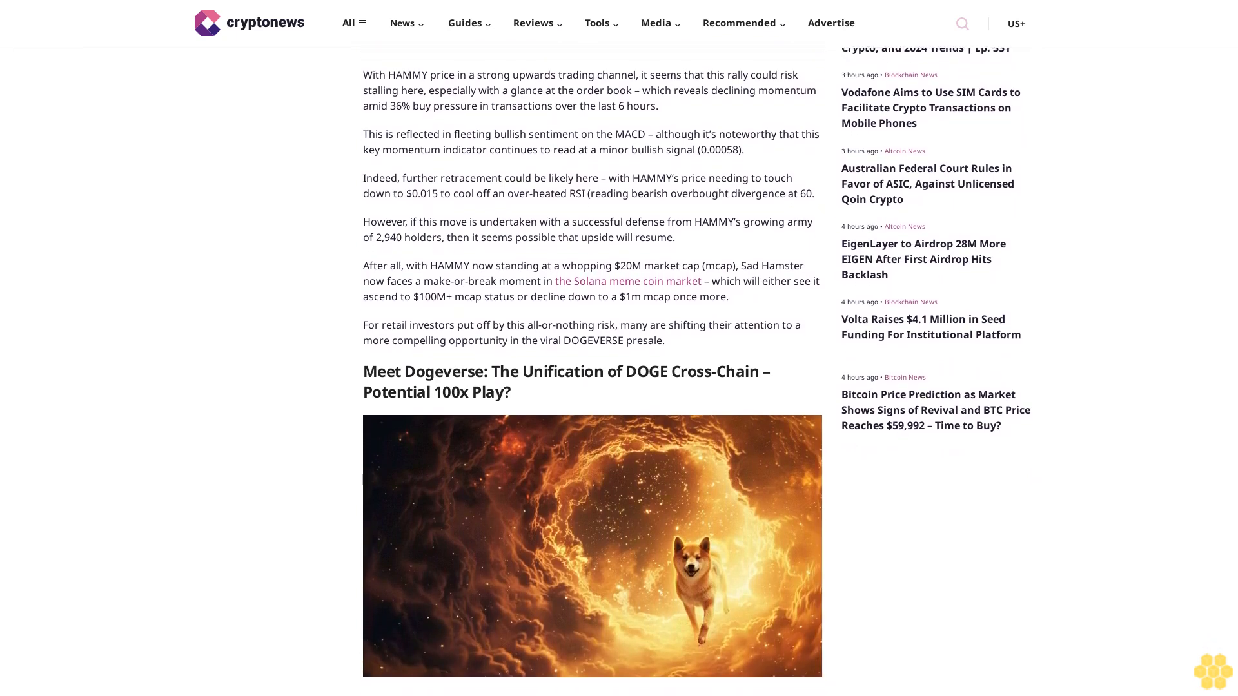
{"action": "scroll", "scroll_direction": "down", "scroll_amount": 3}
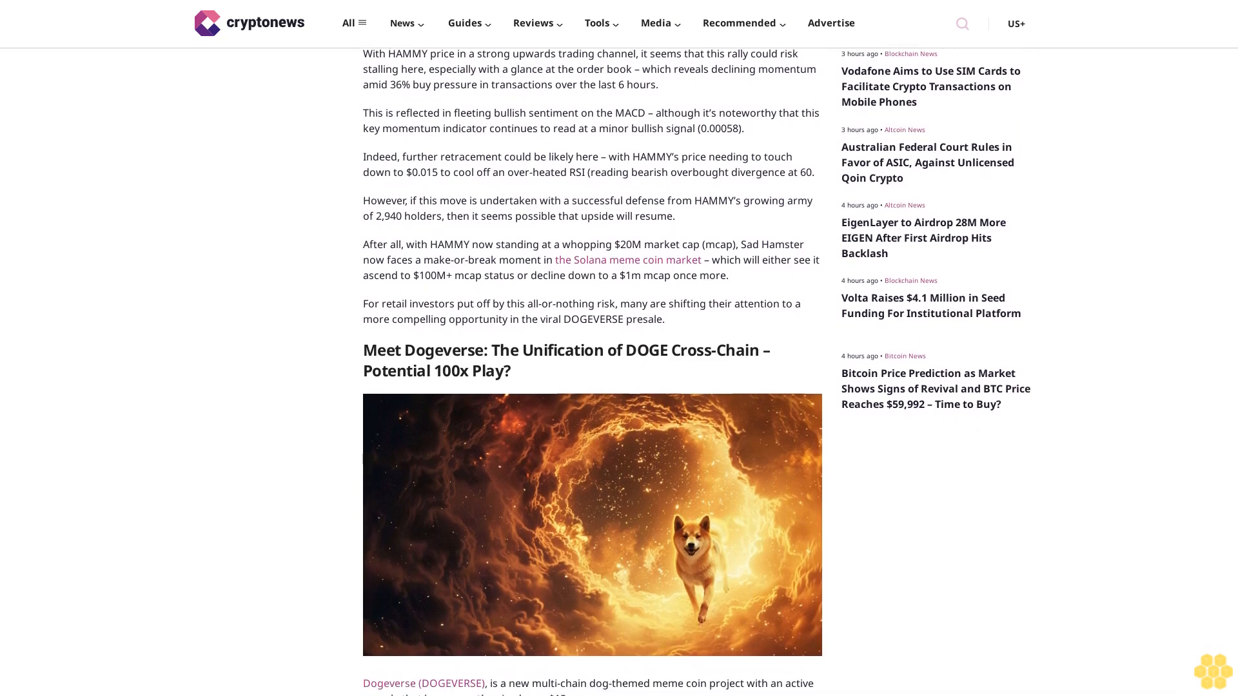
{"action": "scroll", "scroll_direction": "down", "scroll_amount": 3}
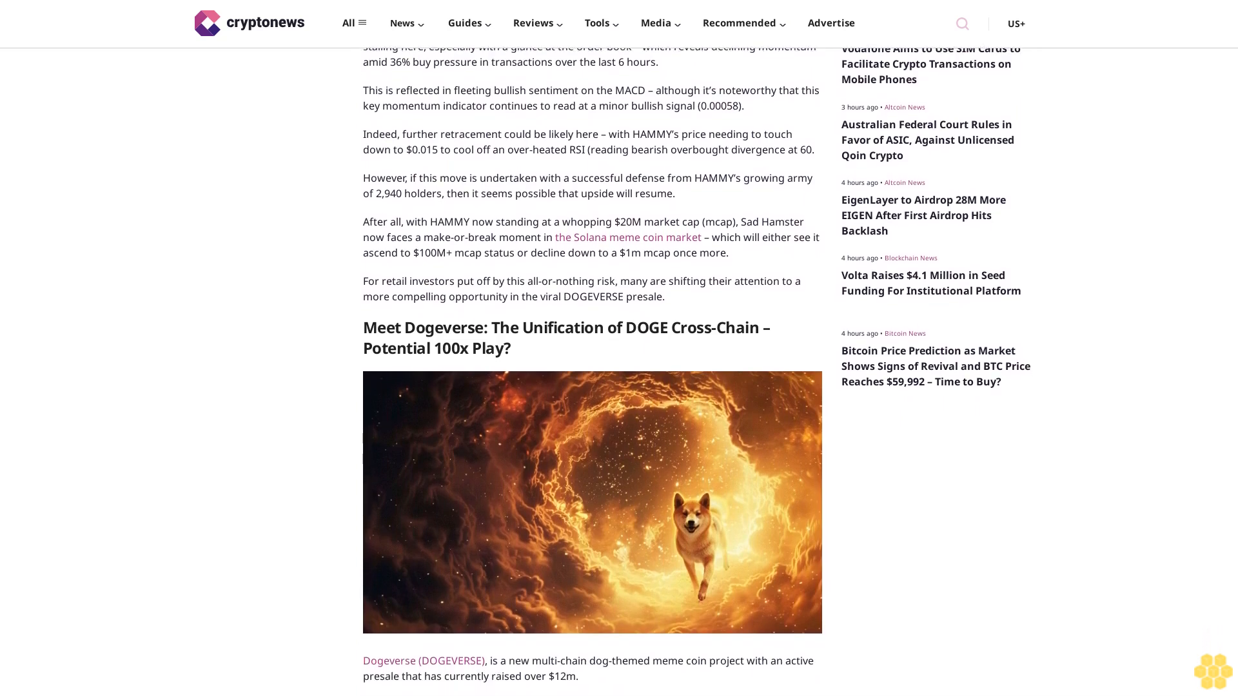
{"action": "scroll", "scroll_direction": "down", "scroll_amount": 3}
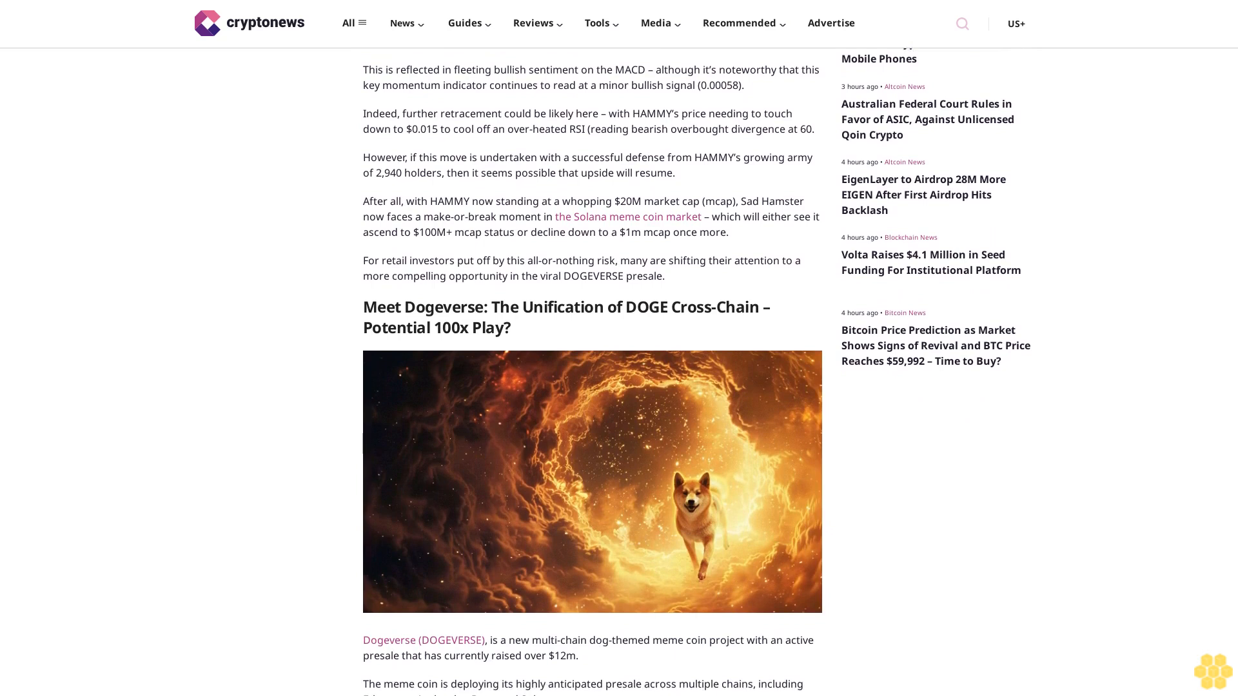
{"action": "scroll", "scroll_direction": "down", "scroll_amount": 3}
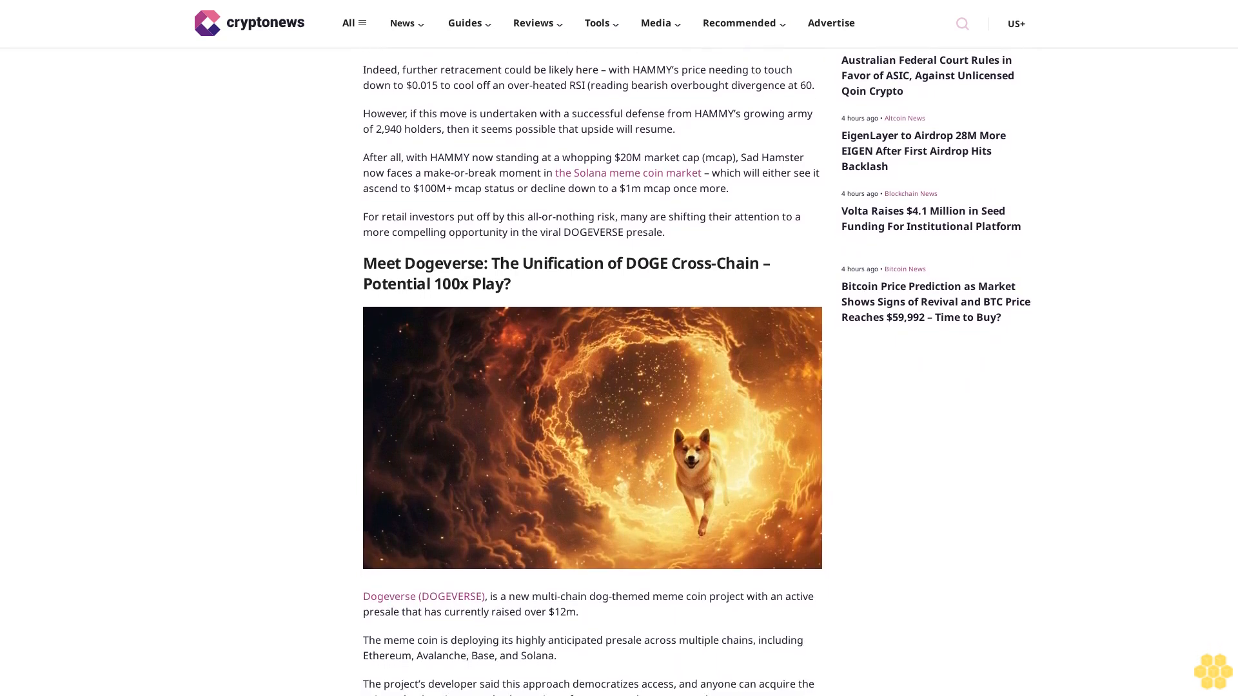
{"action": "scroll", "scroll_direction": "down", "scroll_amount": 3}
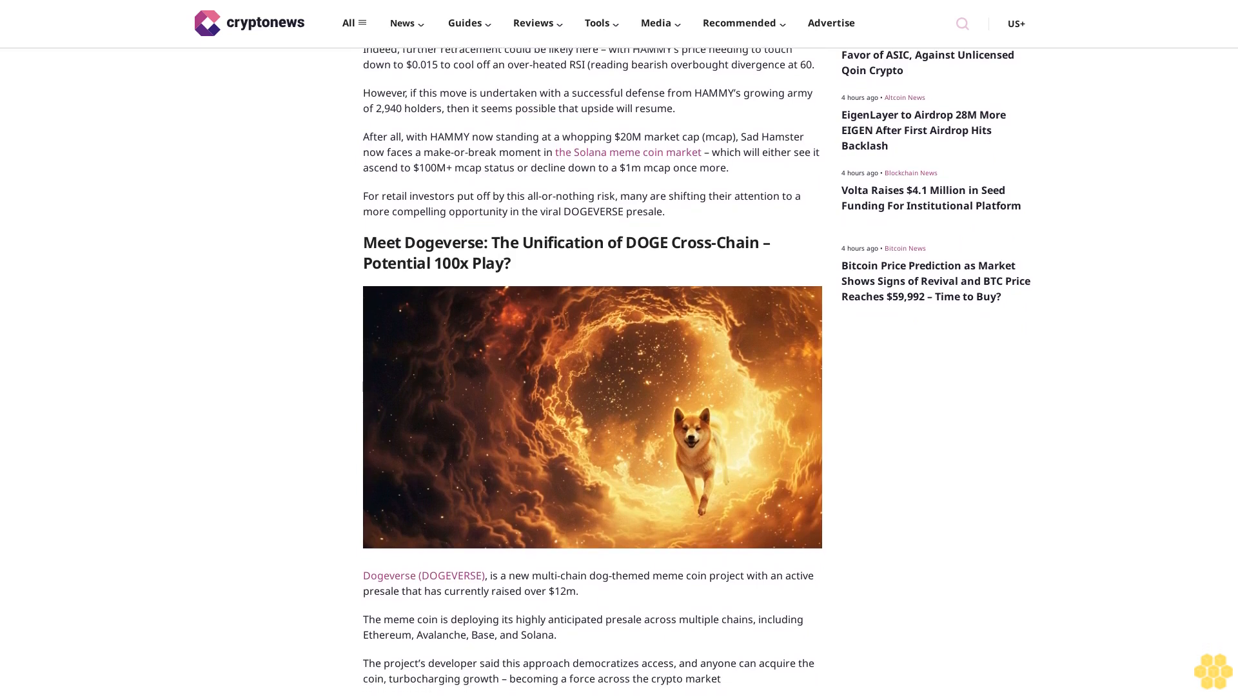
{"action": "scroll", "scroll_direction": "down", "scroll_amount": 3}
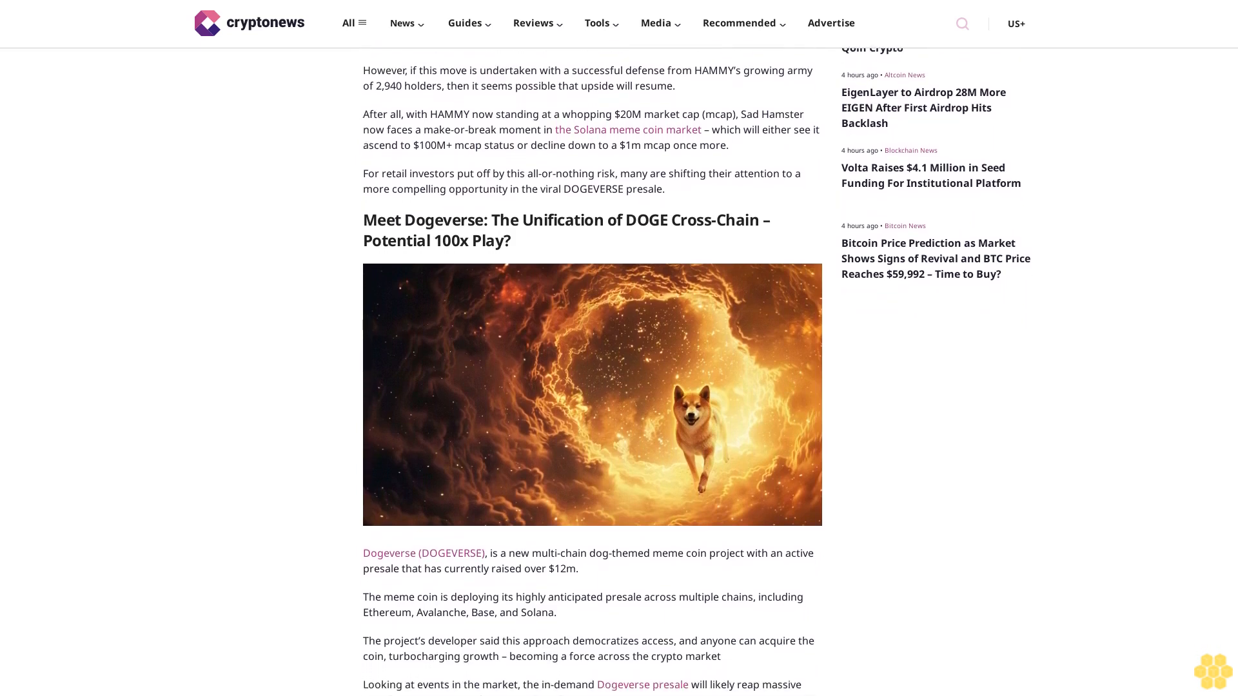
{"action": "scroll", "scroll_direction": "down", "scroll_amount": 3}
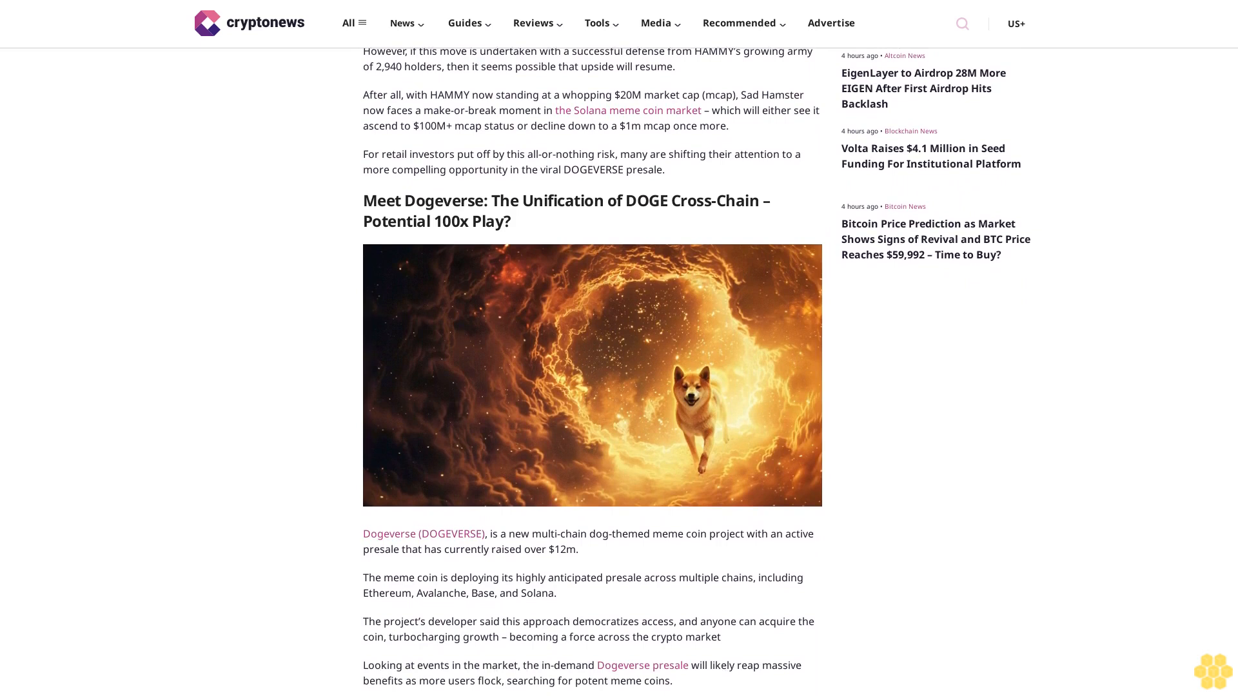
{"action": "scroll", "scroll_direction": "down", "scroll_amount": 3}
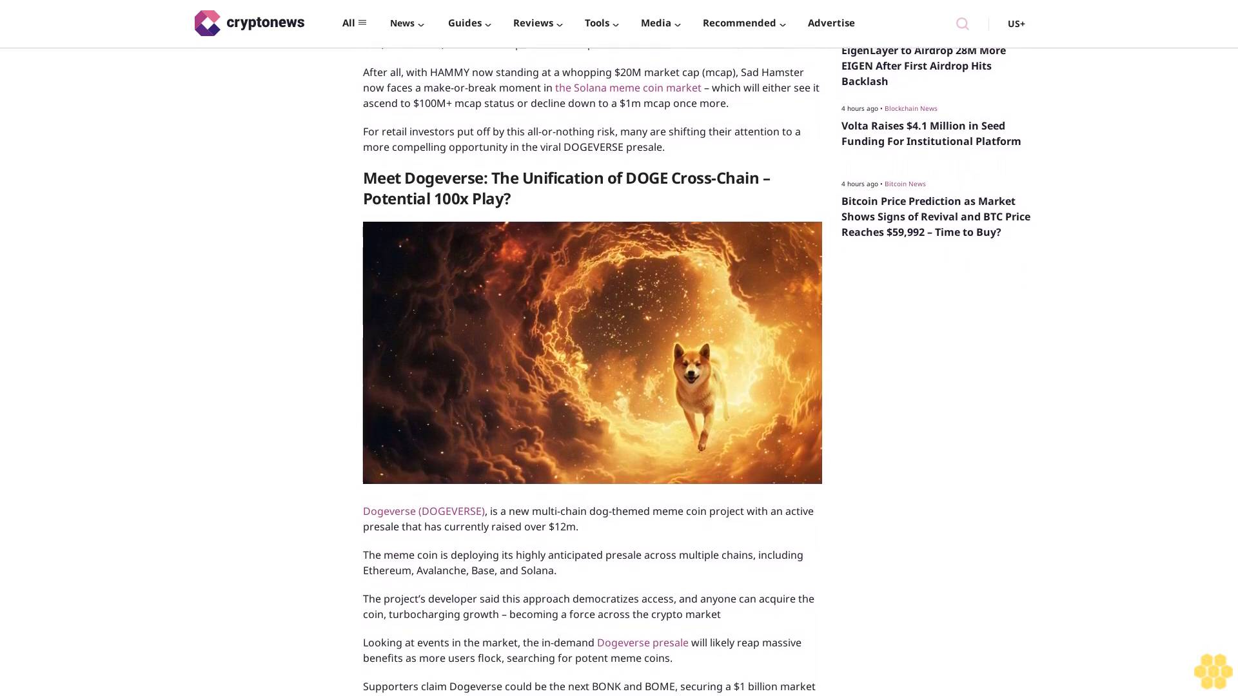
{"action": "scroll", "scroll_direction": "down", "scroll_amount": 3}
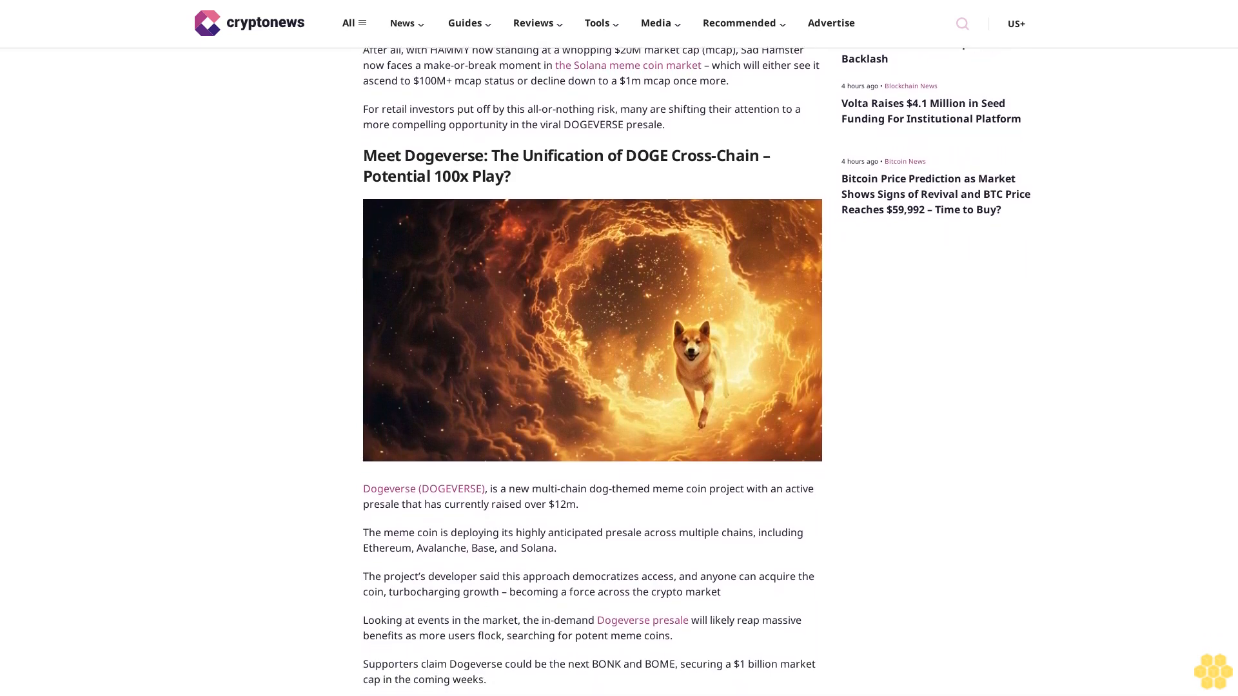
{"action": "scroll", "scroll_direction": "down", "scroll_amount": 3}
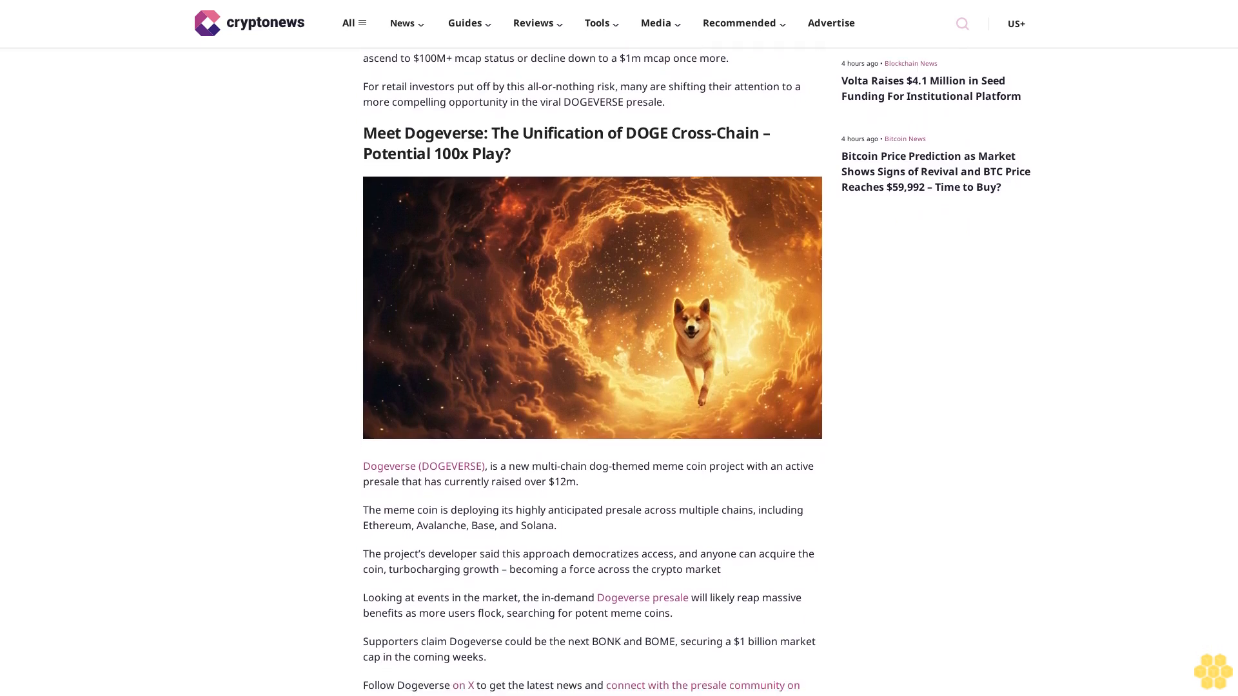
{"action": "scroll", "scroll_direction": "down", "scroll_amount": 3}
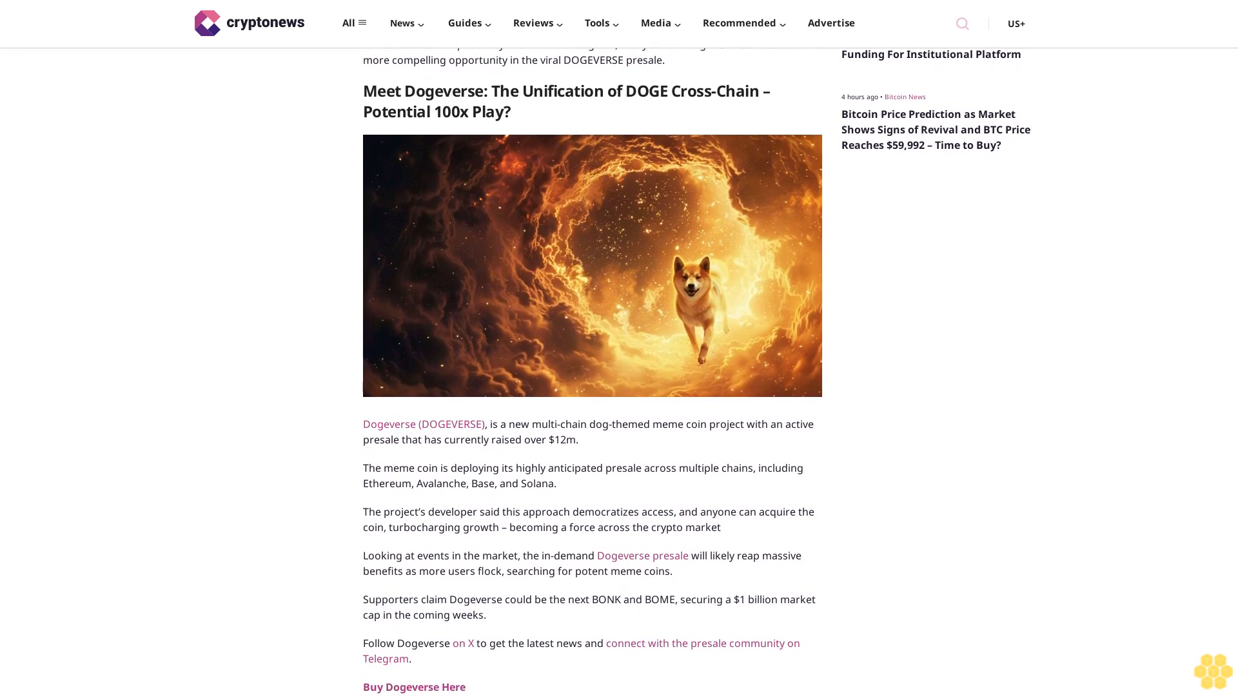
{"action": "scroll", "scroll_direction": "down", "scroll_amount": 3}
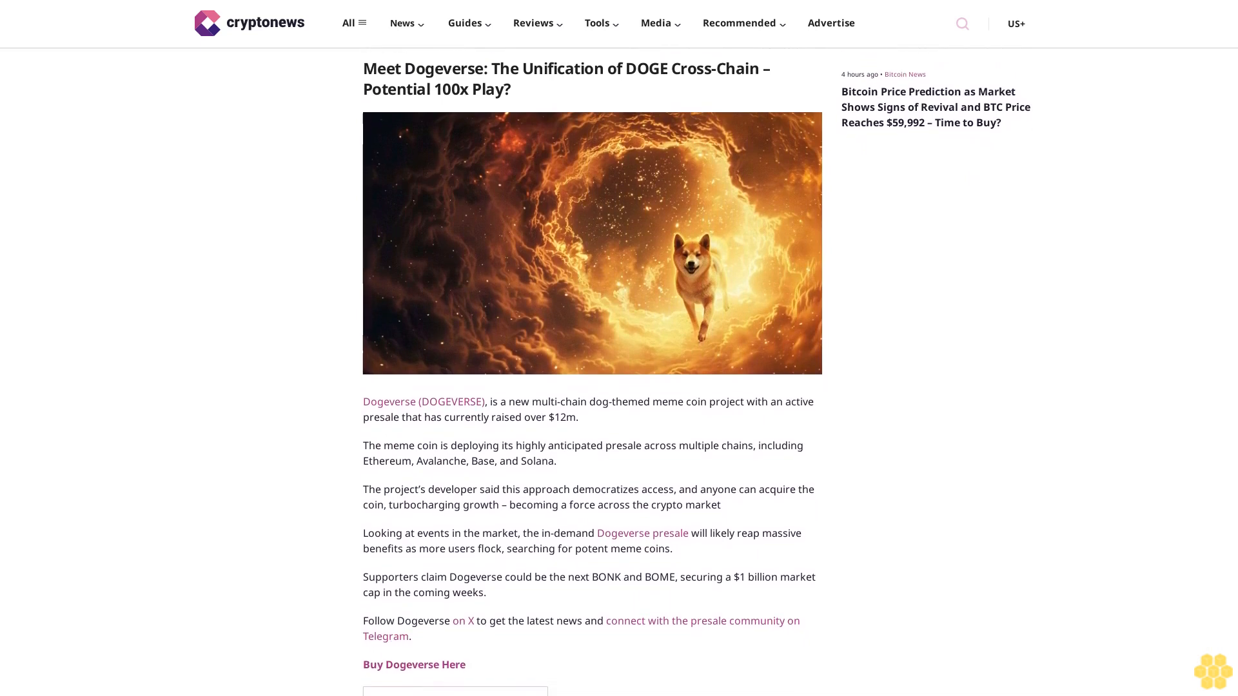
{"action": "scroll", "scroll_direction": "down", "scroll_amount": 3}
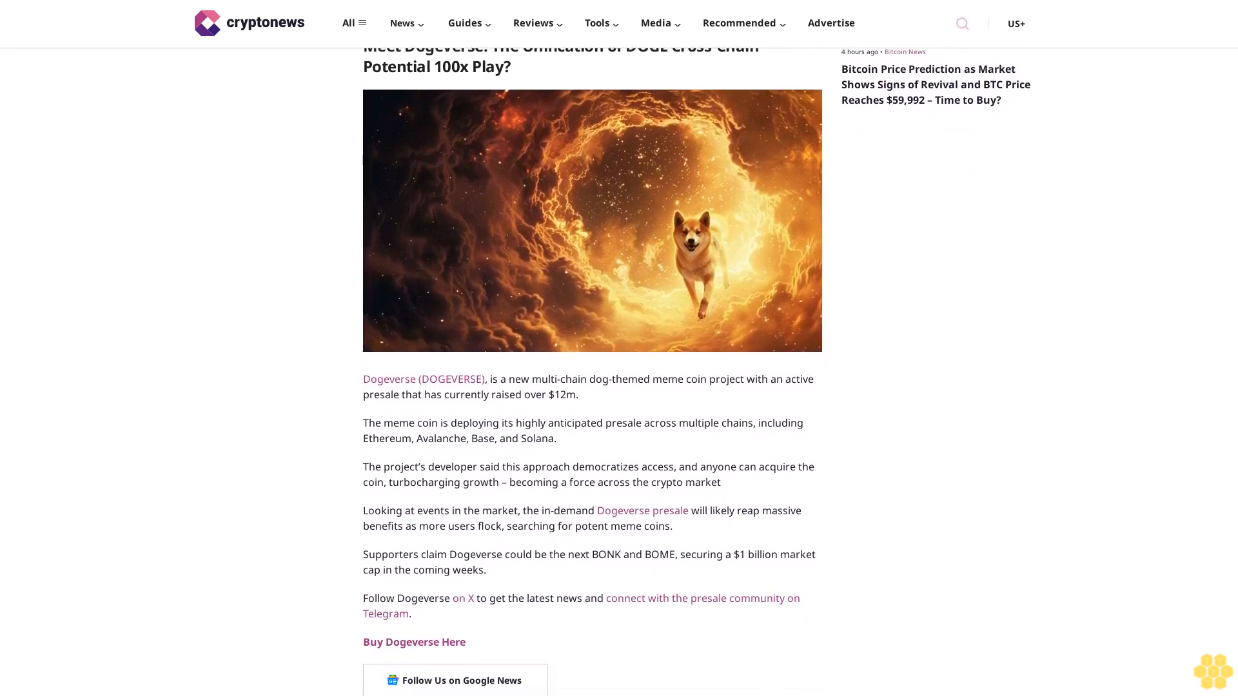
{"action": "scroll", "scroll_direction": "down", "scroll_amount": 3}
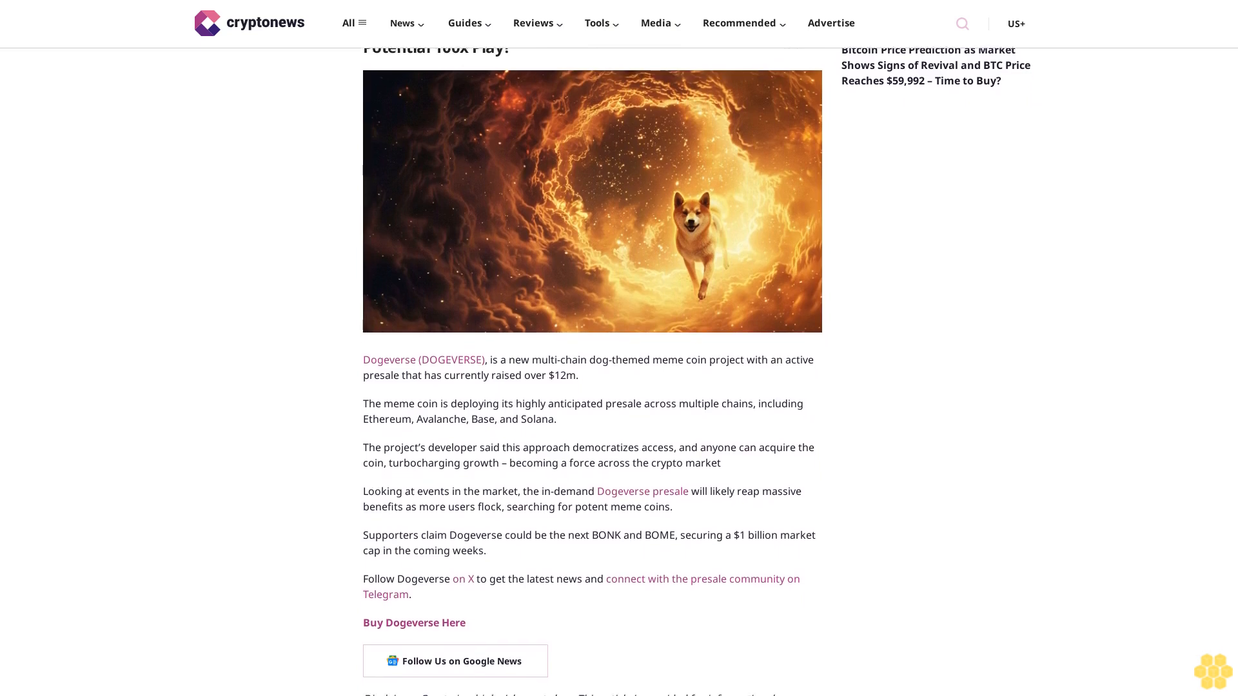
{"action": "scroll", "scroll_direction": "down", "scroll_amount": 3}
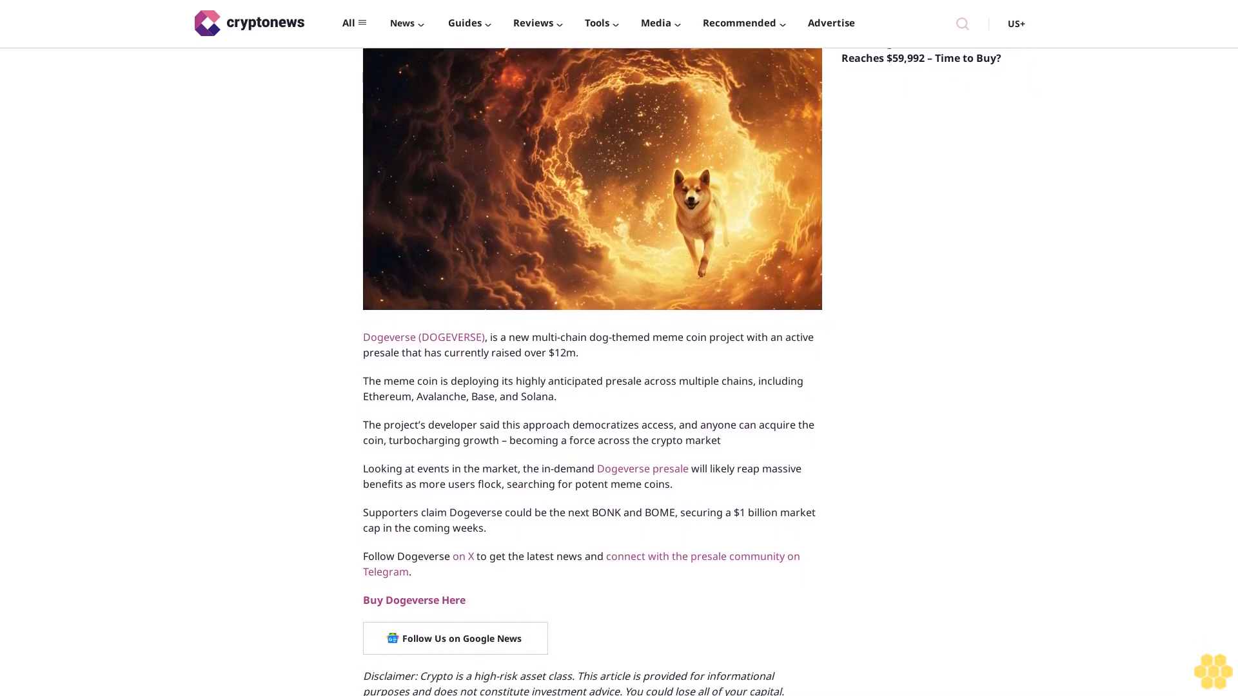
{"action": "scroll", "scroll_direction": "down", "scroll_amount": 3}
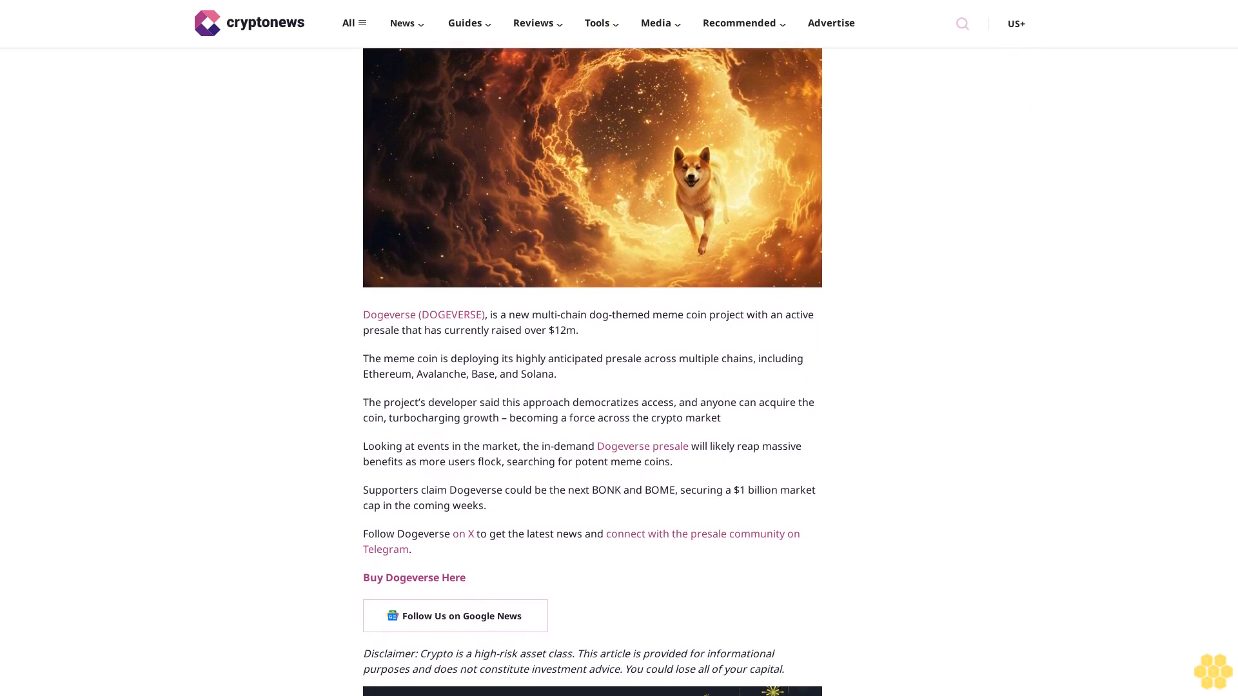
{"action": "scroll", "scroll_direction": "down", "scroll_amount": 3}
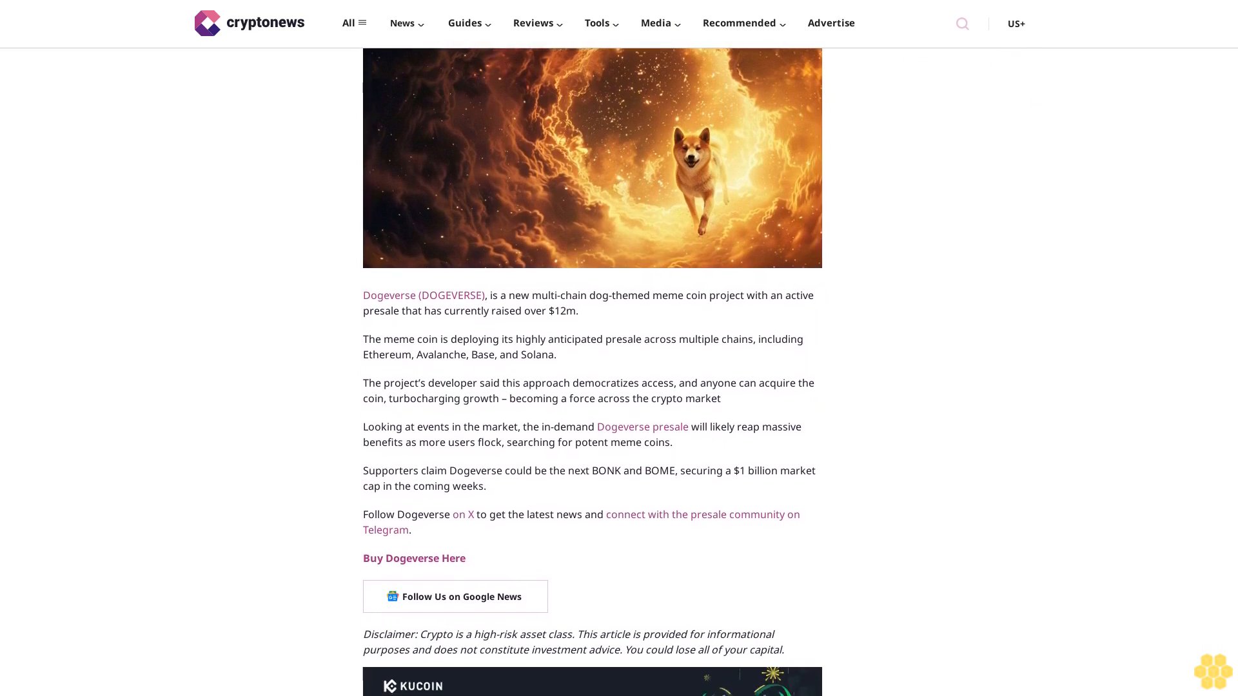
{"action": "scroll", "scroll_direction": "down", "scroll_amount": 3}
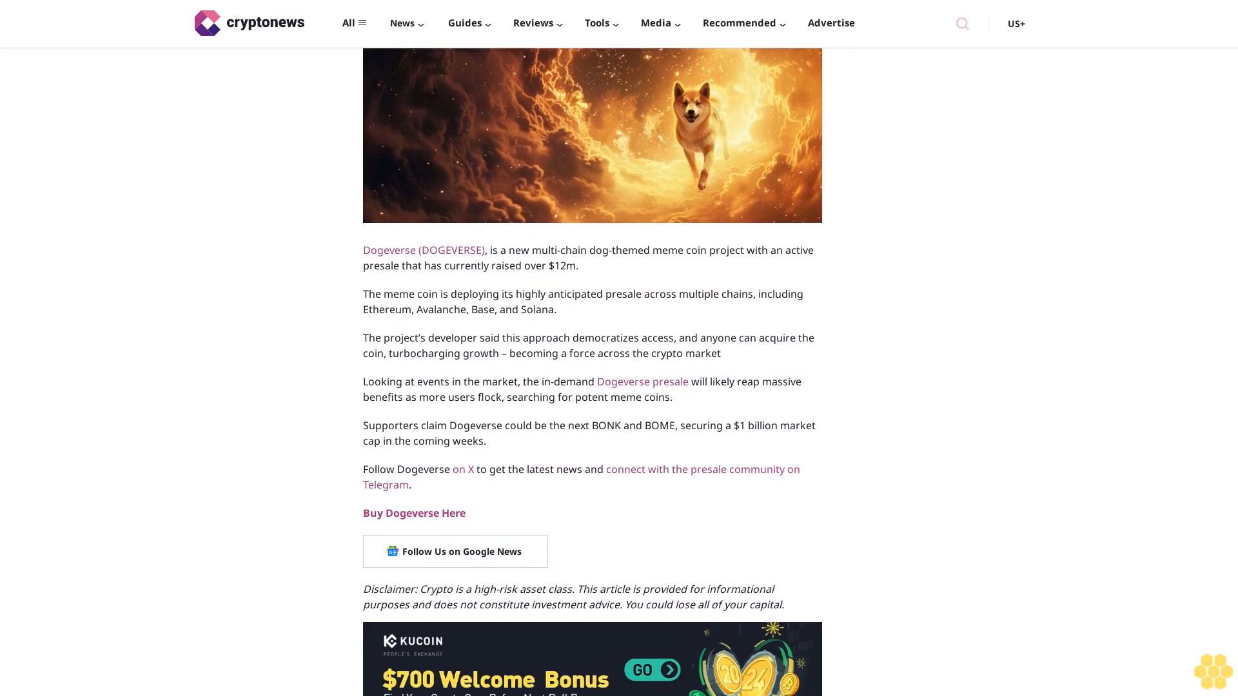
{"action": "scroll", "scroll_direction": "down", "scroll_amount": 3}
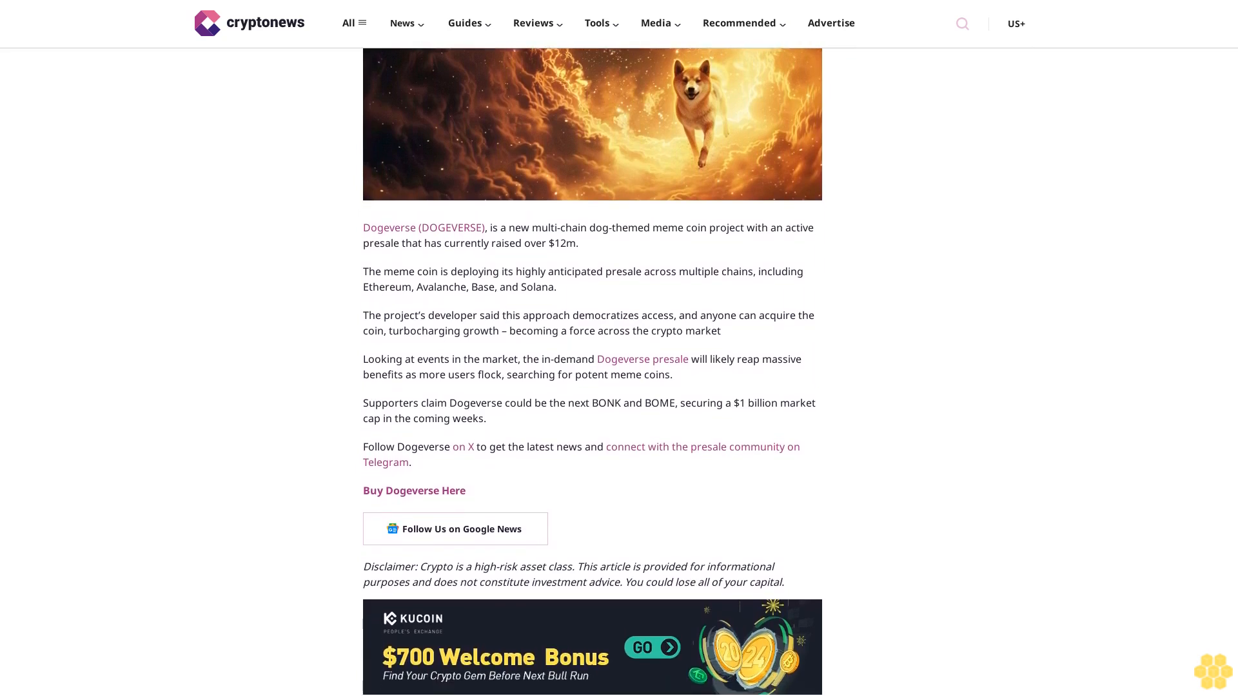
{"action": "scroll", "scroll_direction": "down", "scroll_amount": 3}
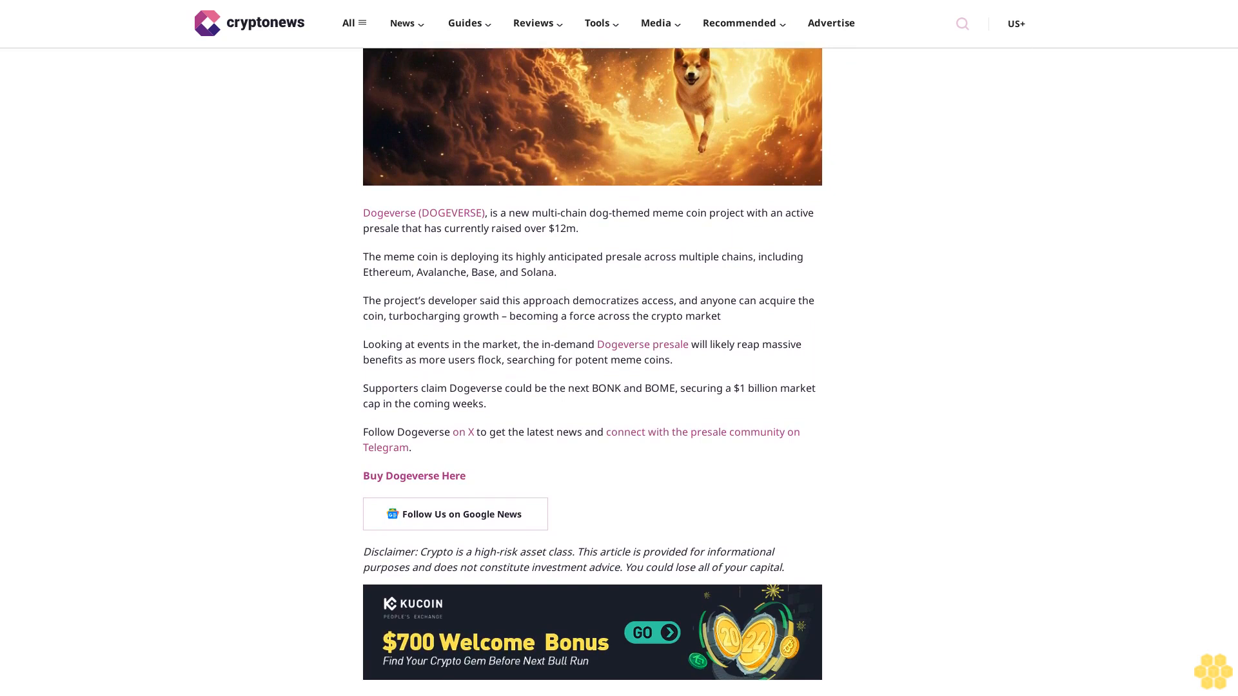